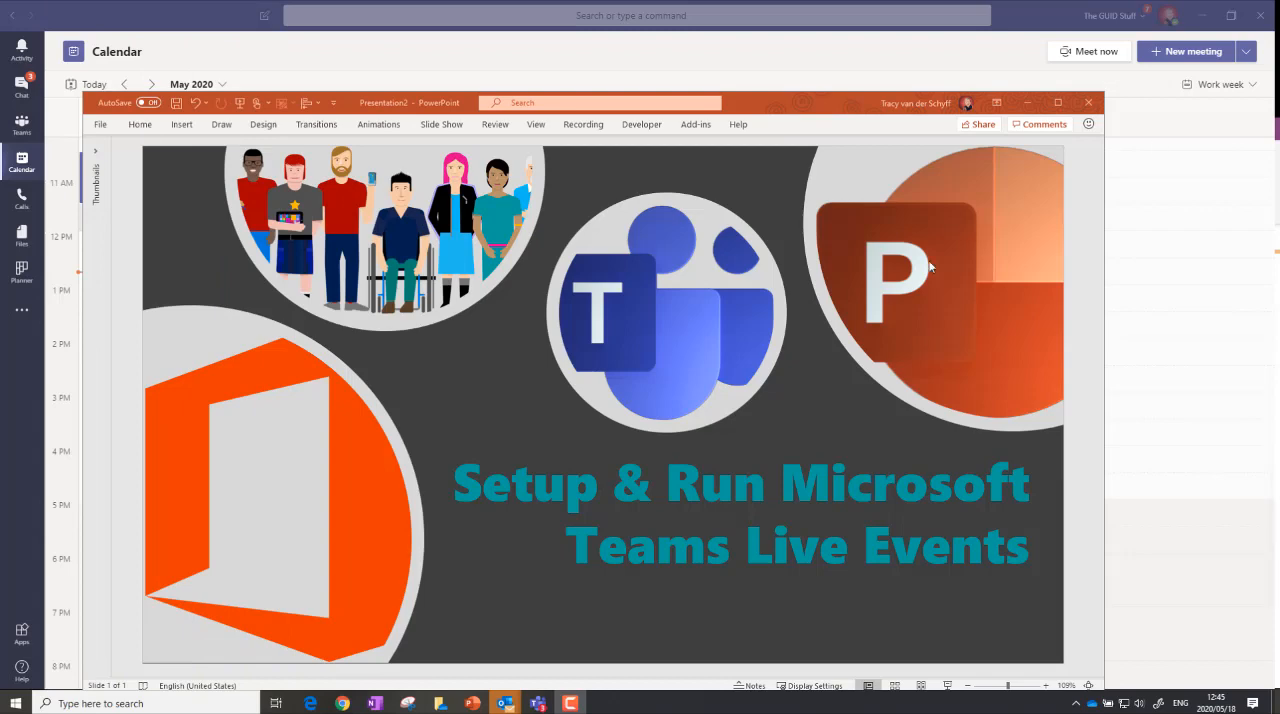
- Reveal the New meeting dropdown with Schedule meeting and Live event choices
click(1246, 52)
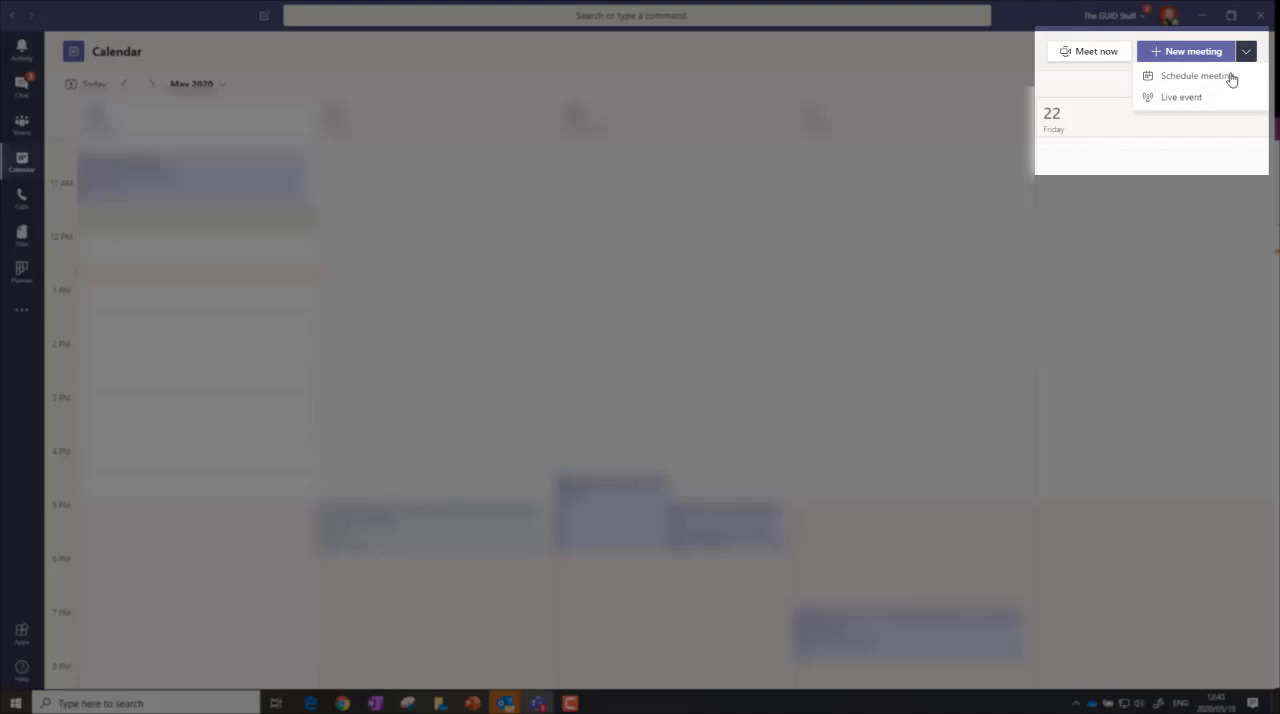
mouse_move(1180, 96)
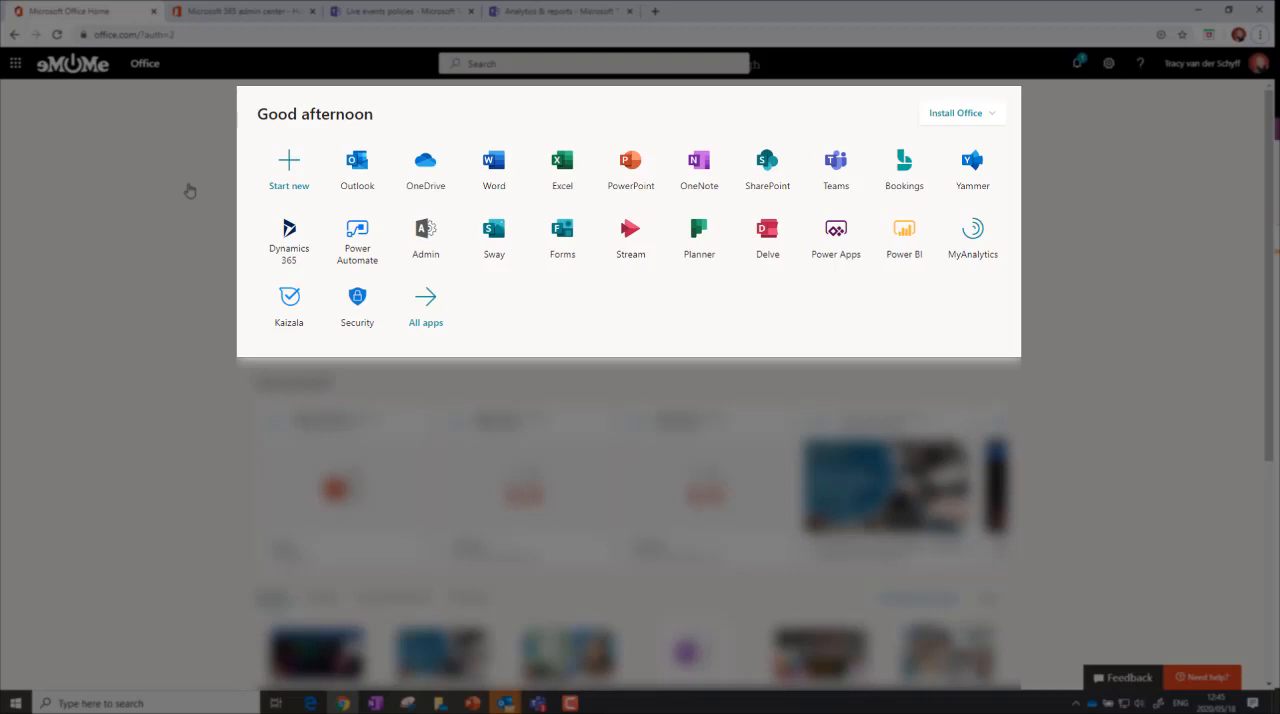
mouse_move(208, 186)
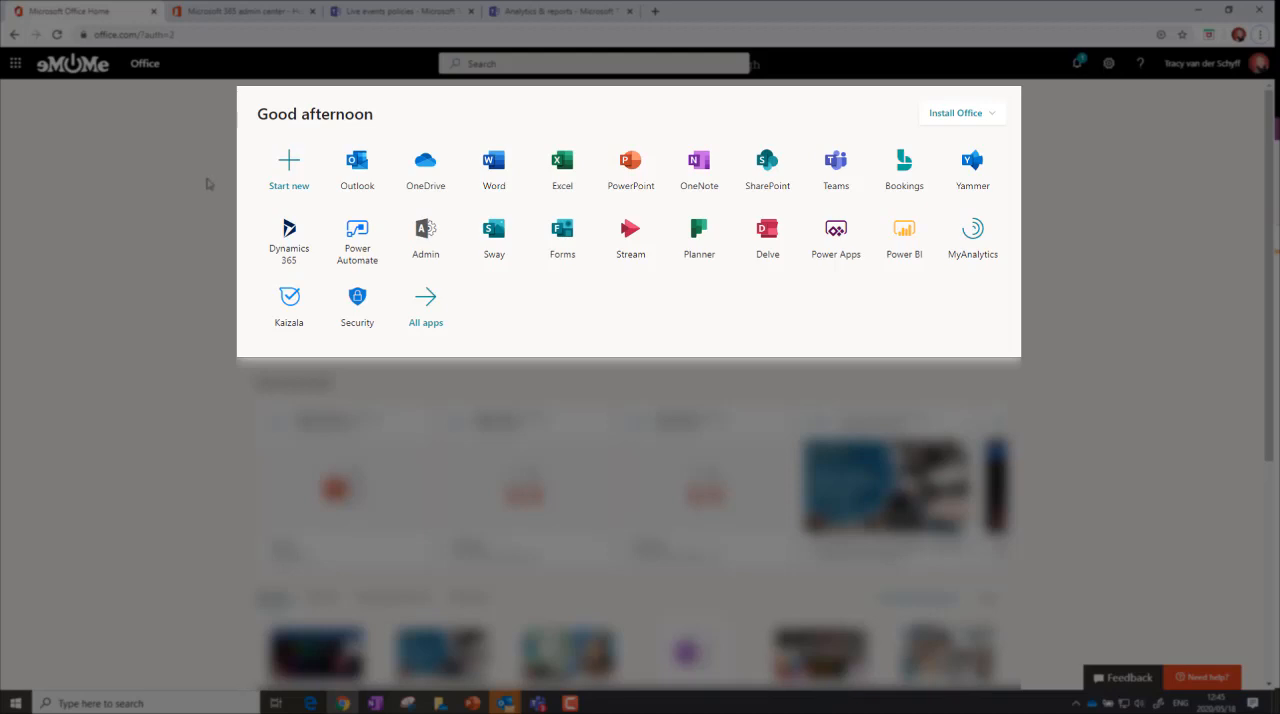
mouse_move(58, 150)
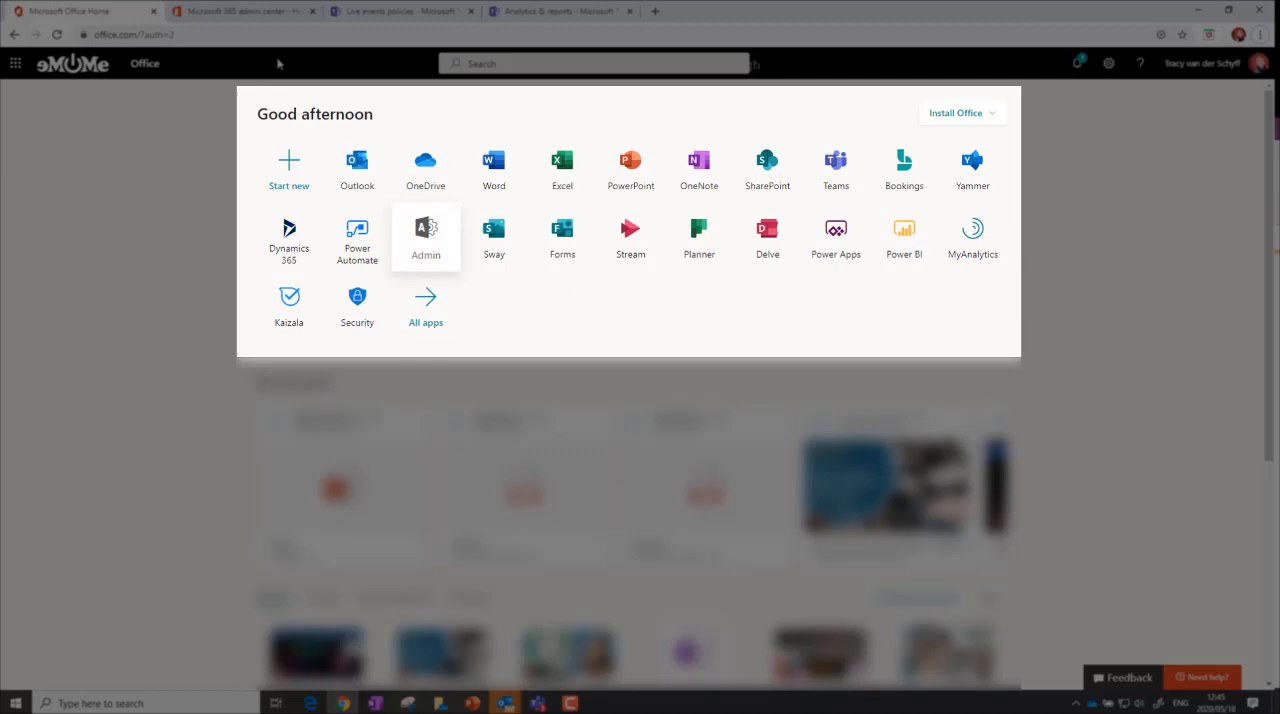
- Go from the Microsoft 365 admin center to the Teams Live events policies page
click(424, 236)
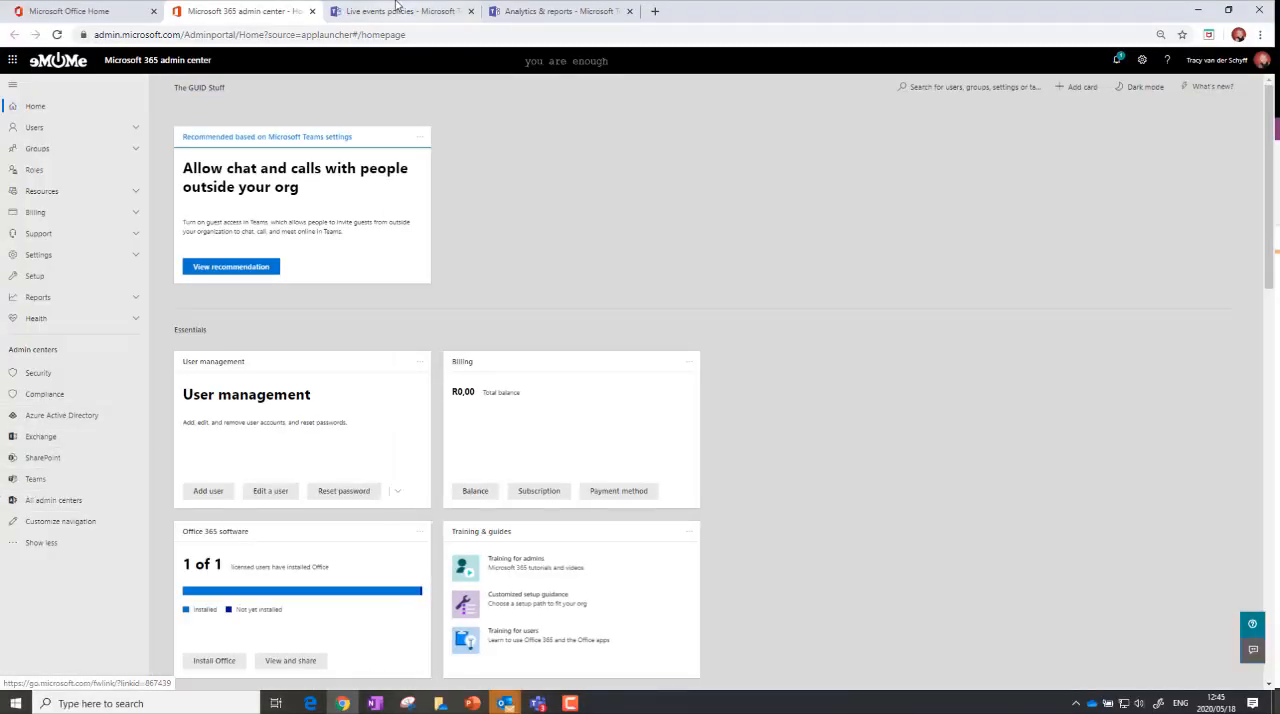
click(400, 12)
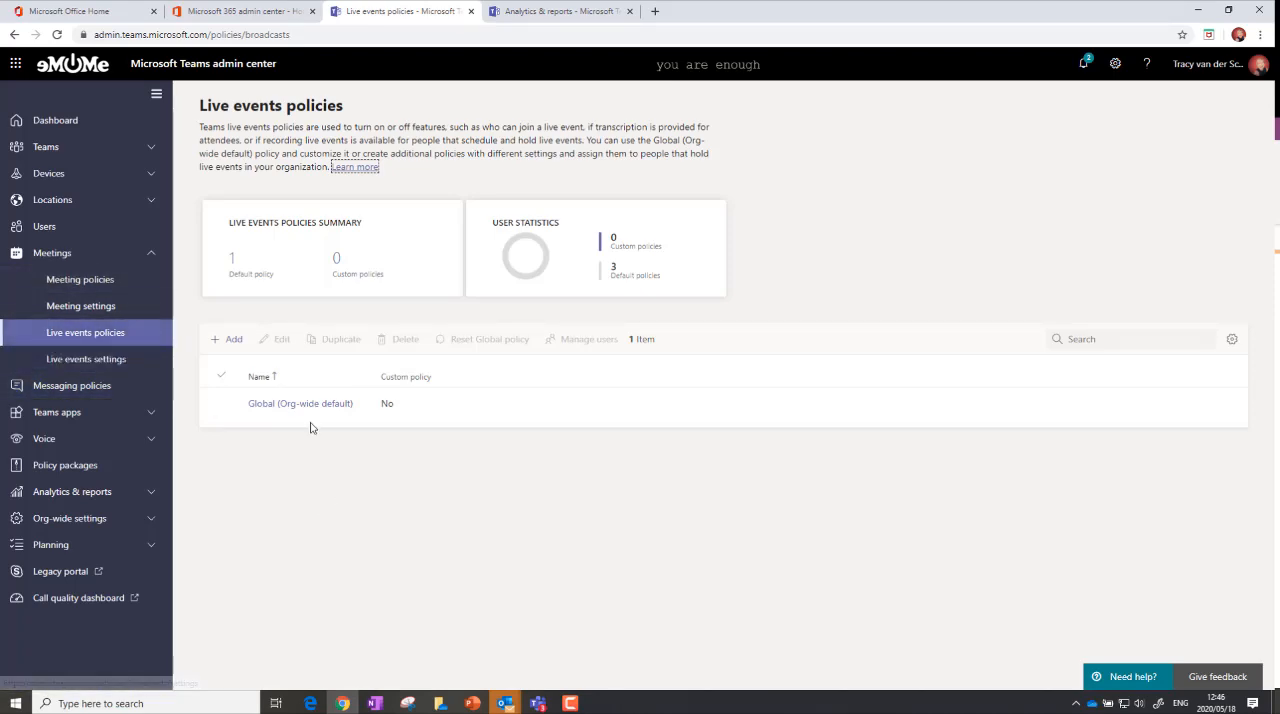
- Review the Global (Org-wide default) policy, keeping Everyone can join and Always record
click(220, 404)
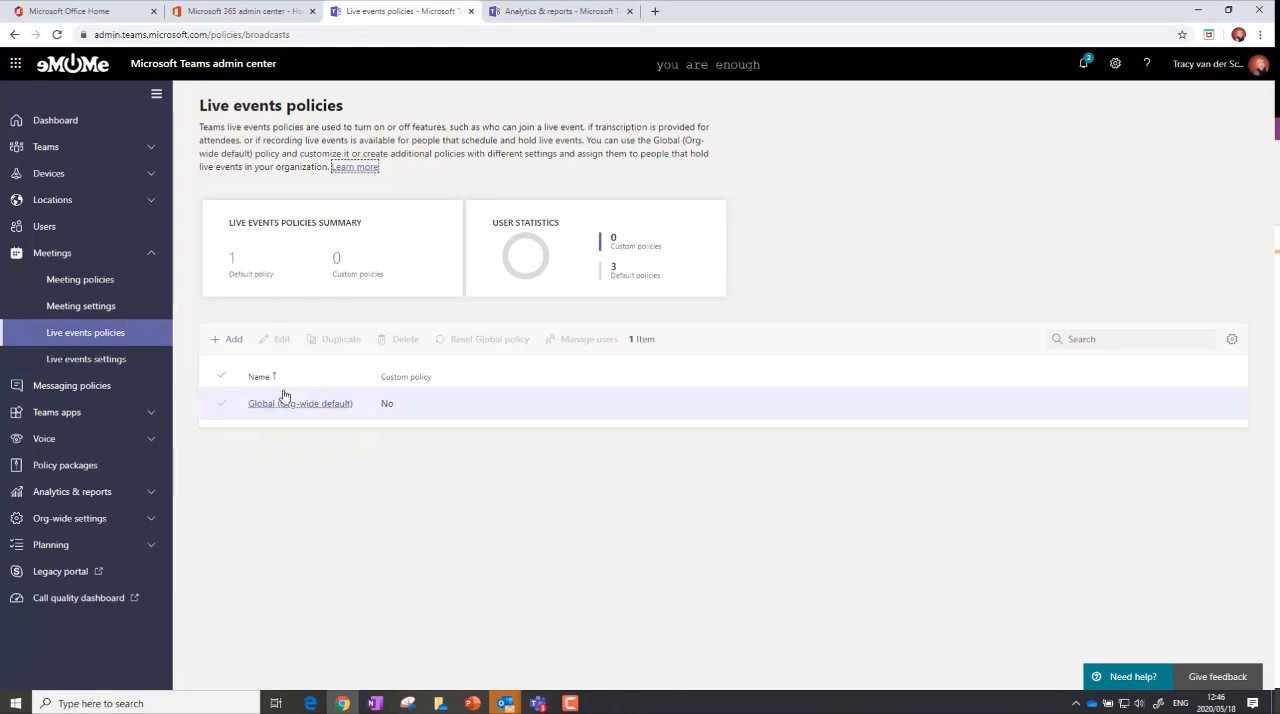
click(228, 340)
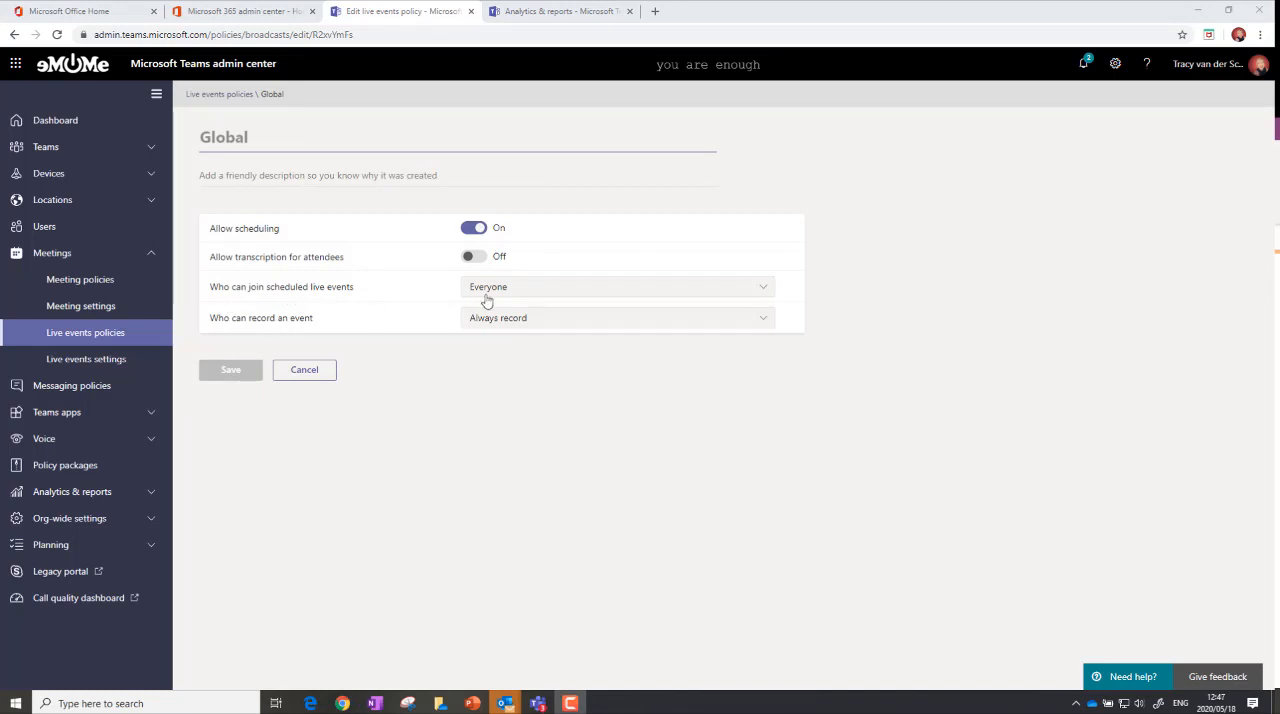
click(616, 288)
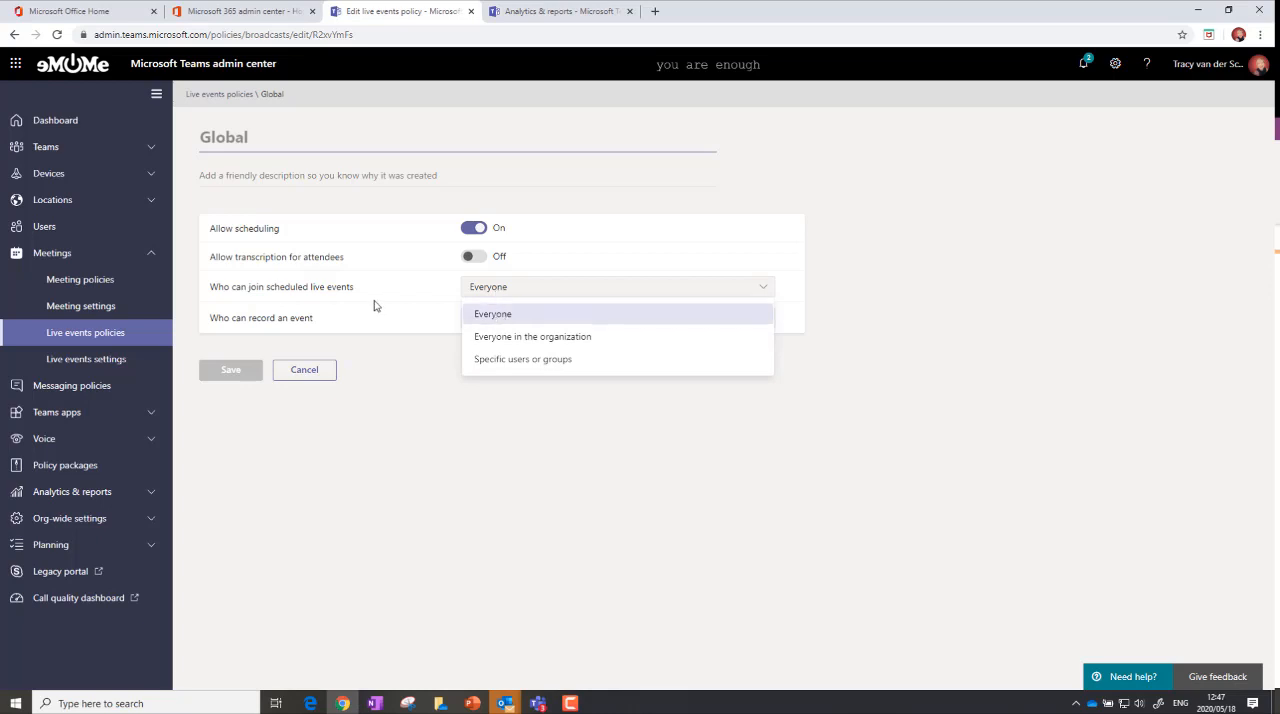
click(492, 312)
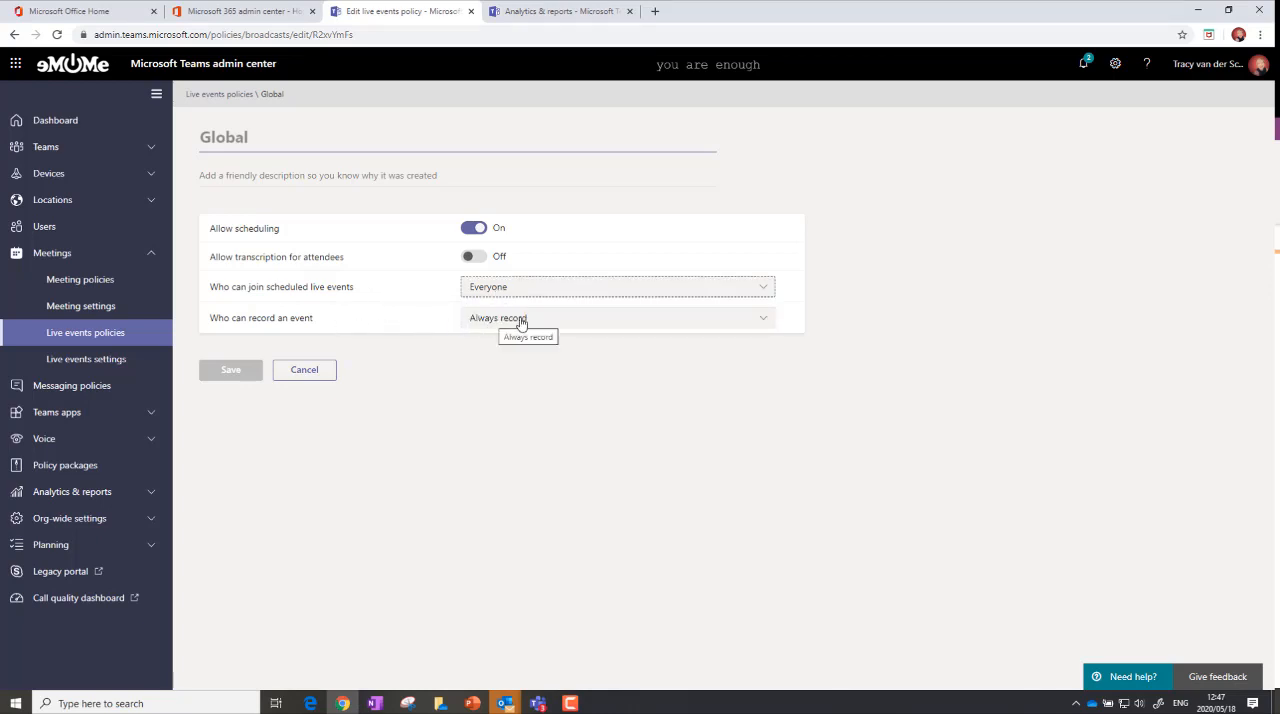
click(616, 318)
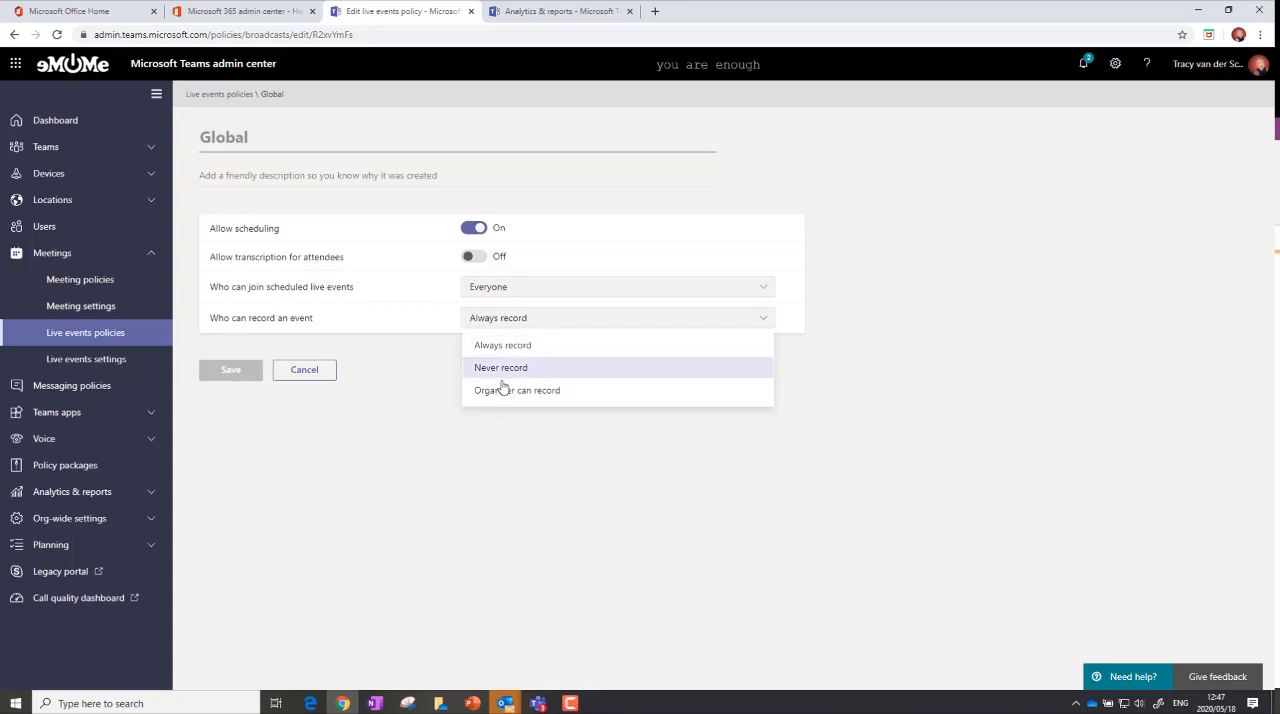
mouse_move(420, 316)
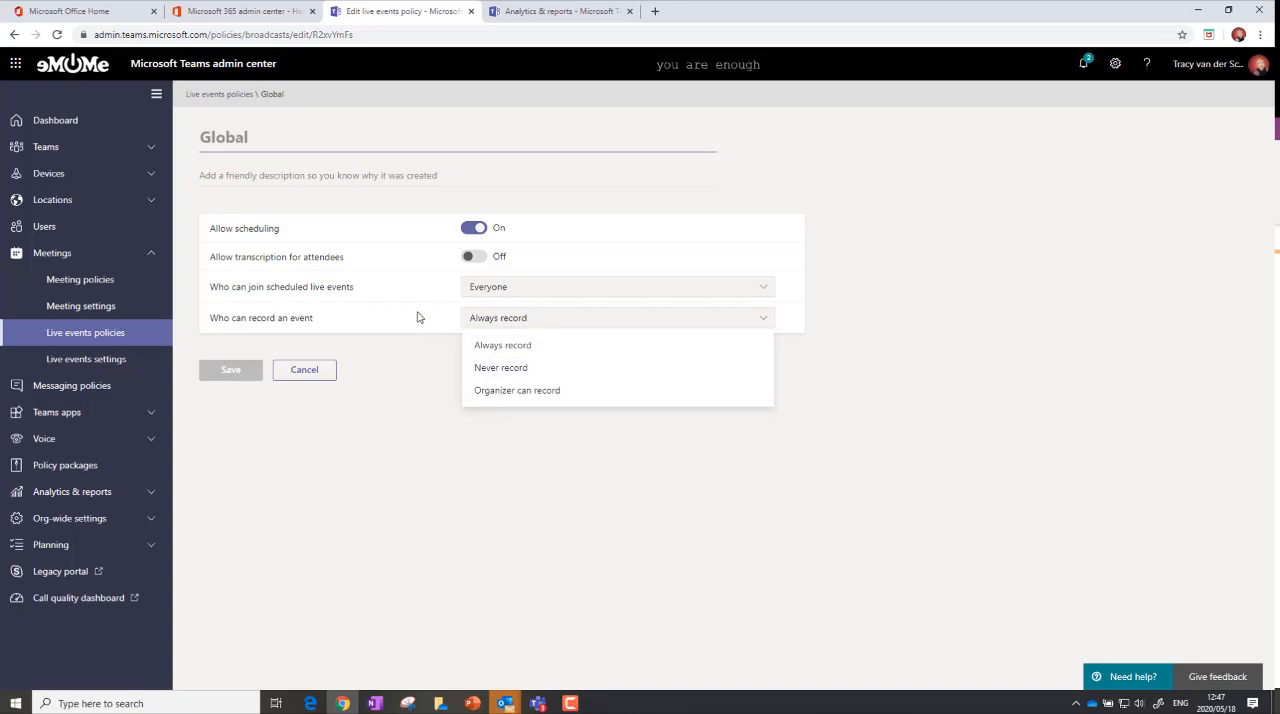
click(504, 344)
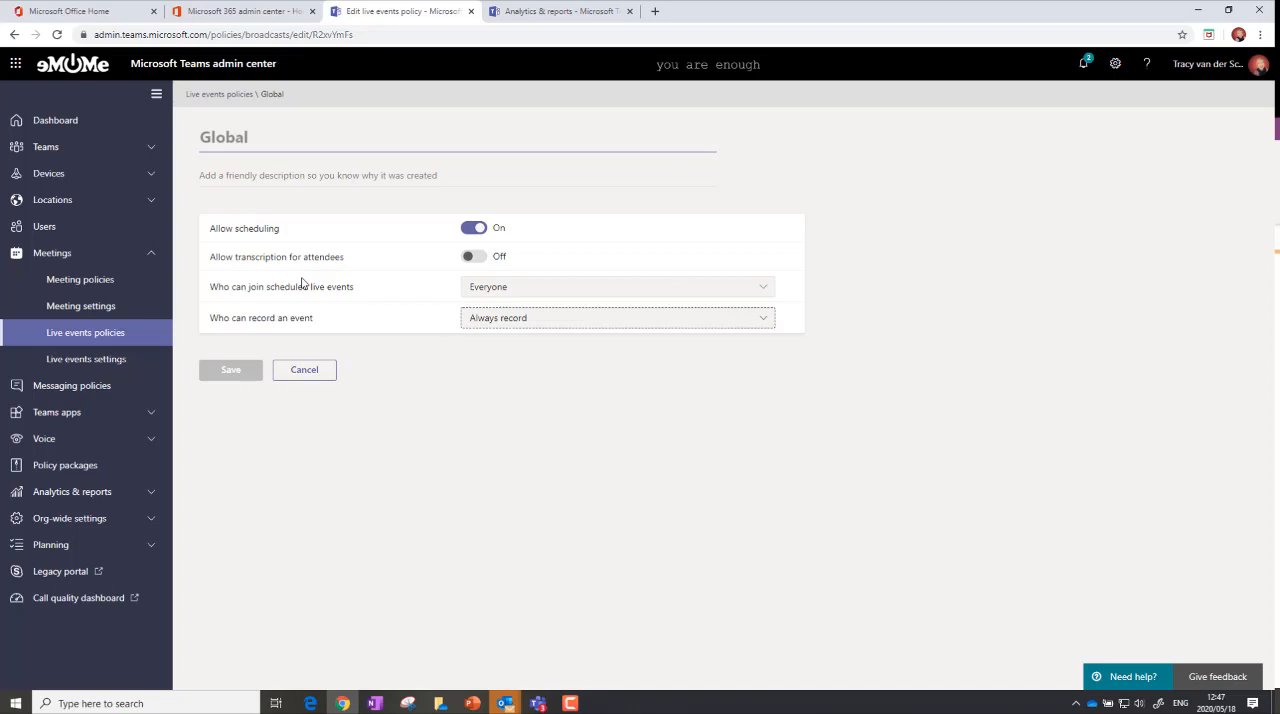
mouse_move(380, 300)
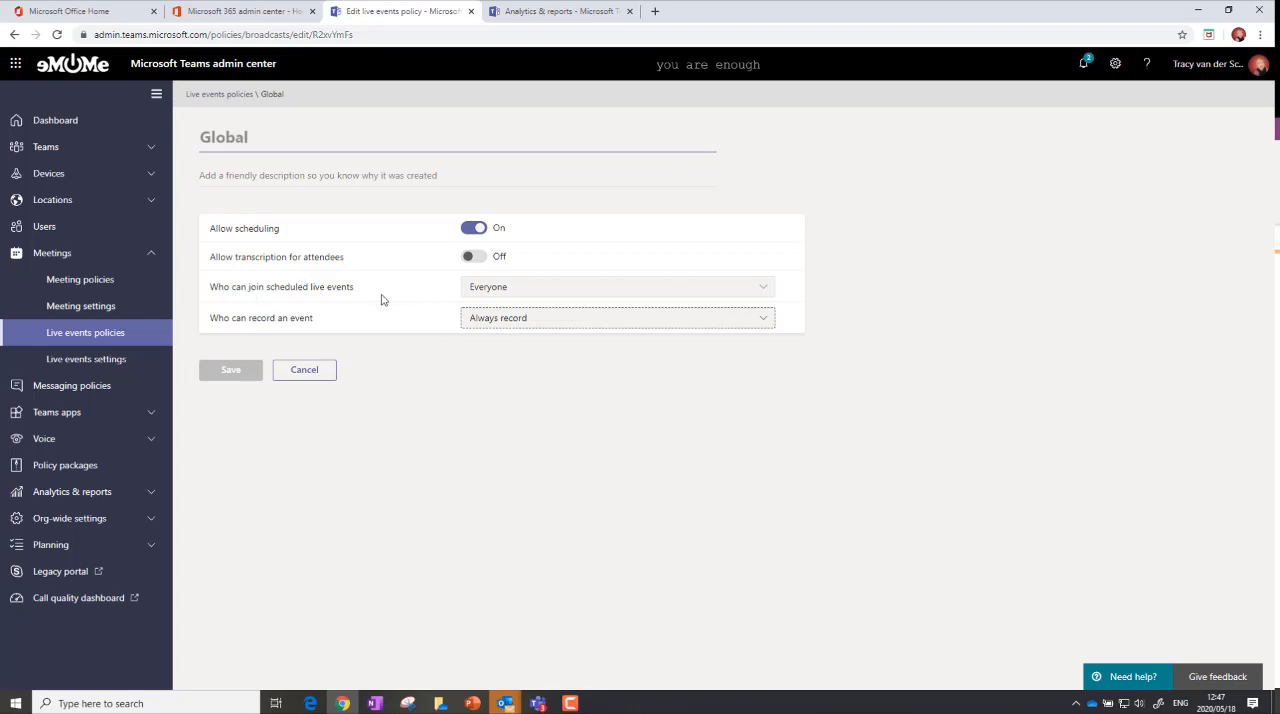
mouse_move(444, 294)
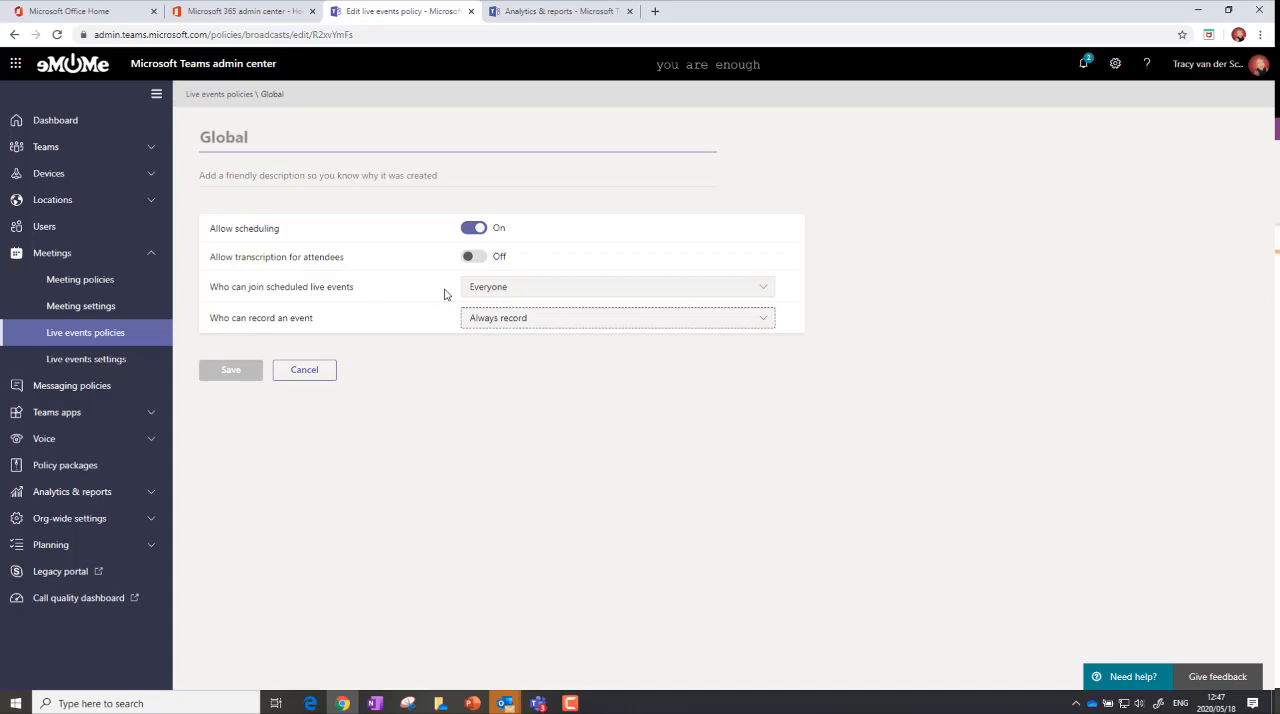
mouse_move(510, 664)
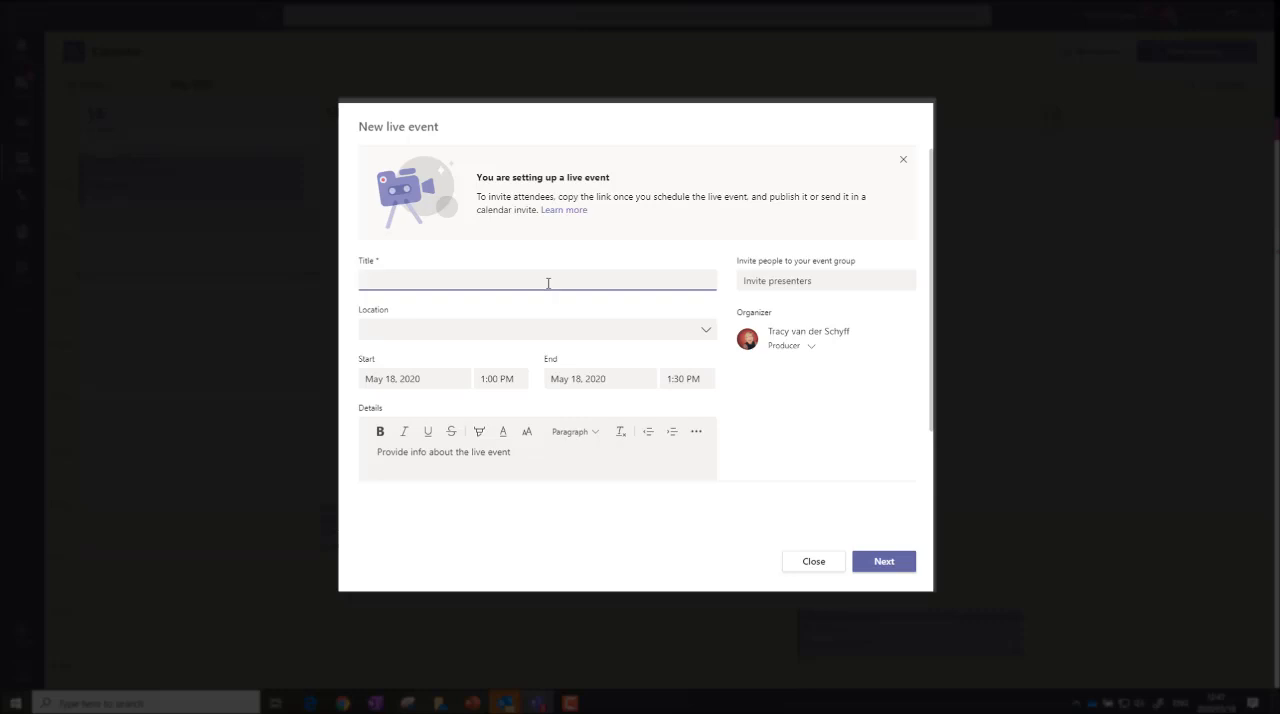
- Title the live event 'Training Webinar', set its start to 1:00 PM and move on to inviting presenters
text(Tr)
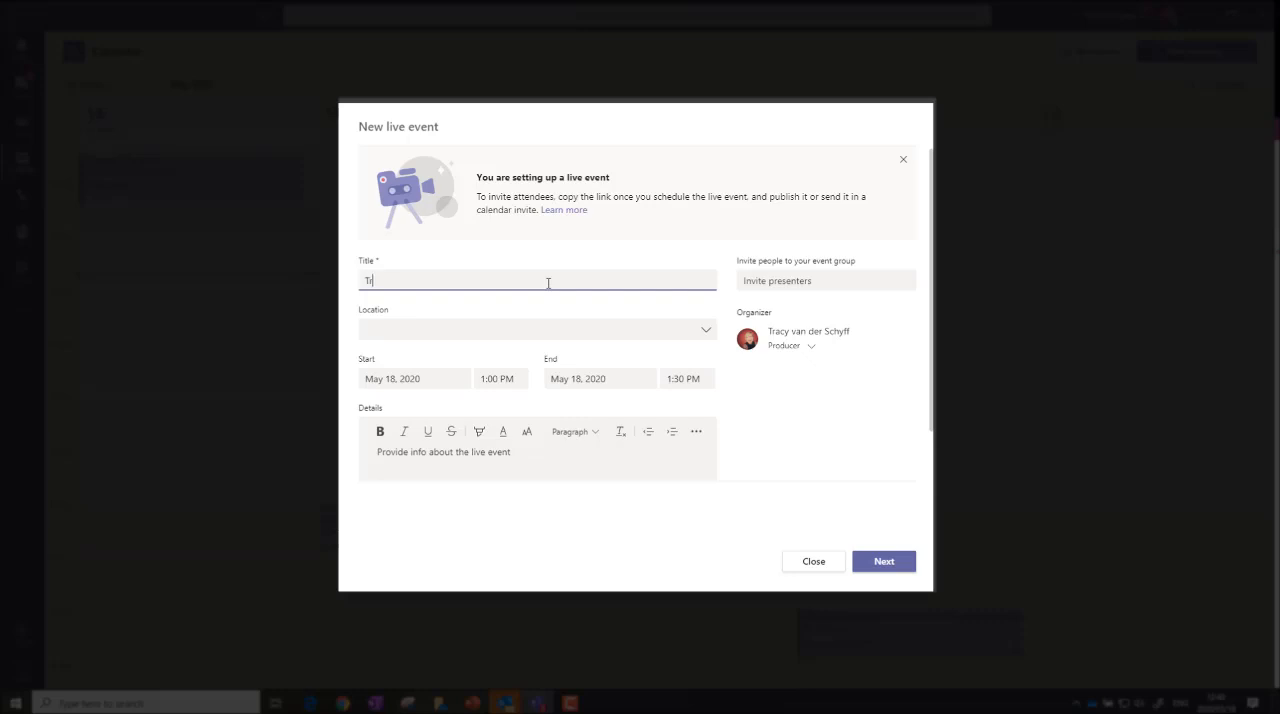
text(Training Webinar)
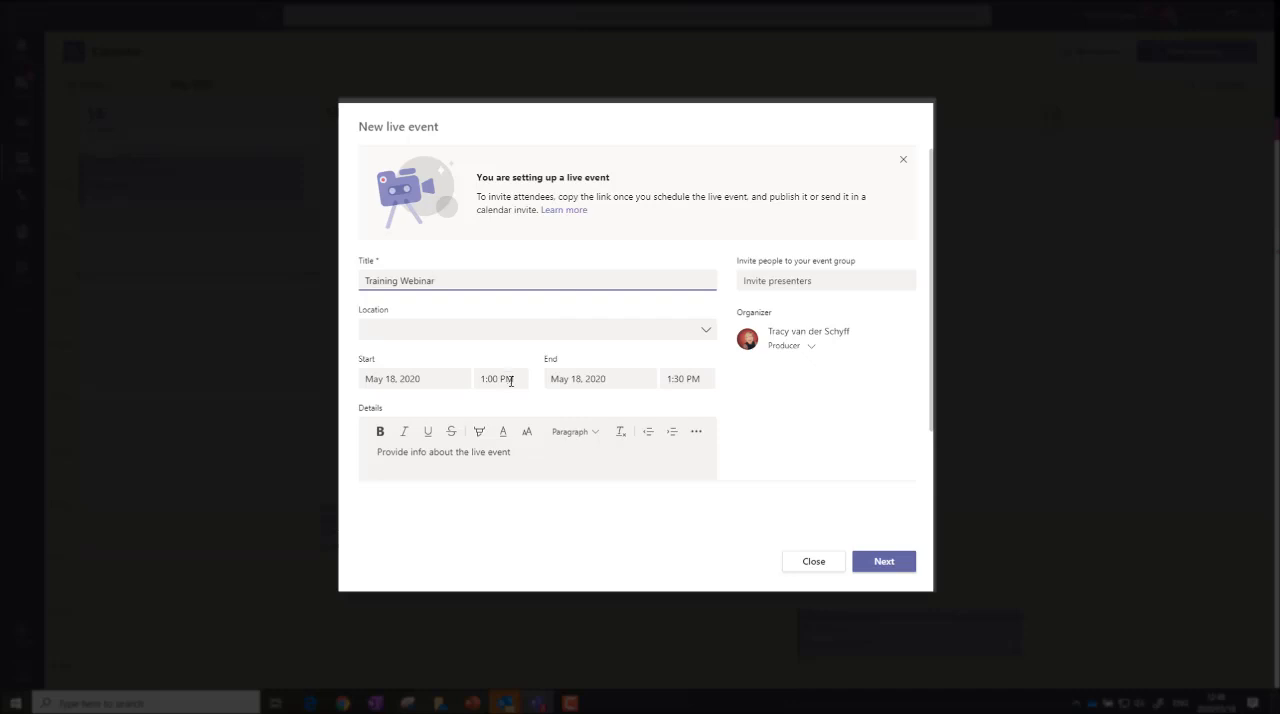
click(500, 378)
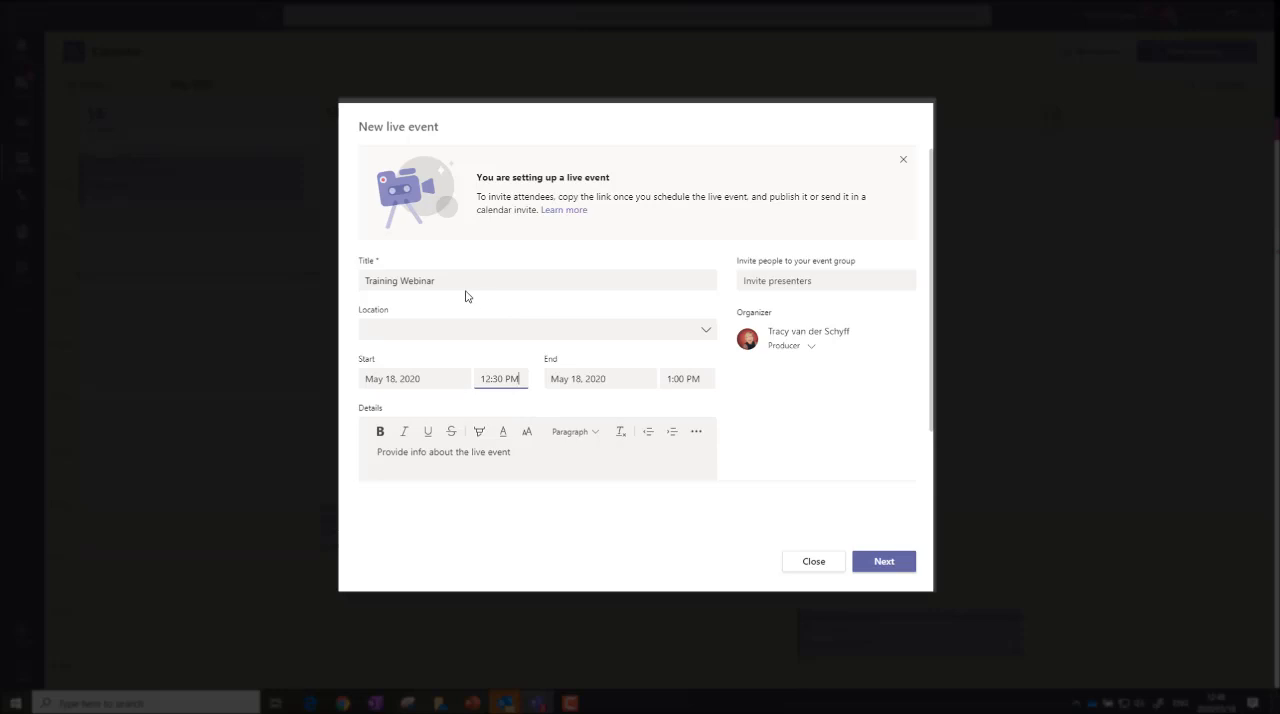
click(500, 378)
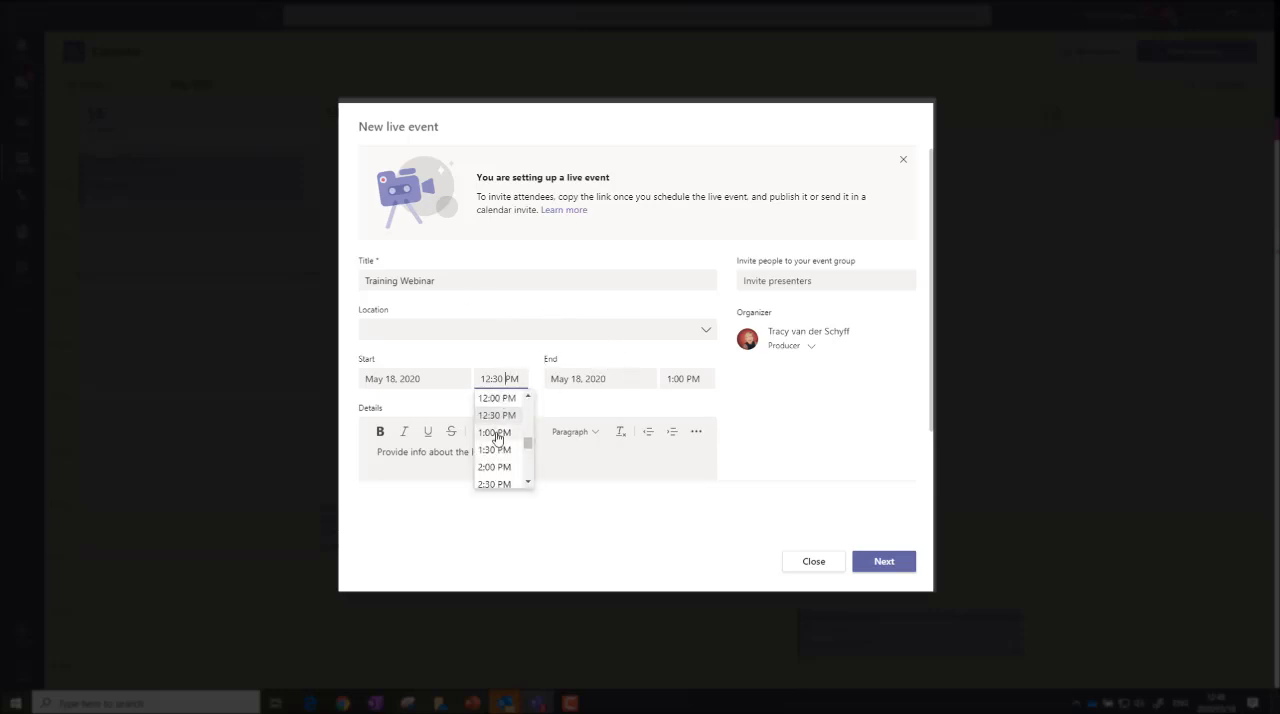
click(492, 432)
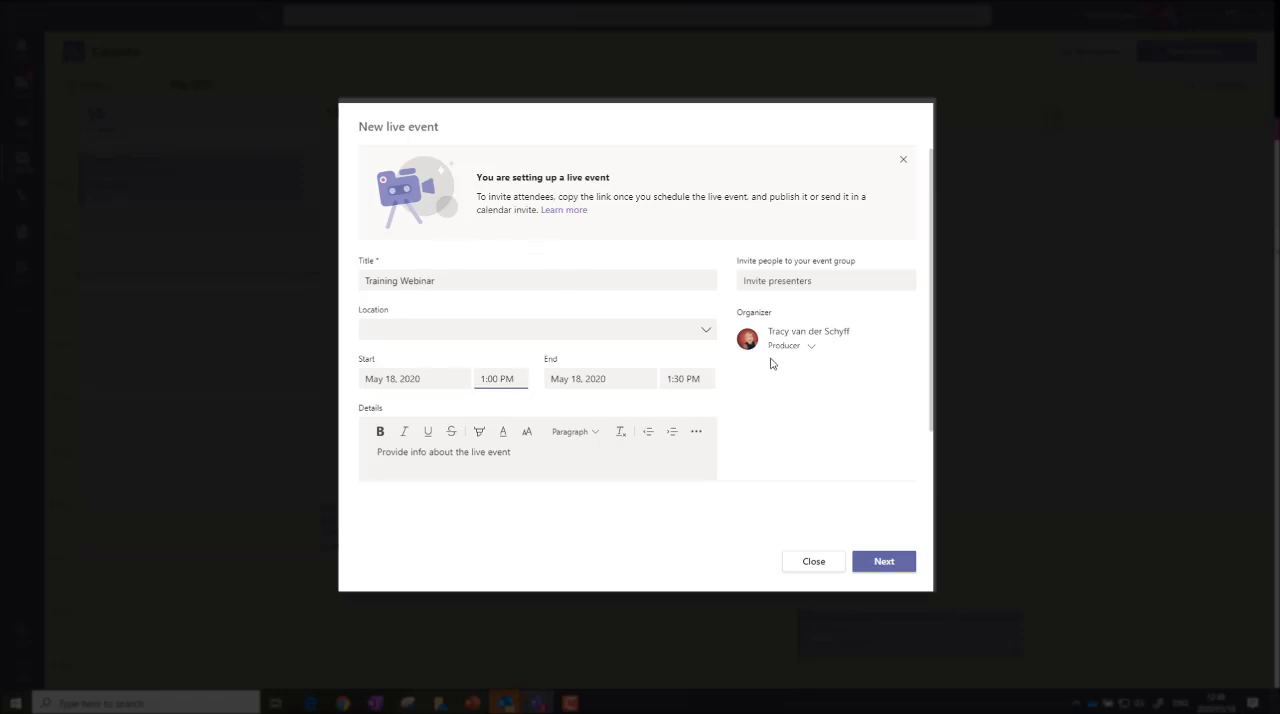
mouse_move(770, 302)
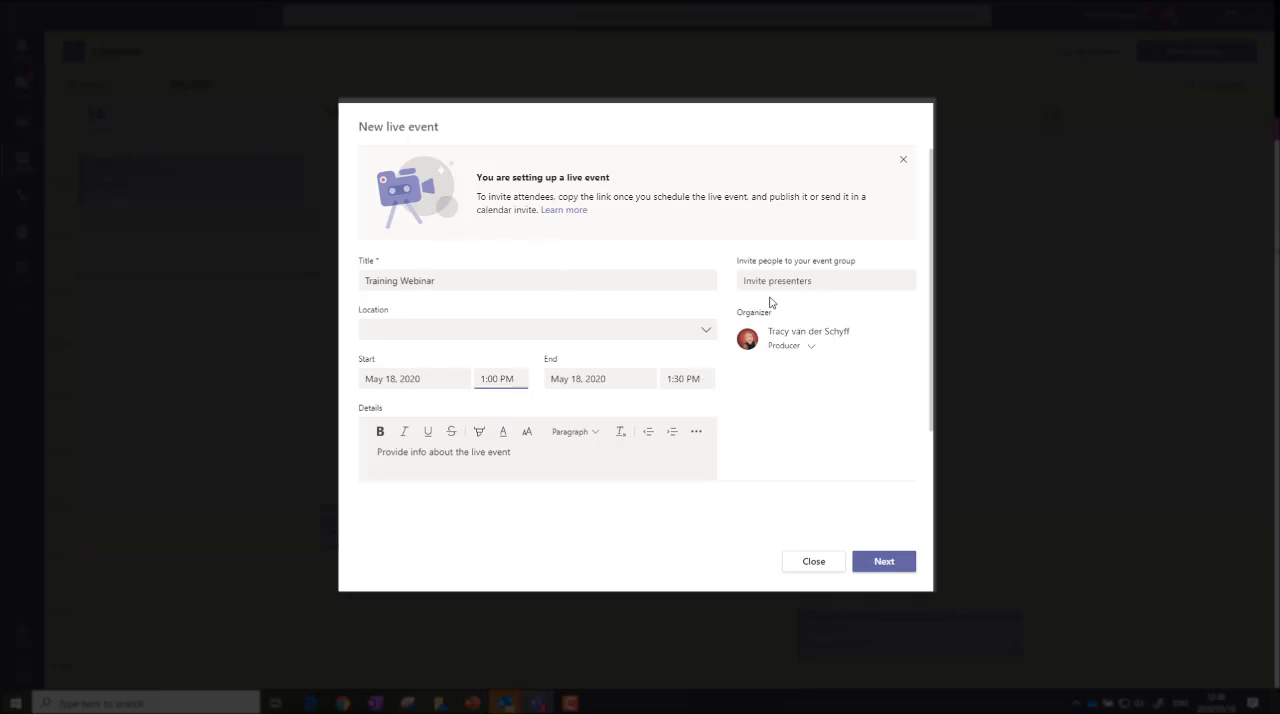
click(824, 280)
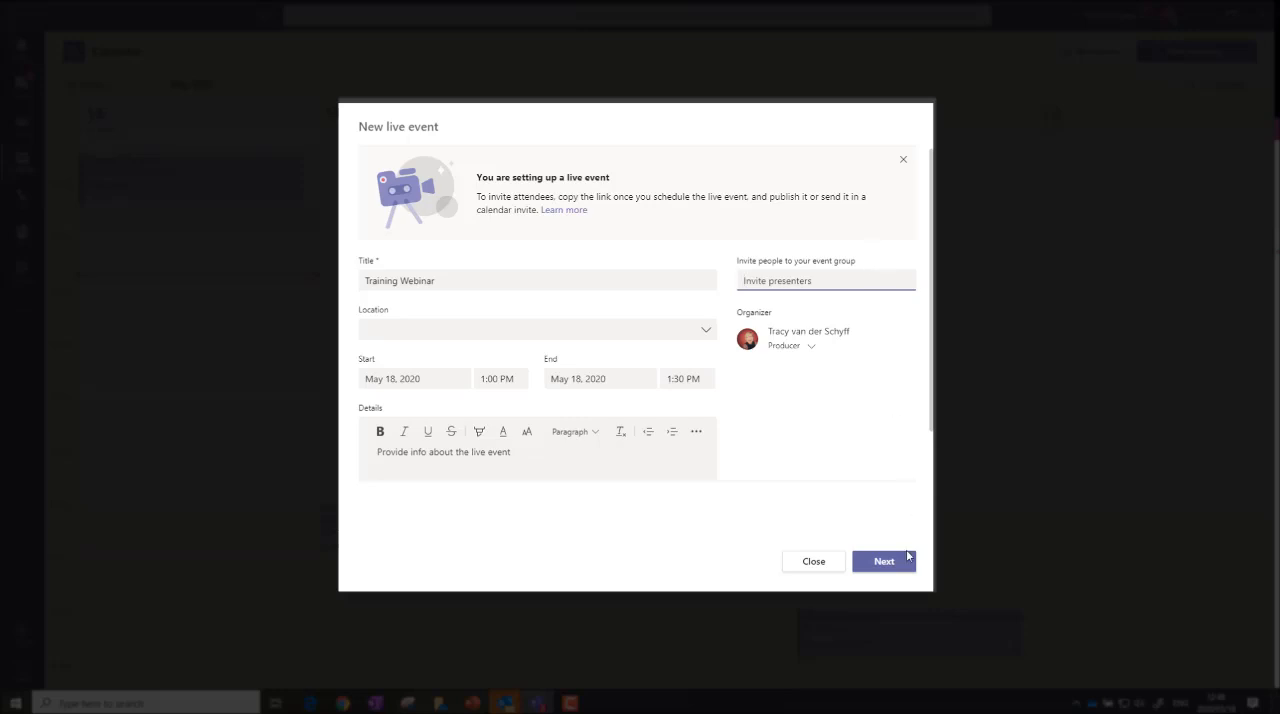
- Make the event Public with attendee recording off and Q&A on, engagement report kept
click(884, 560)
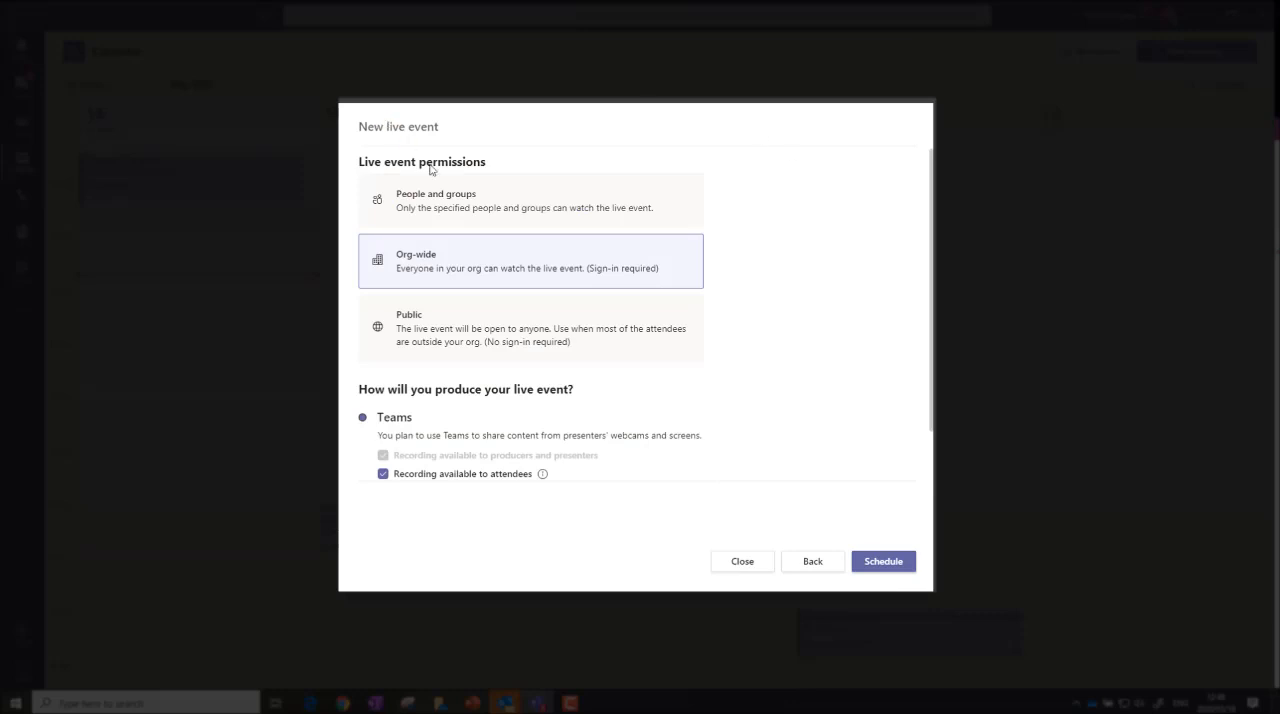
mouse_move(604, 208)
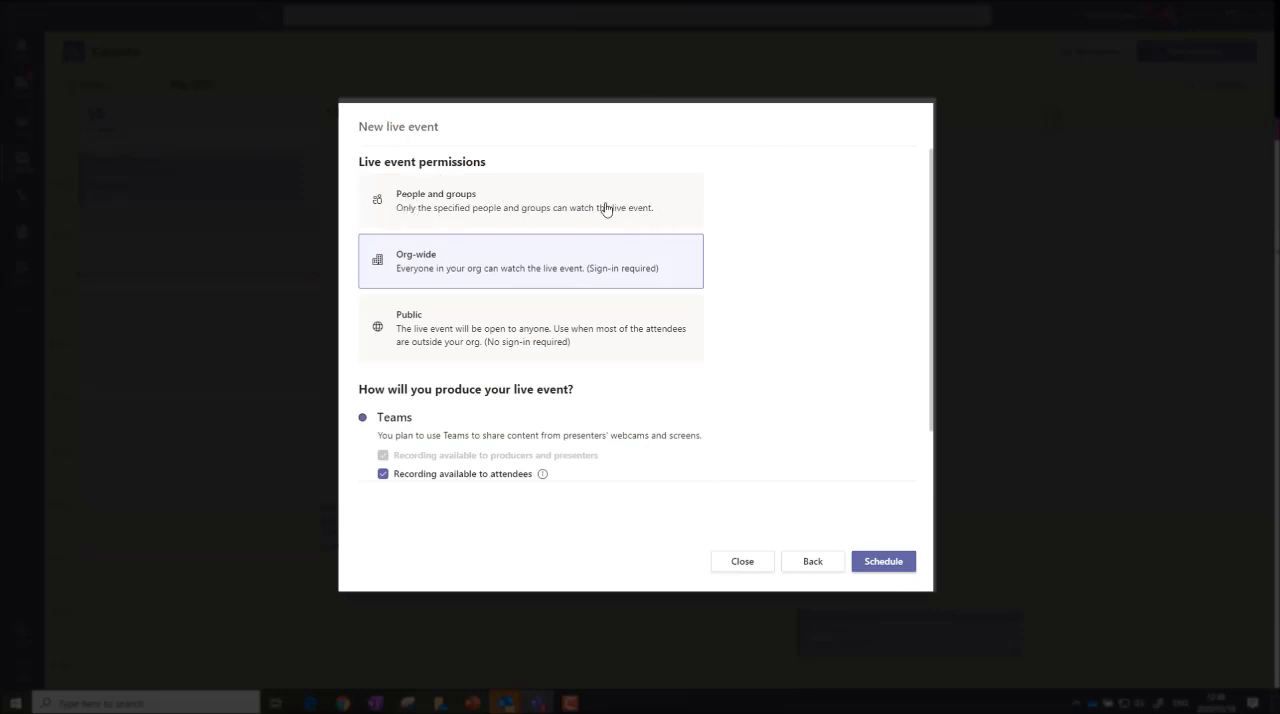
mouse_move(590, 268)
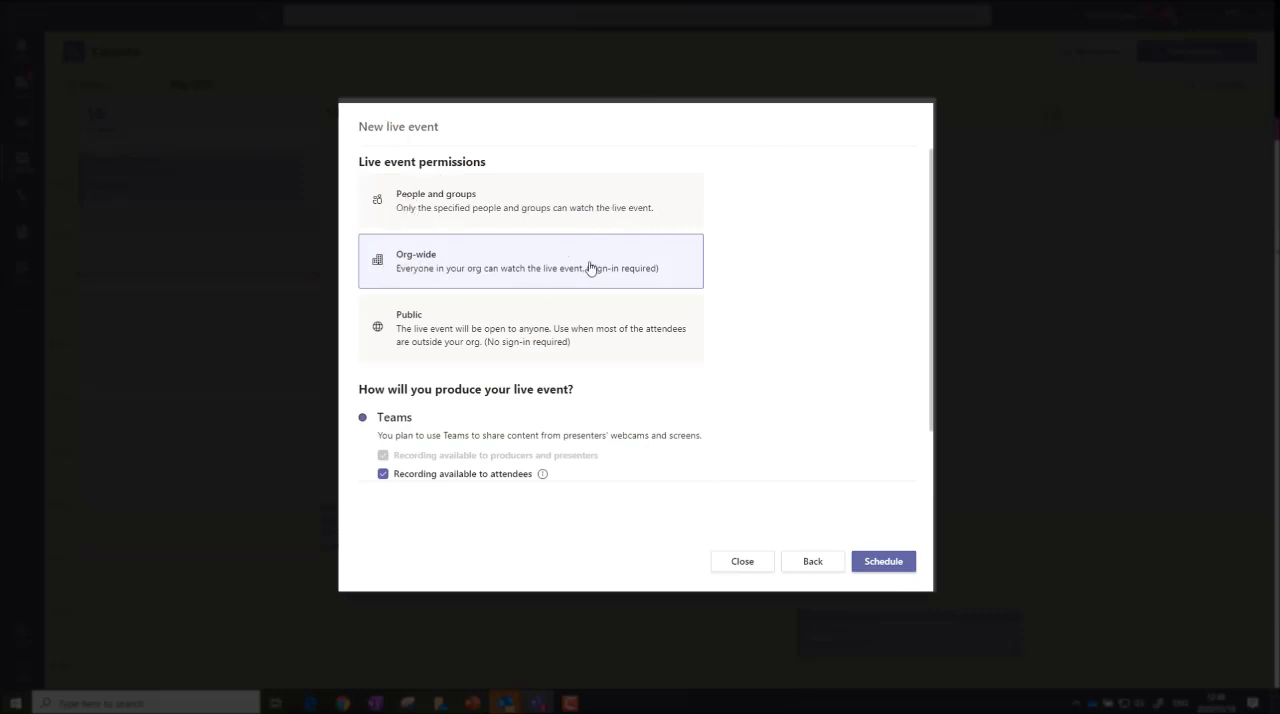
click(530, 328)
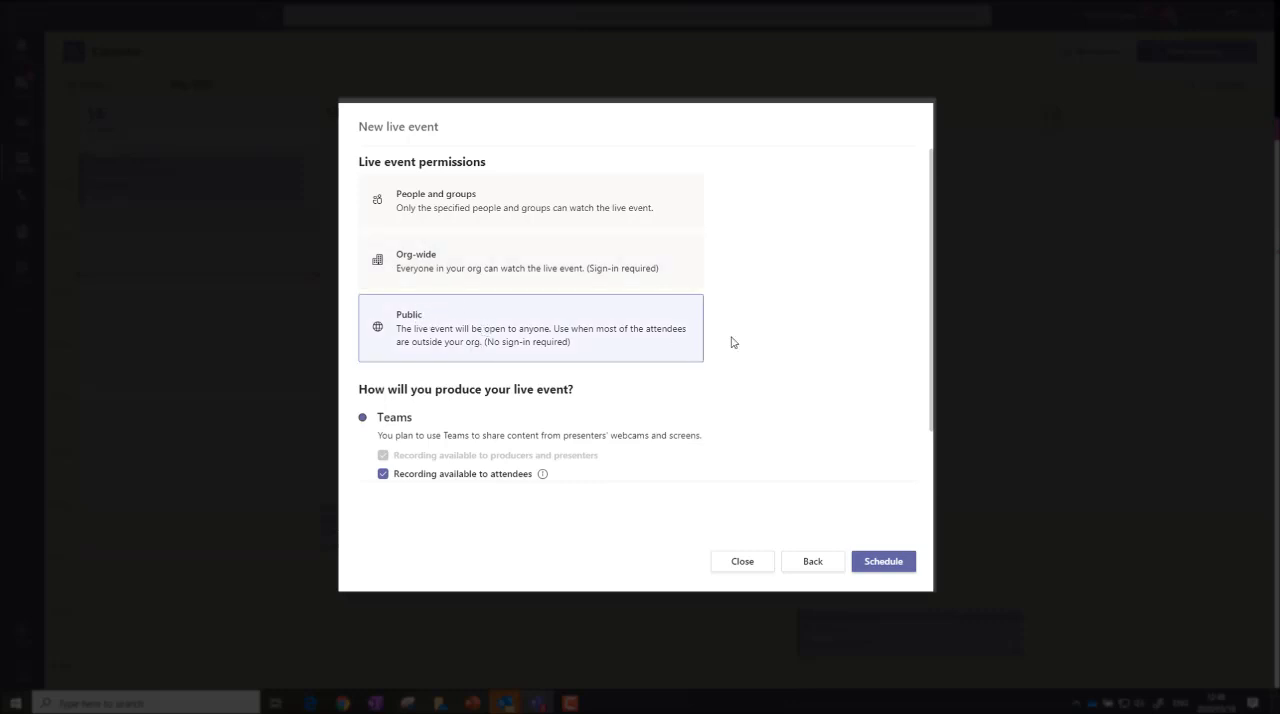
scroll(down, 3)
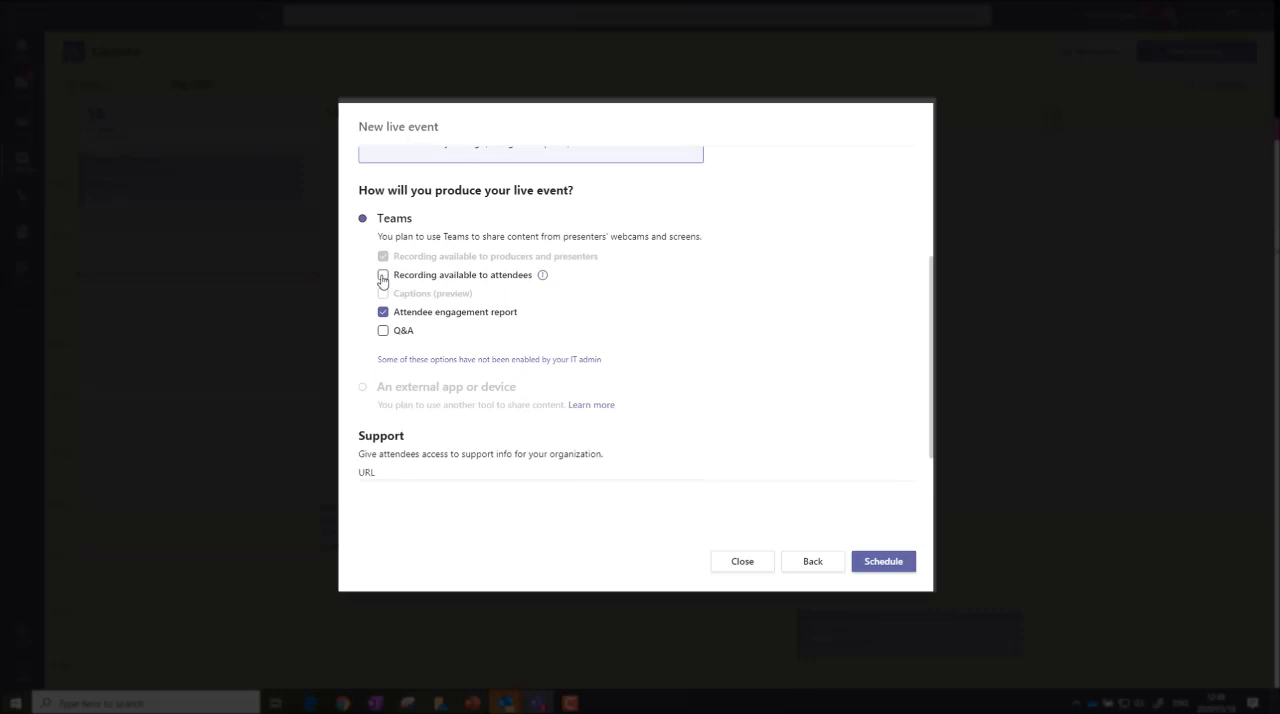
click(384, 276)
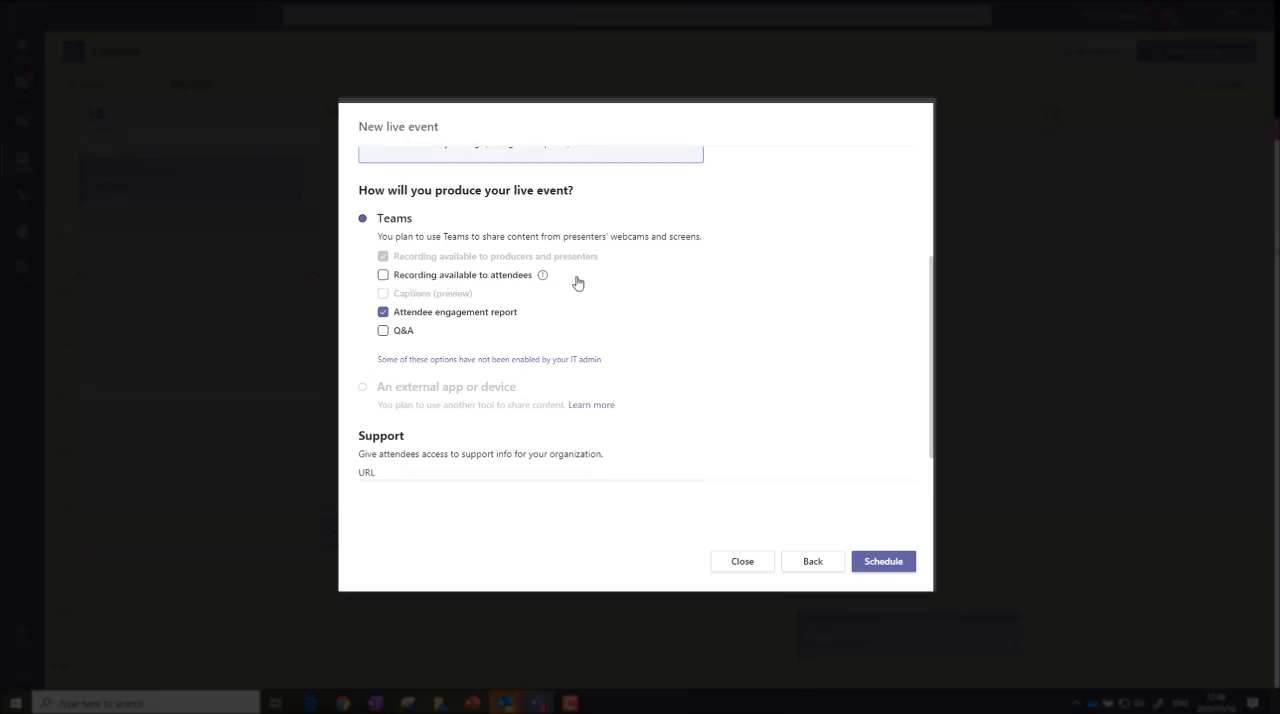
mouse_move(664, 312)
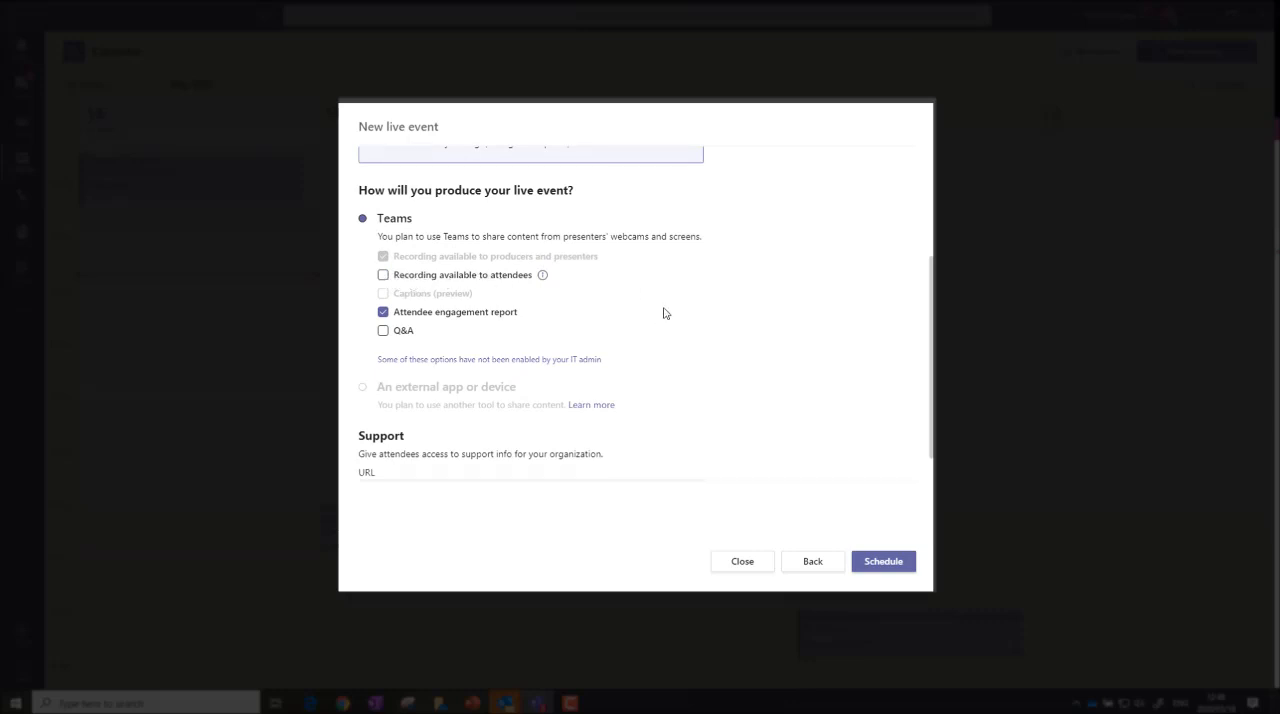
mouse_move(472, 316)
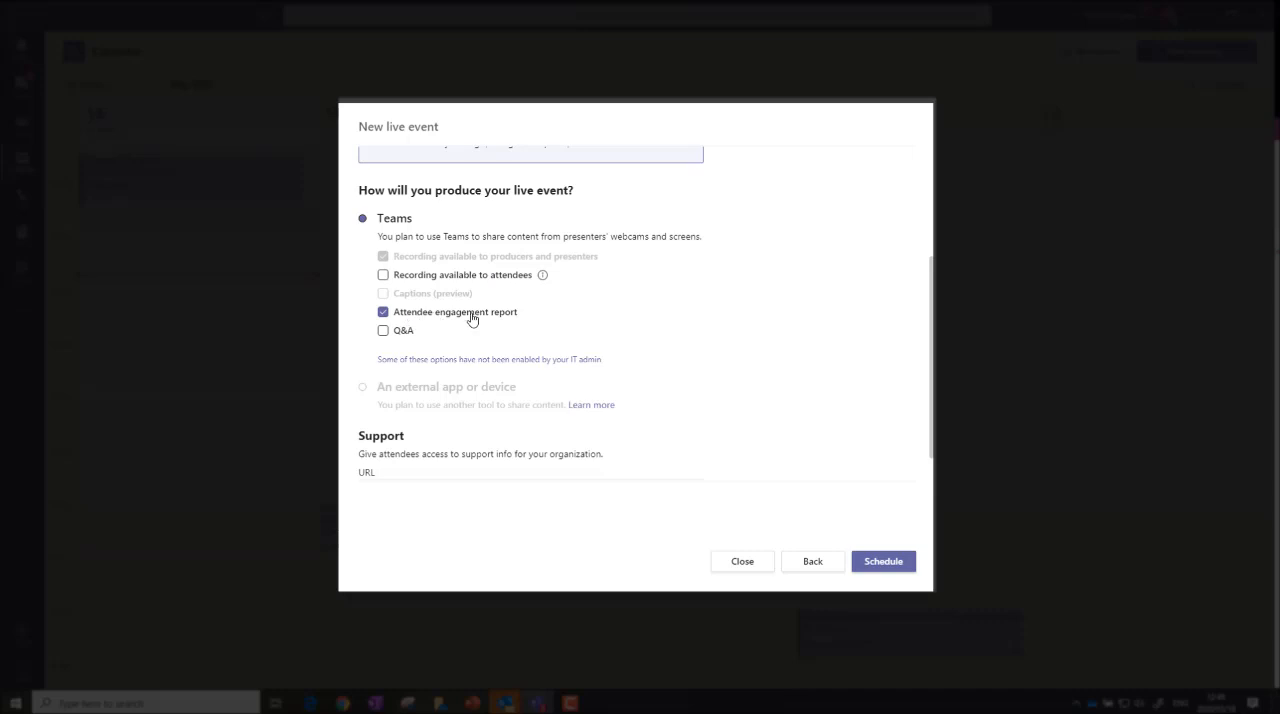
click(384, 330)
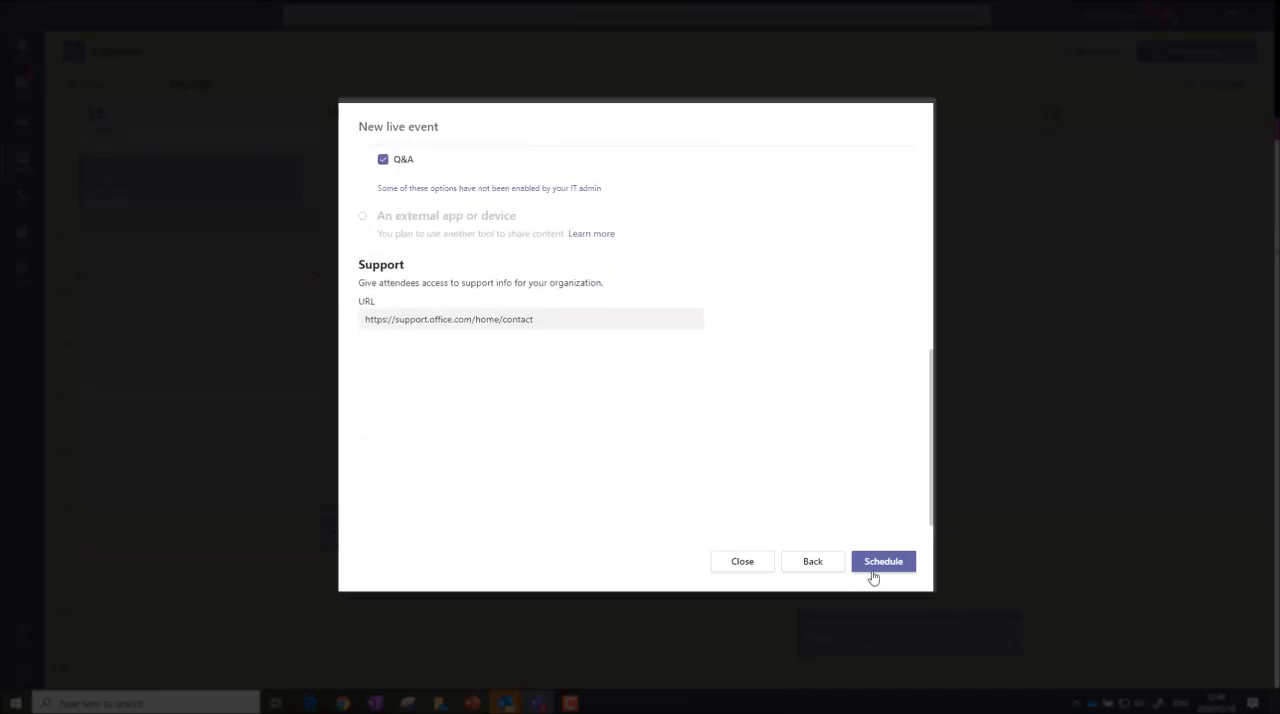
- Schedule Training Webinar and join it as producer
click(882, 560)
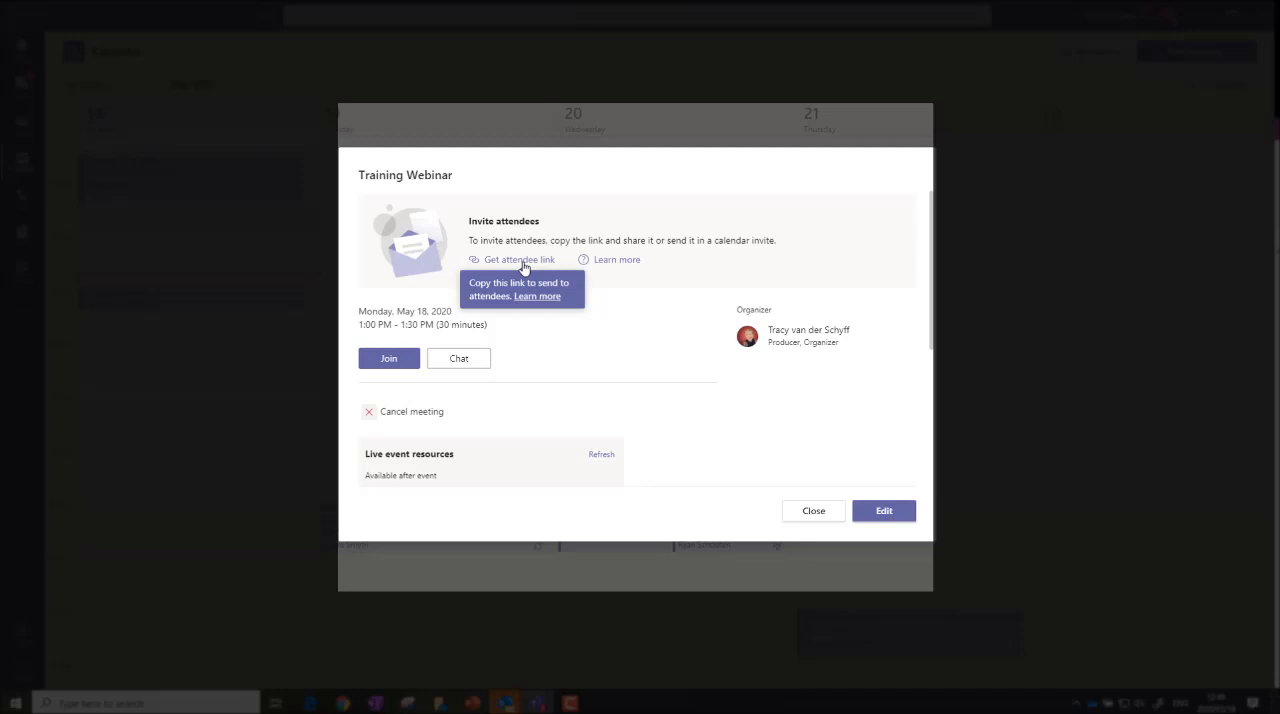
mouse_move(520, 260)
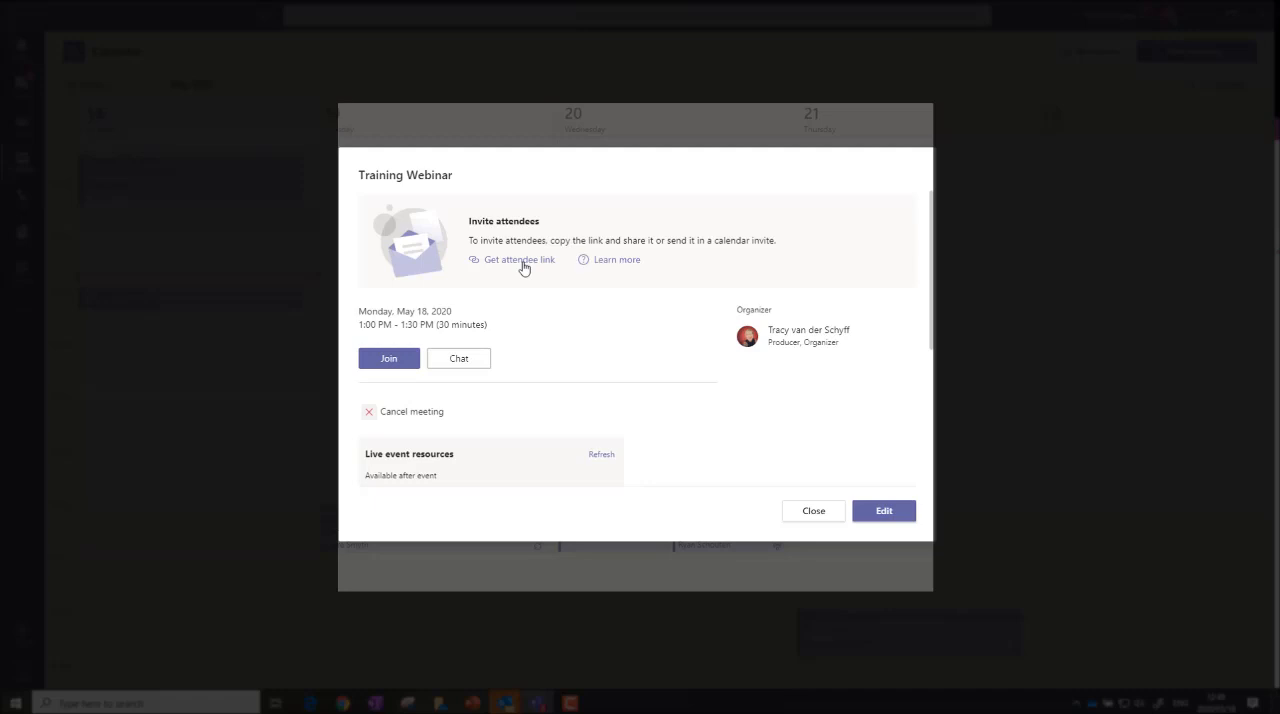
mouse_move(500, 194)
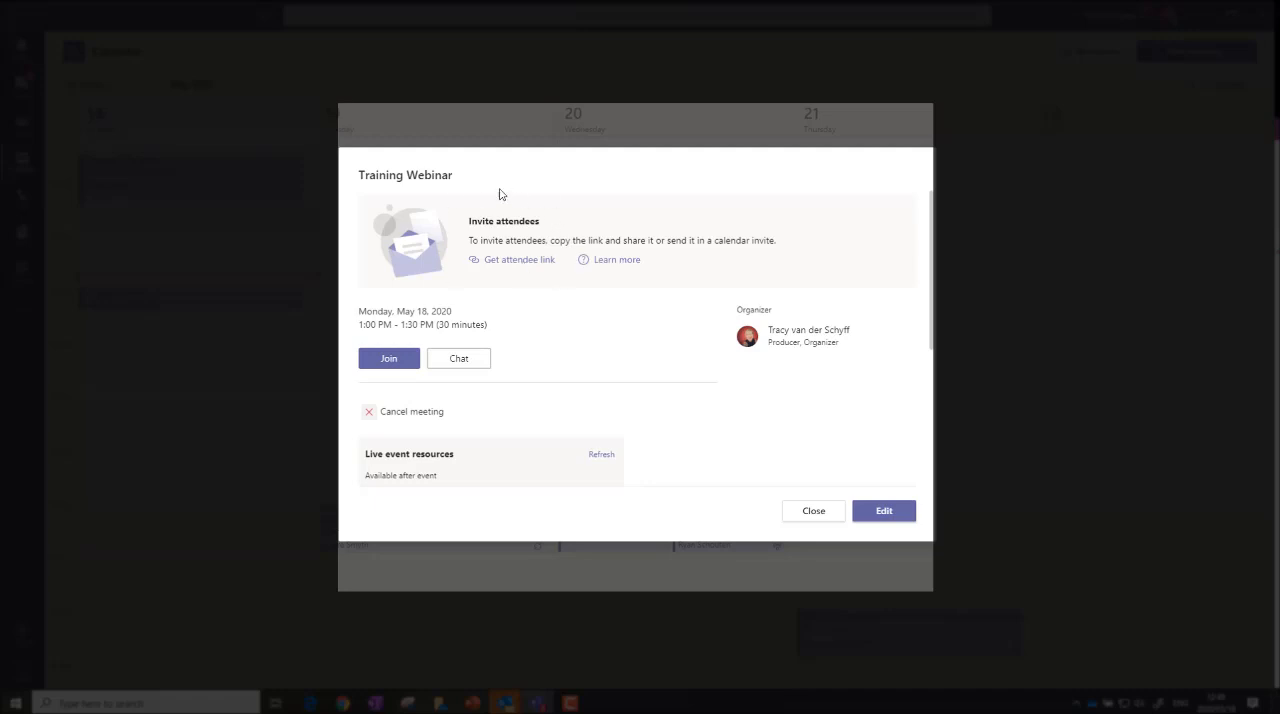
mouse_move(604, 292)
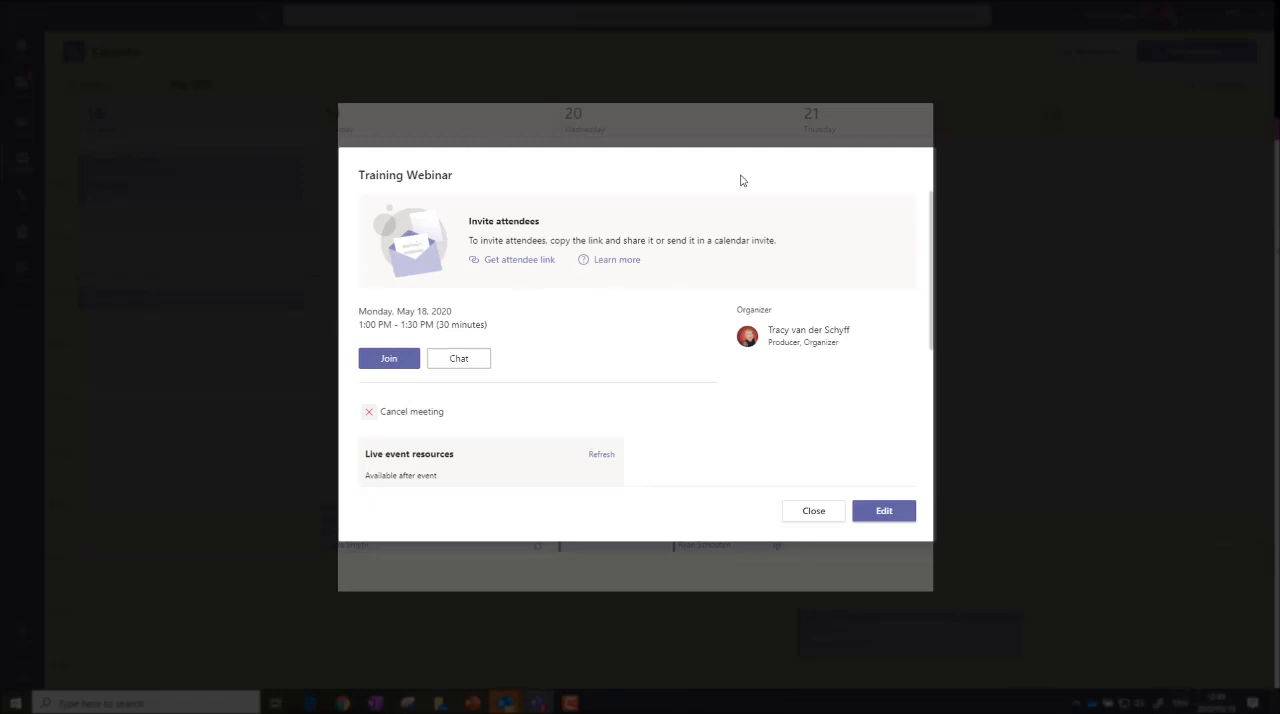
mouse_move(510, 268)
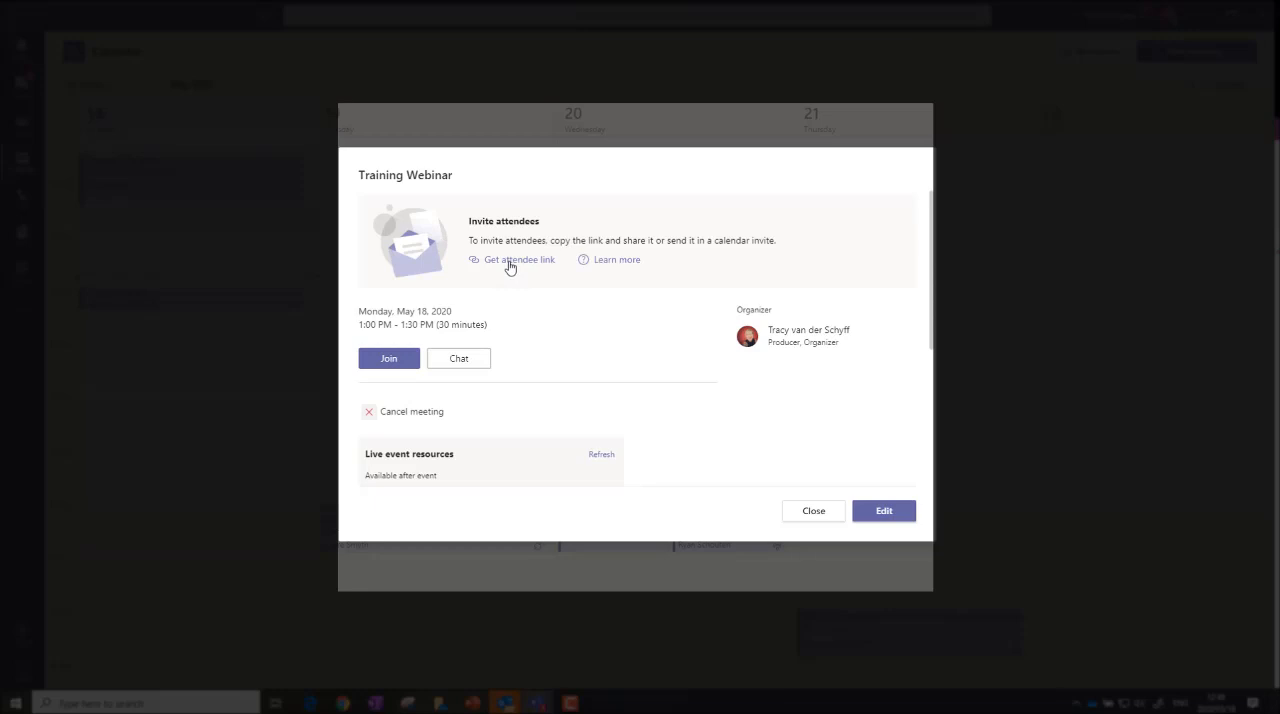
mouse_move(812, 512)
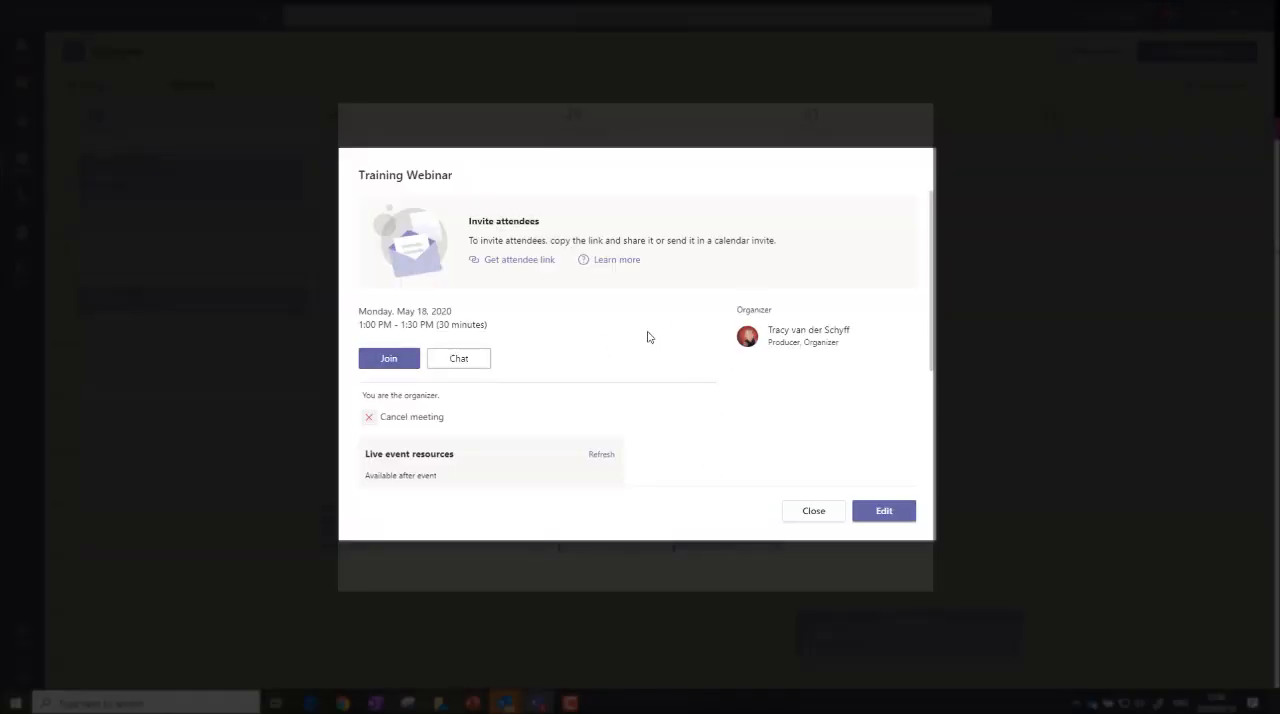
click(388, 358)
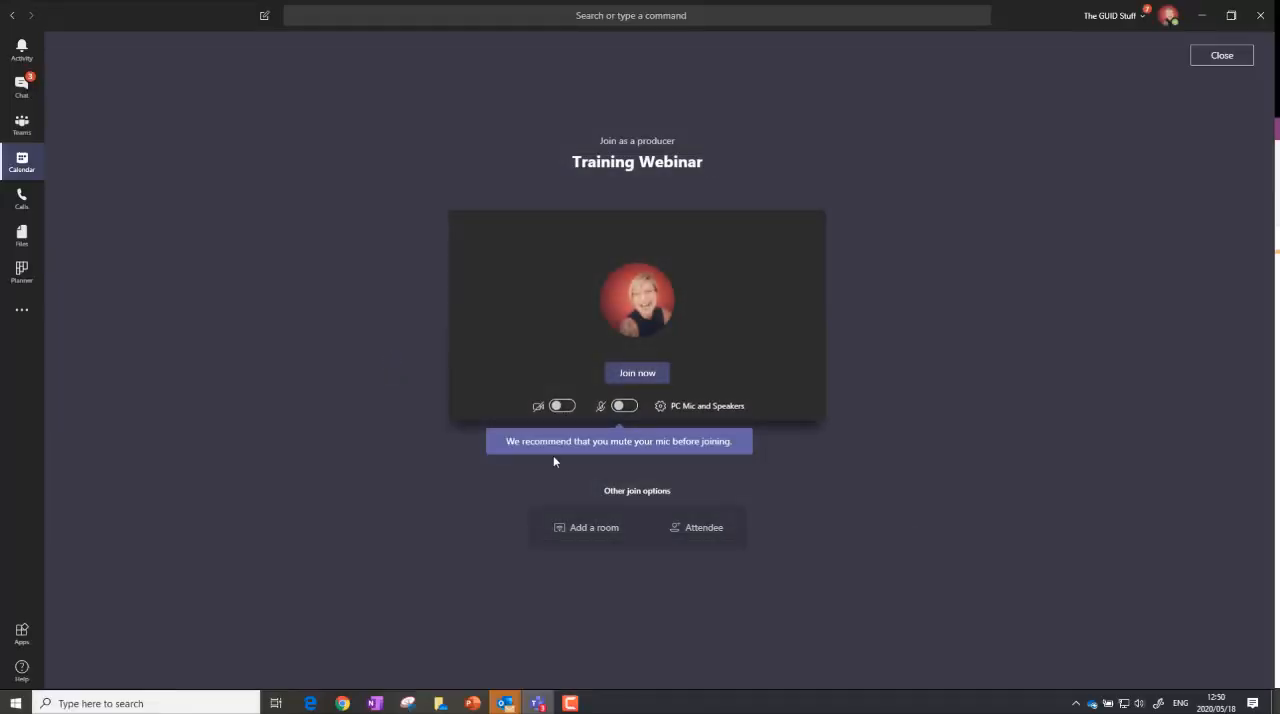
- Join the event with the camera on and the microphone left muted
click(624, 404)
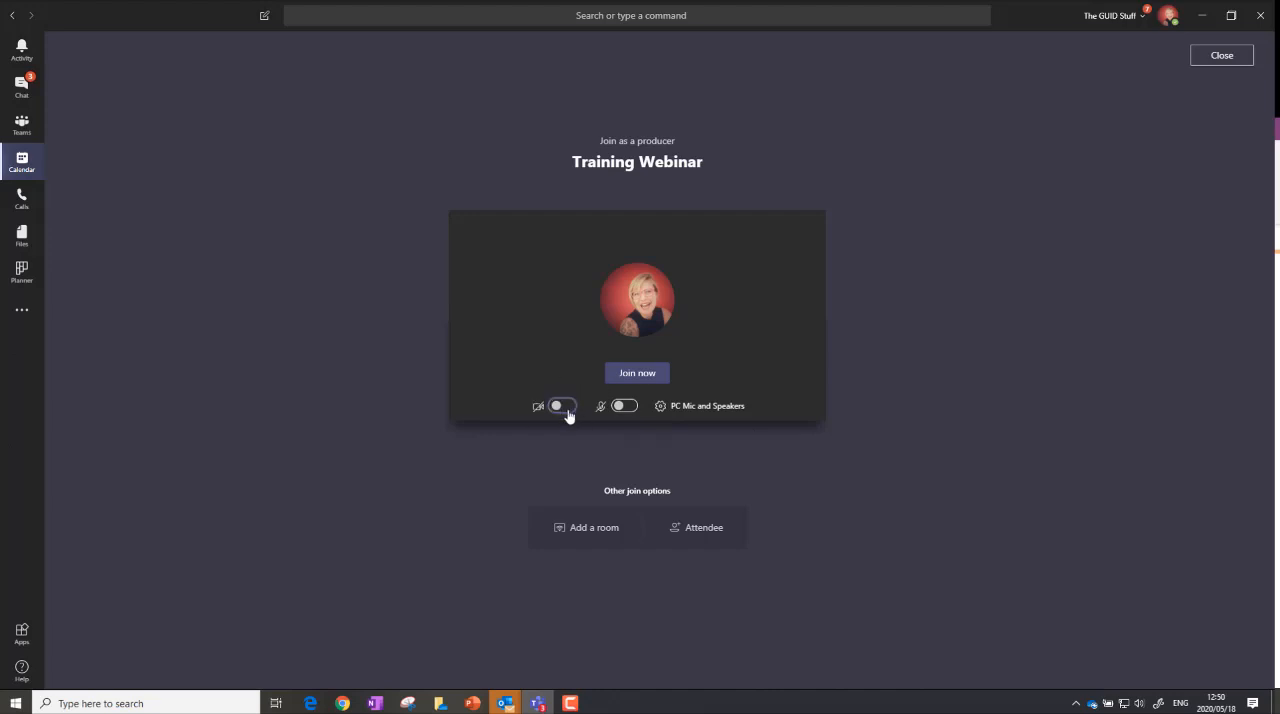
click(562, 404)
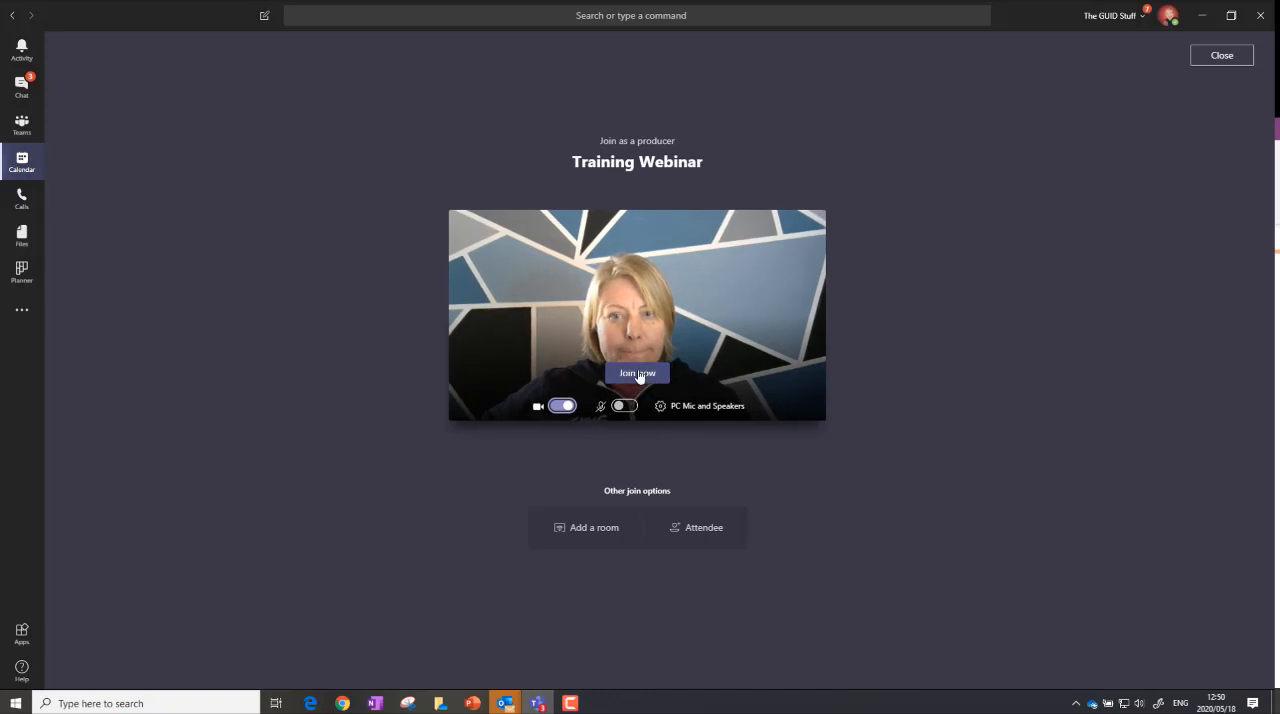
click(636, 372)
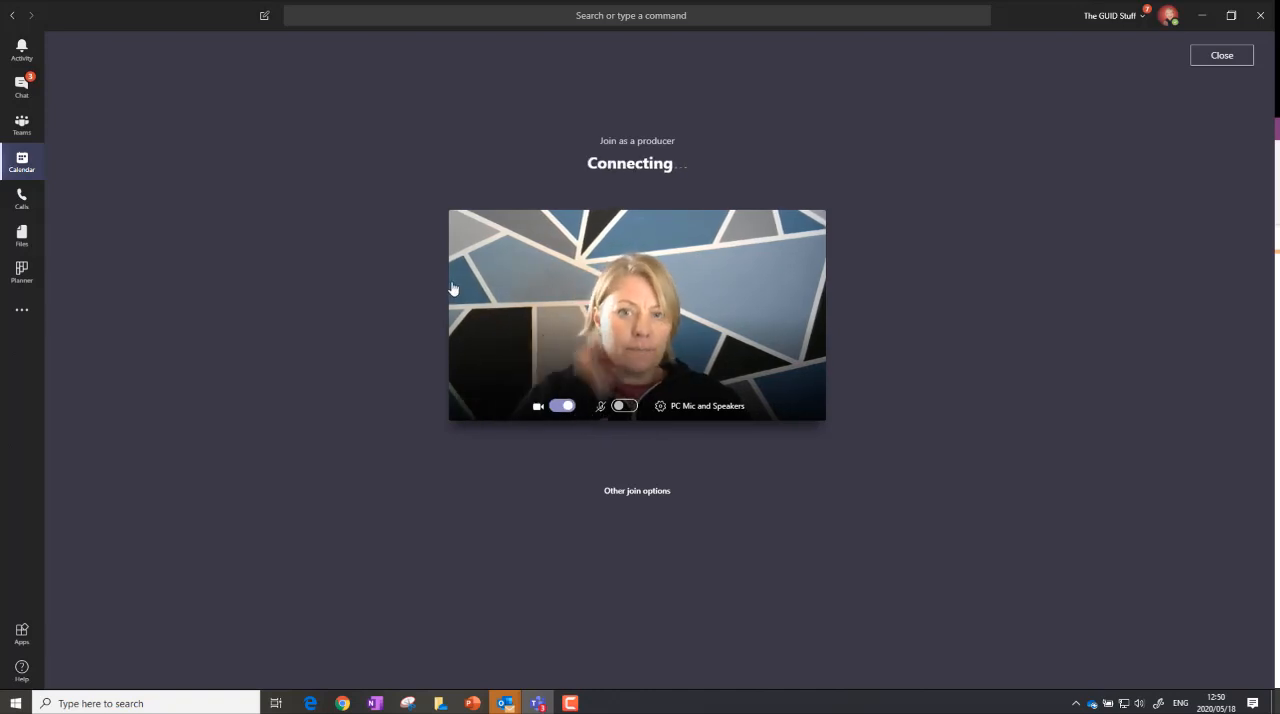
mouse_move(720, 380)
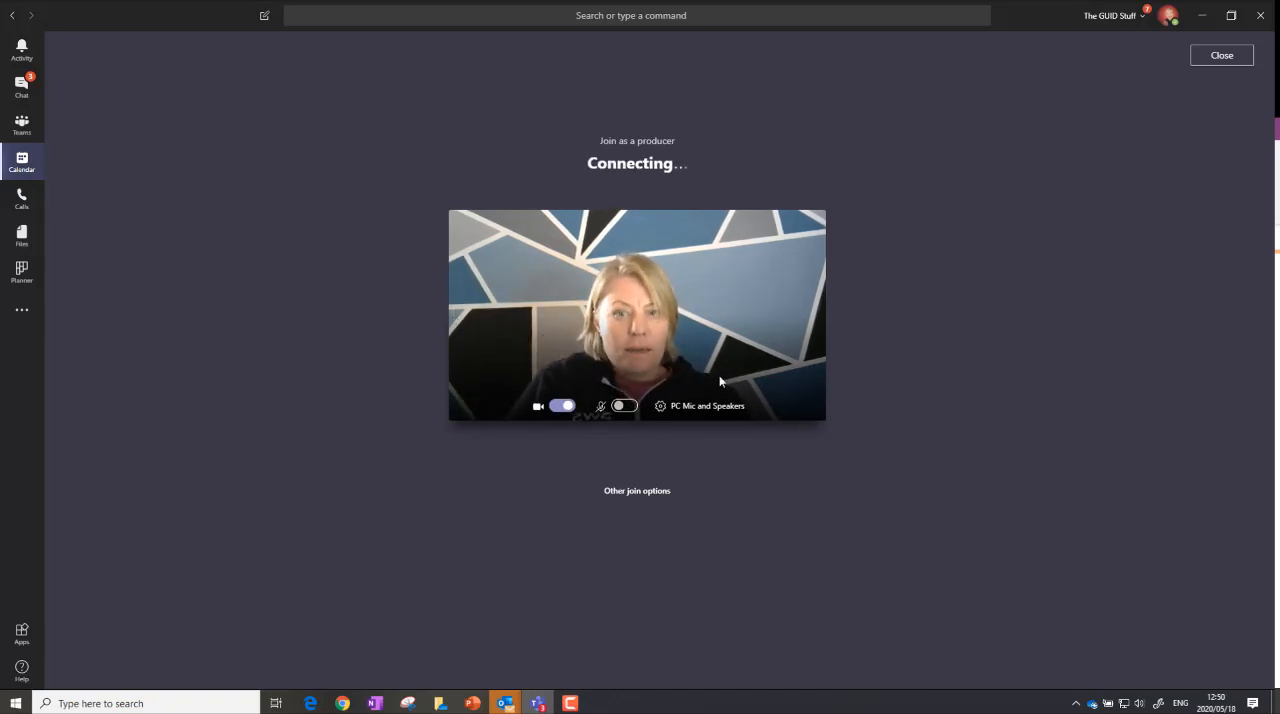
mouse_move(740, 380)
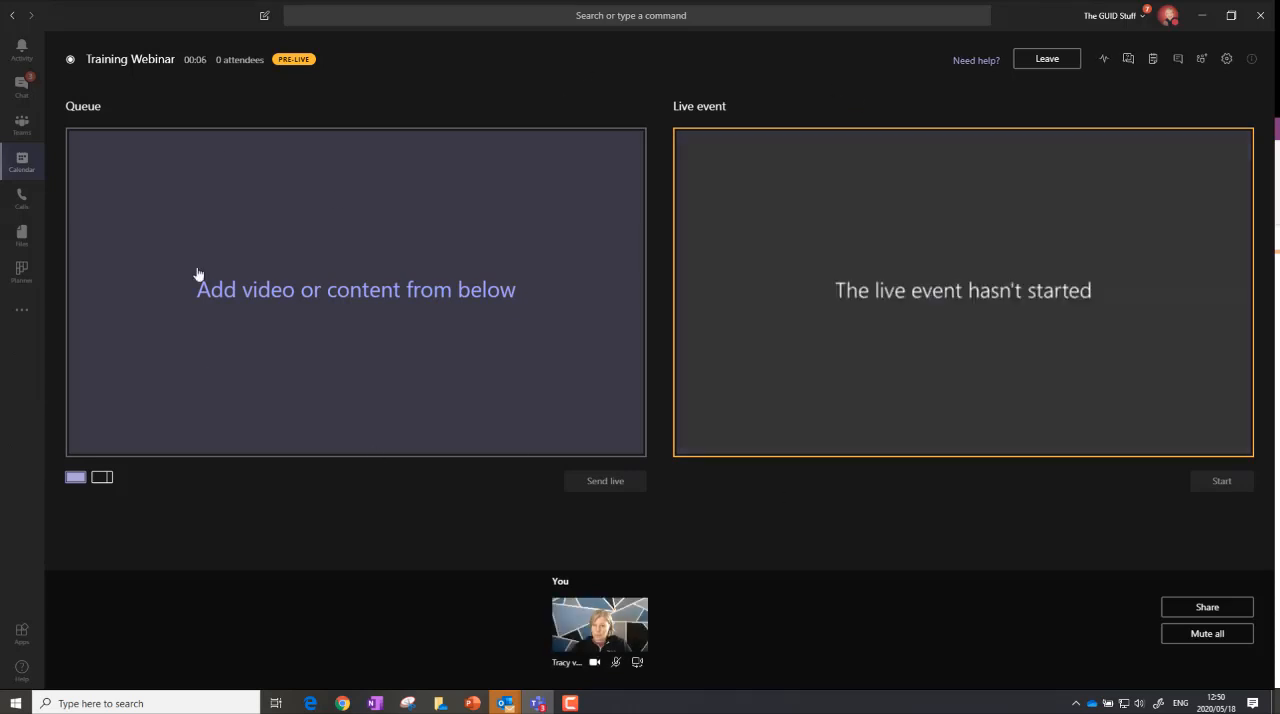
mouse_move(740, 428)
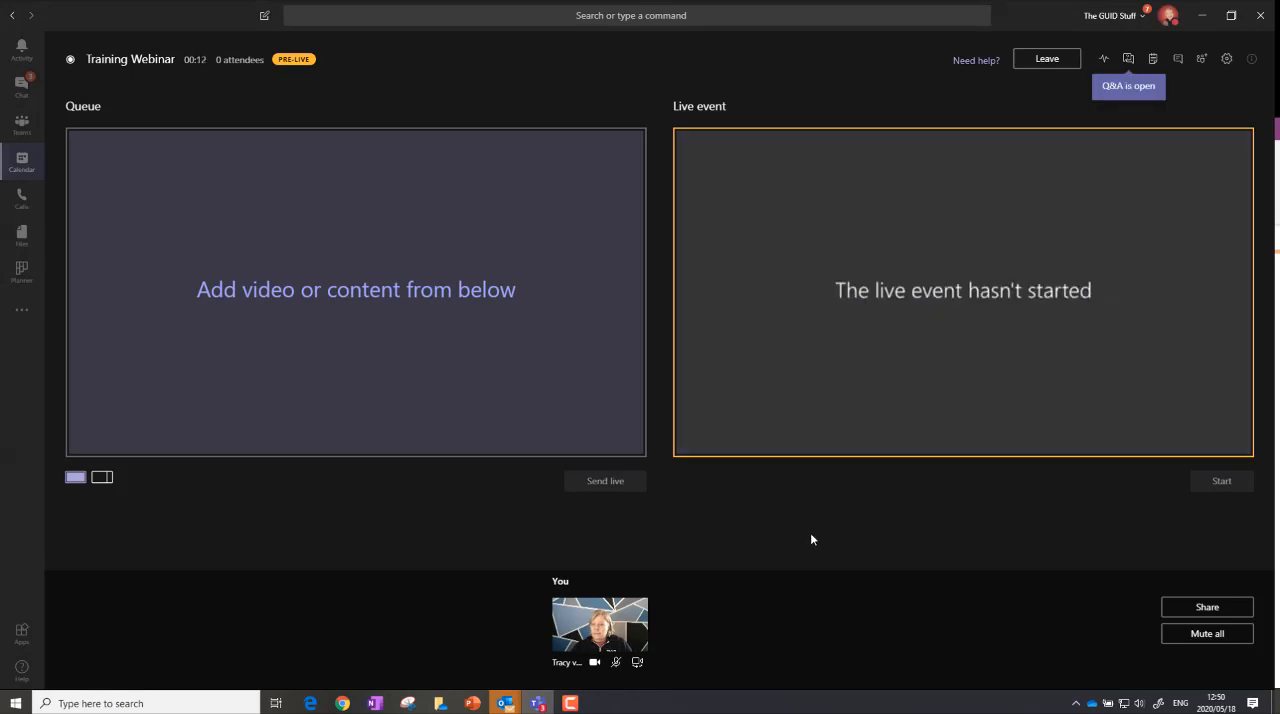
mouse_move(900, 602)
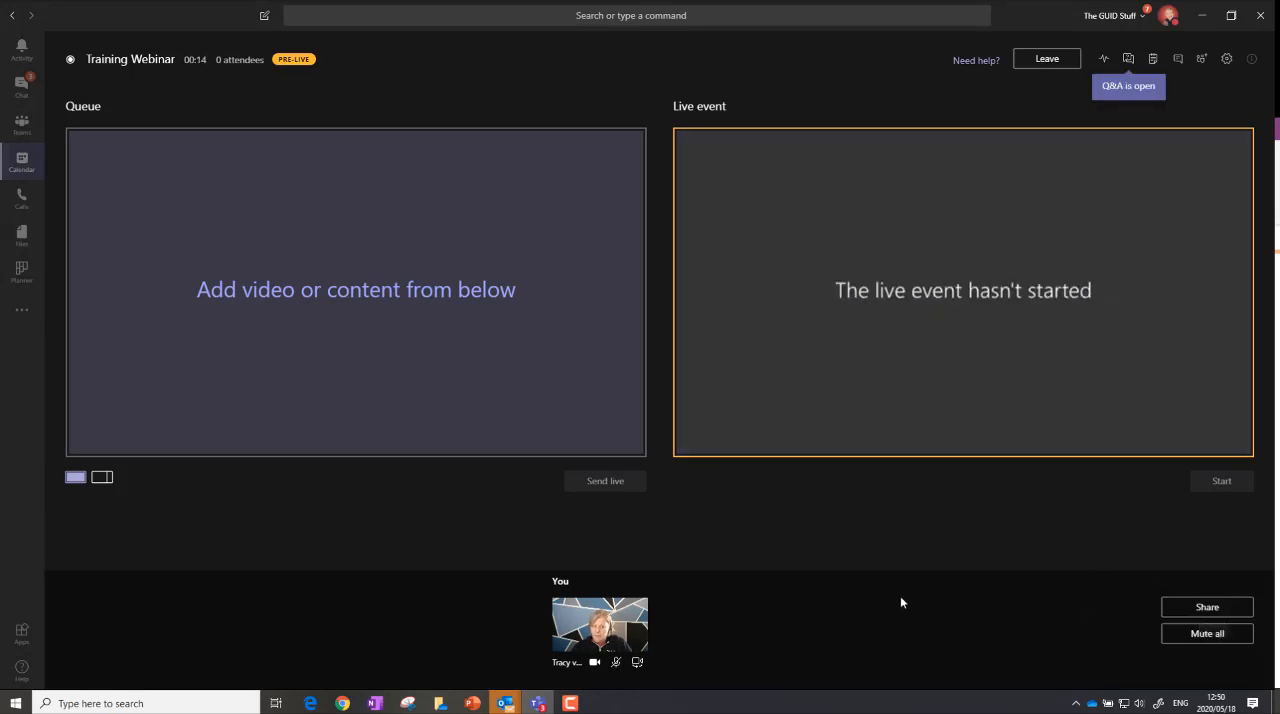
mouse_move(1096, 616)
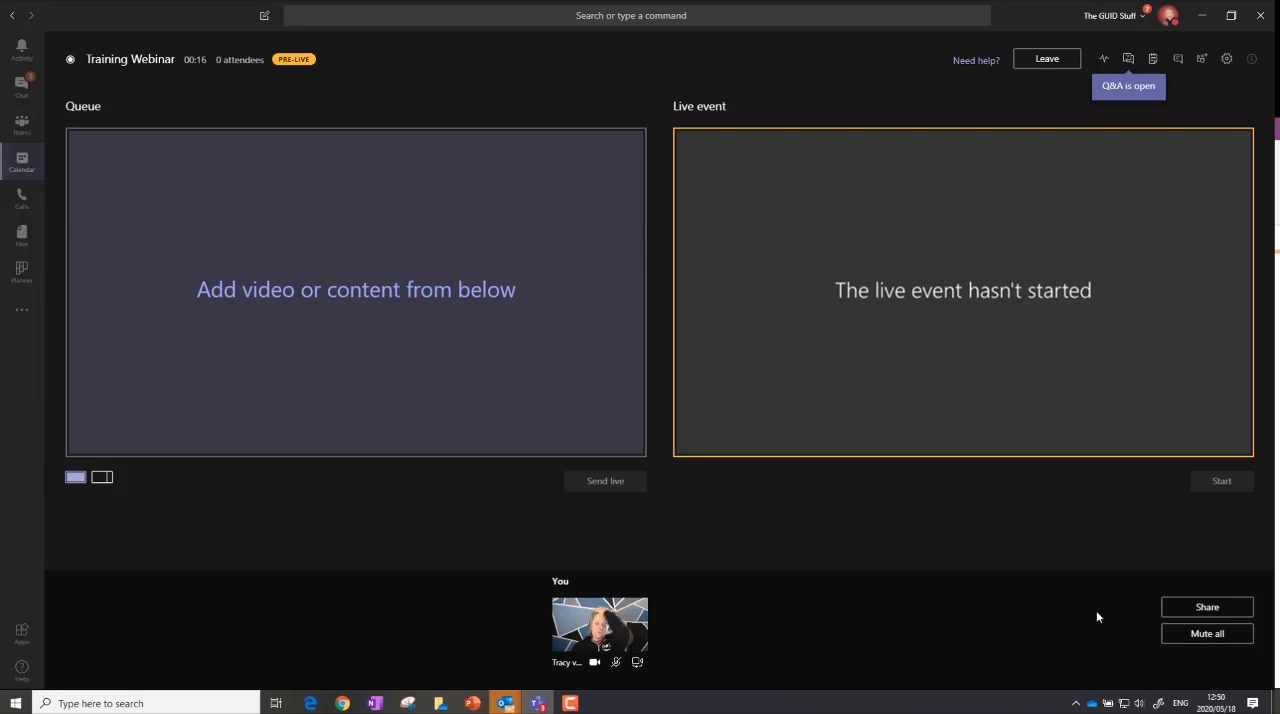
- Add the desktop as a shareable content source in the producer view
click(1208, 606)
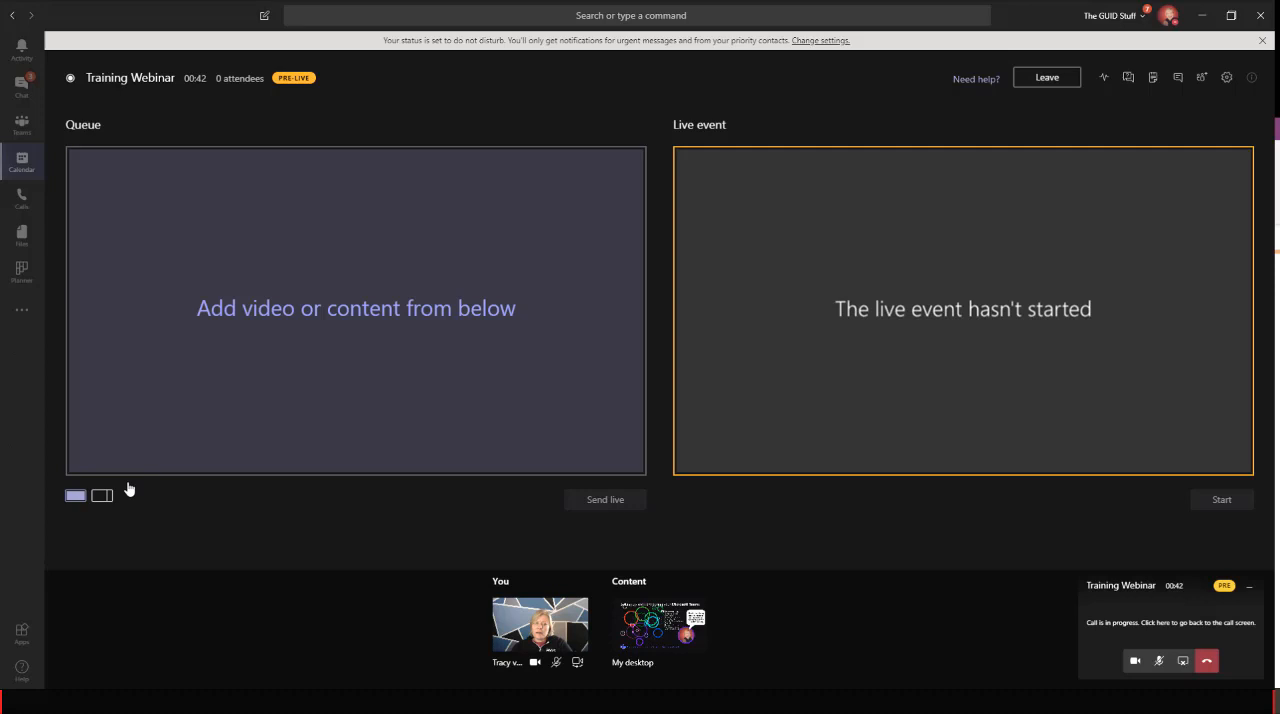
- Queue the shared desktop lobby slides, send them live and add the producer's camera beside them
click(1160, 660)
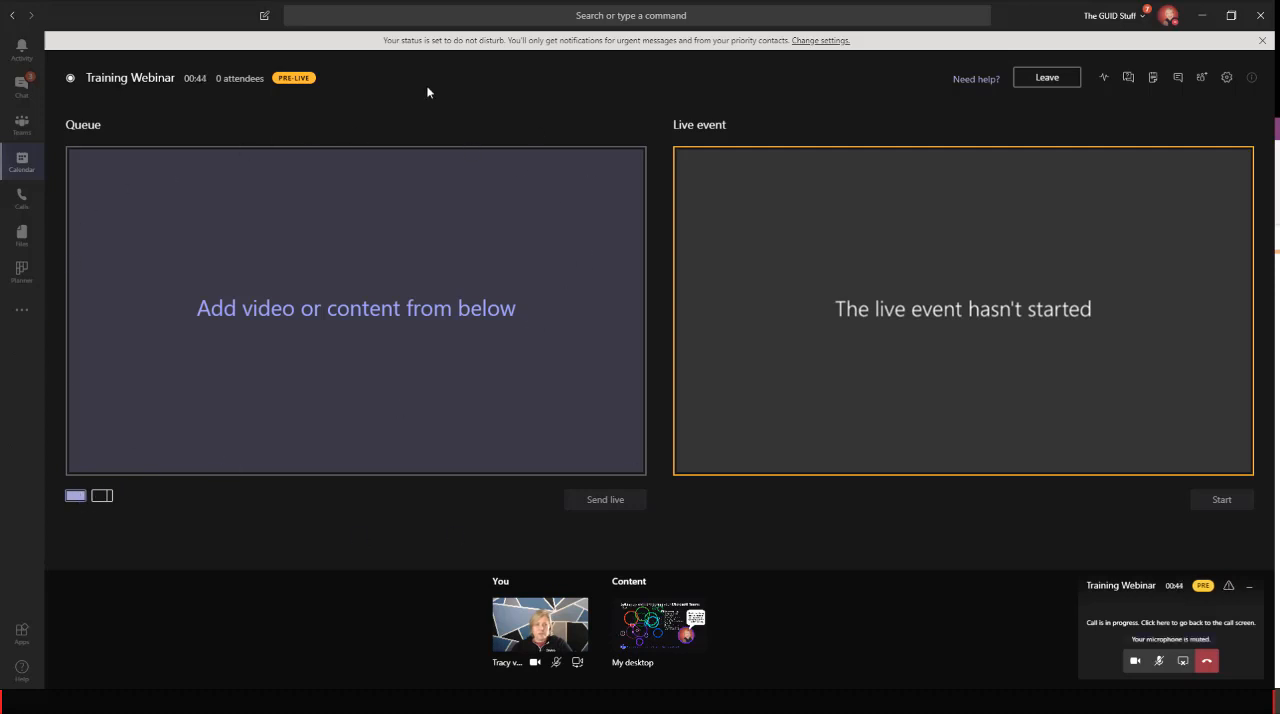
click(660, 628)
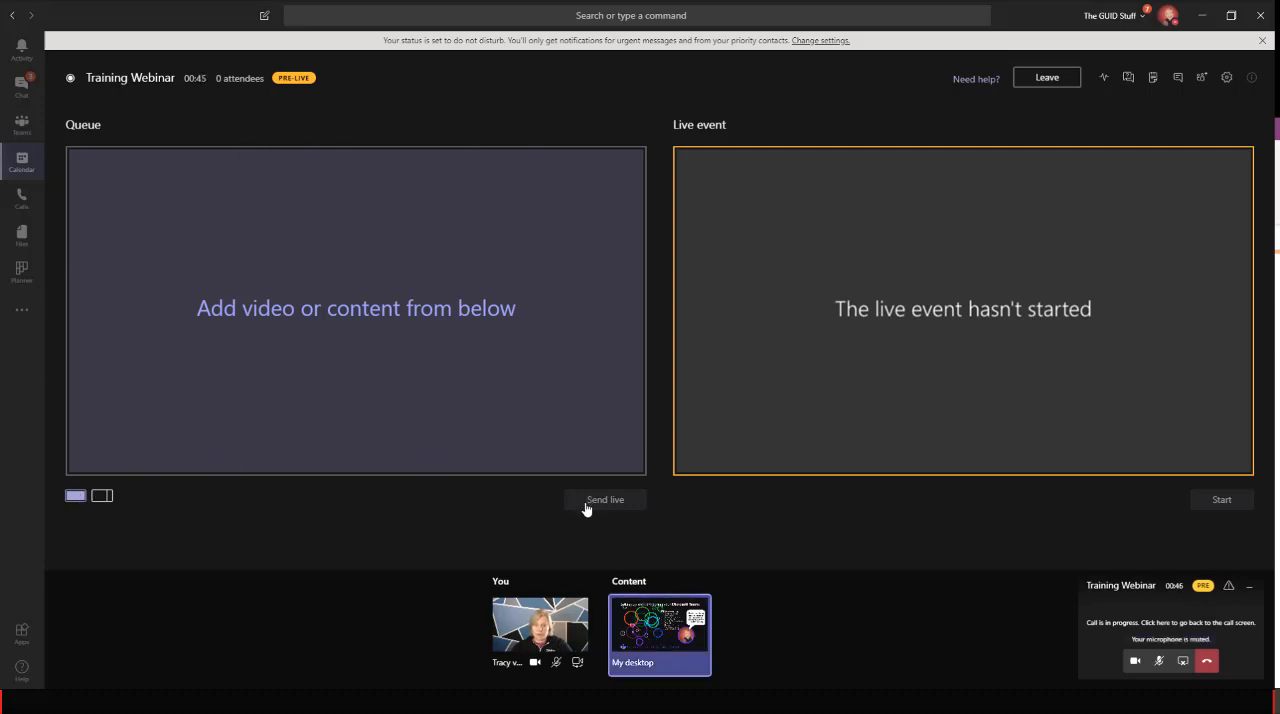
click(660, 630)
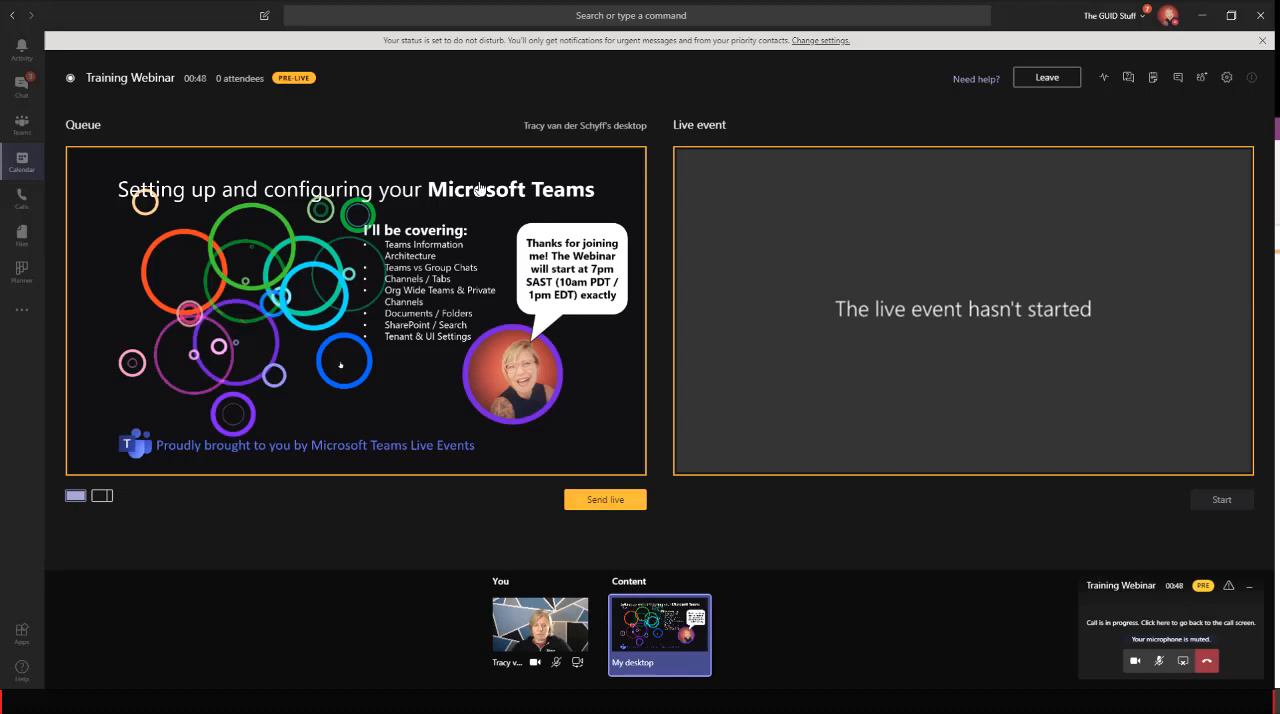
click(604, 498)
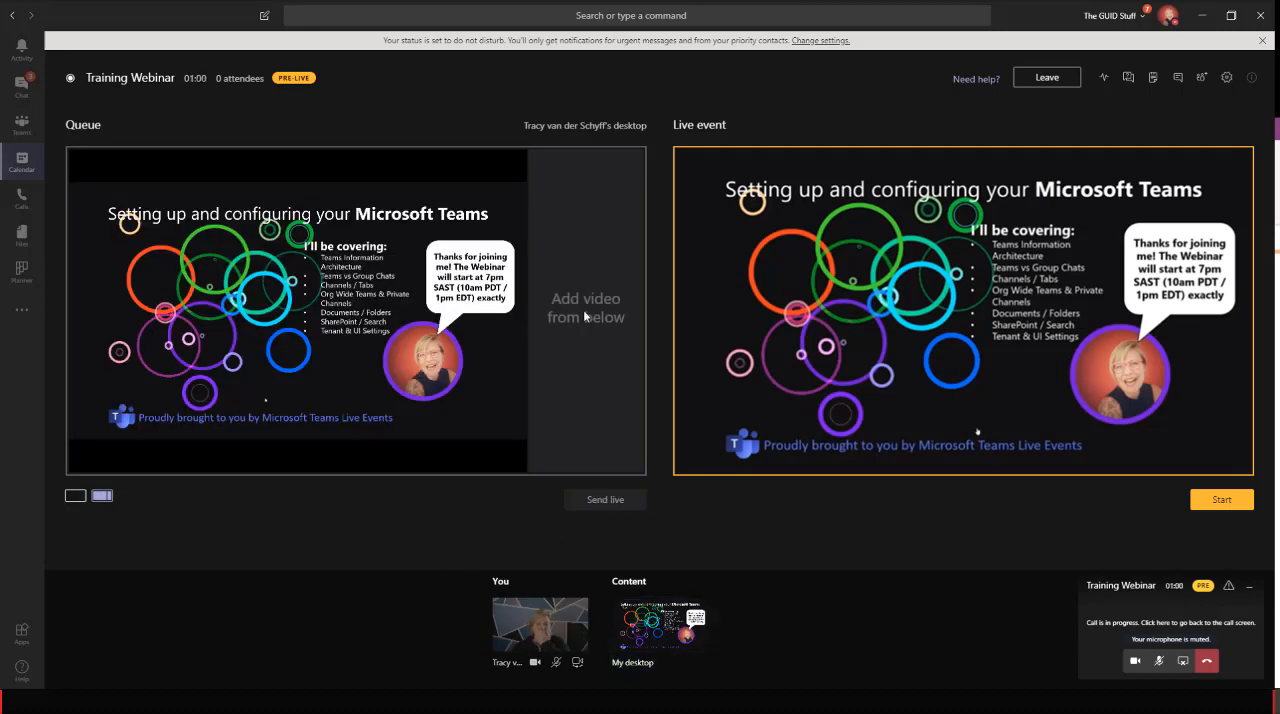
click(540, 624)
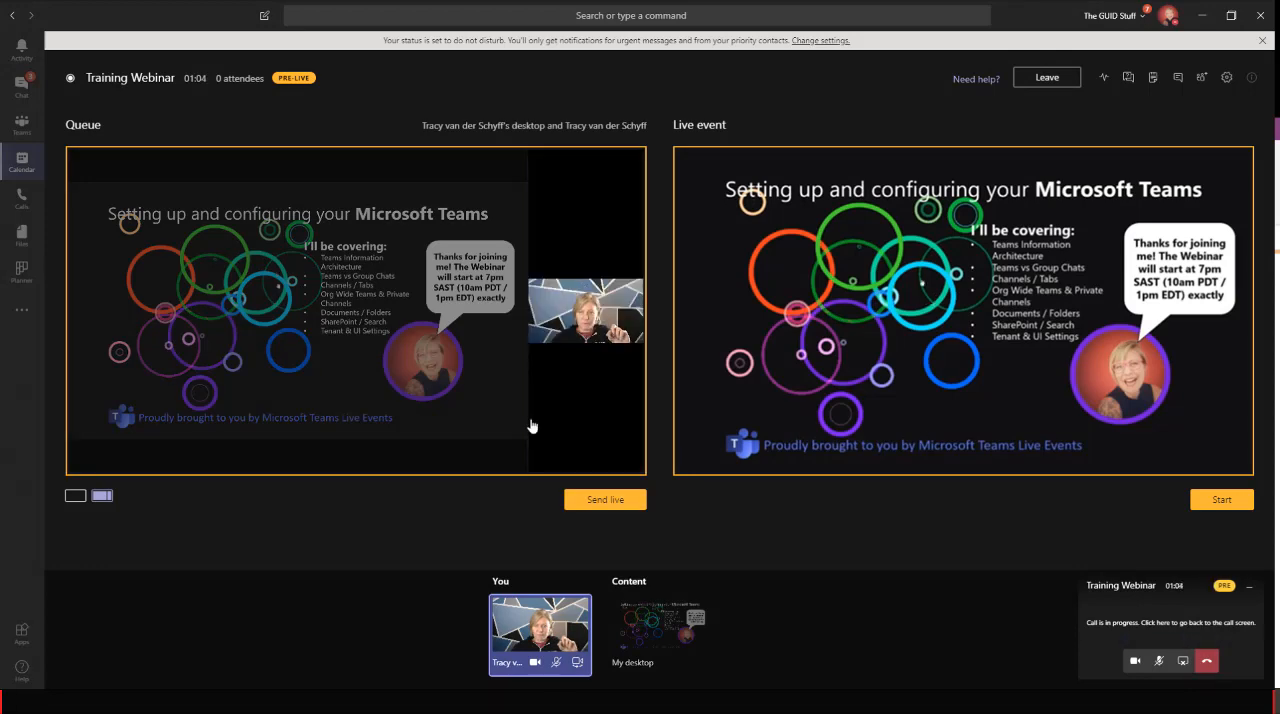
mouse_move(892, 364)
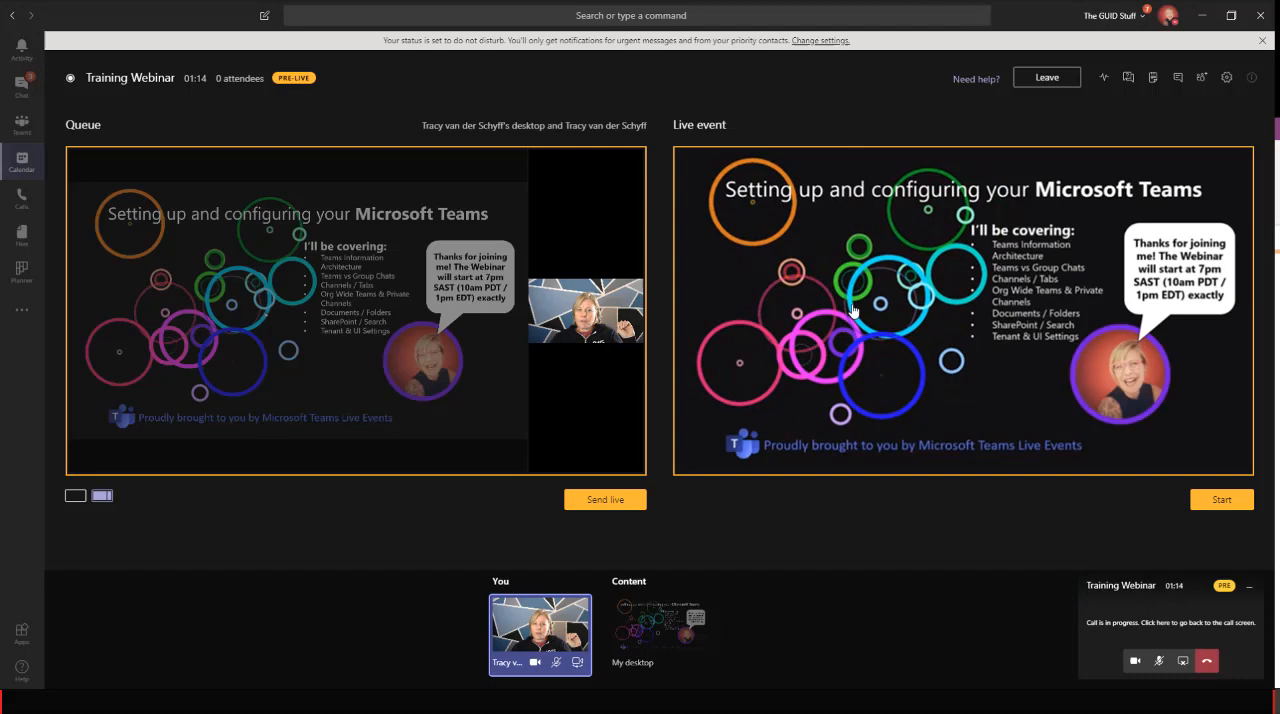
mouse_move(912, 248)
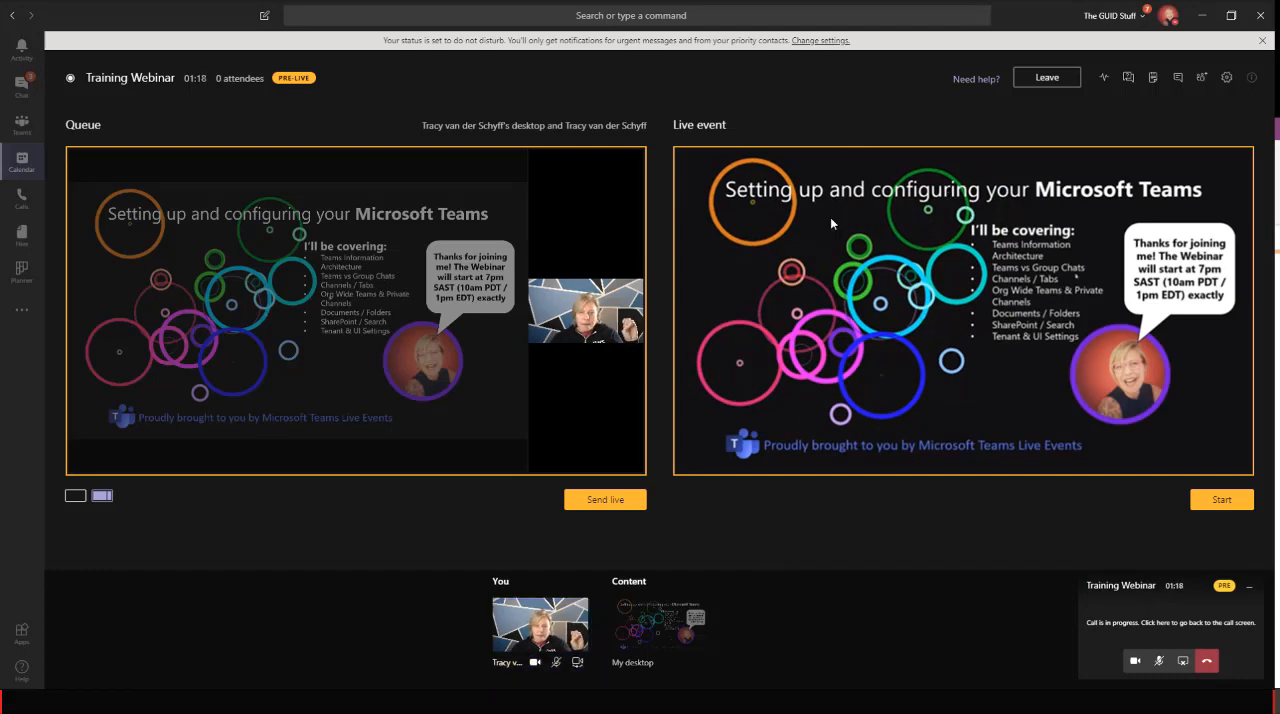
mouse_move(476, 420)
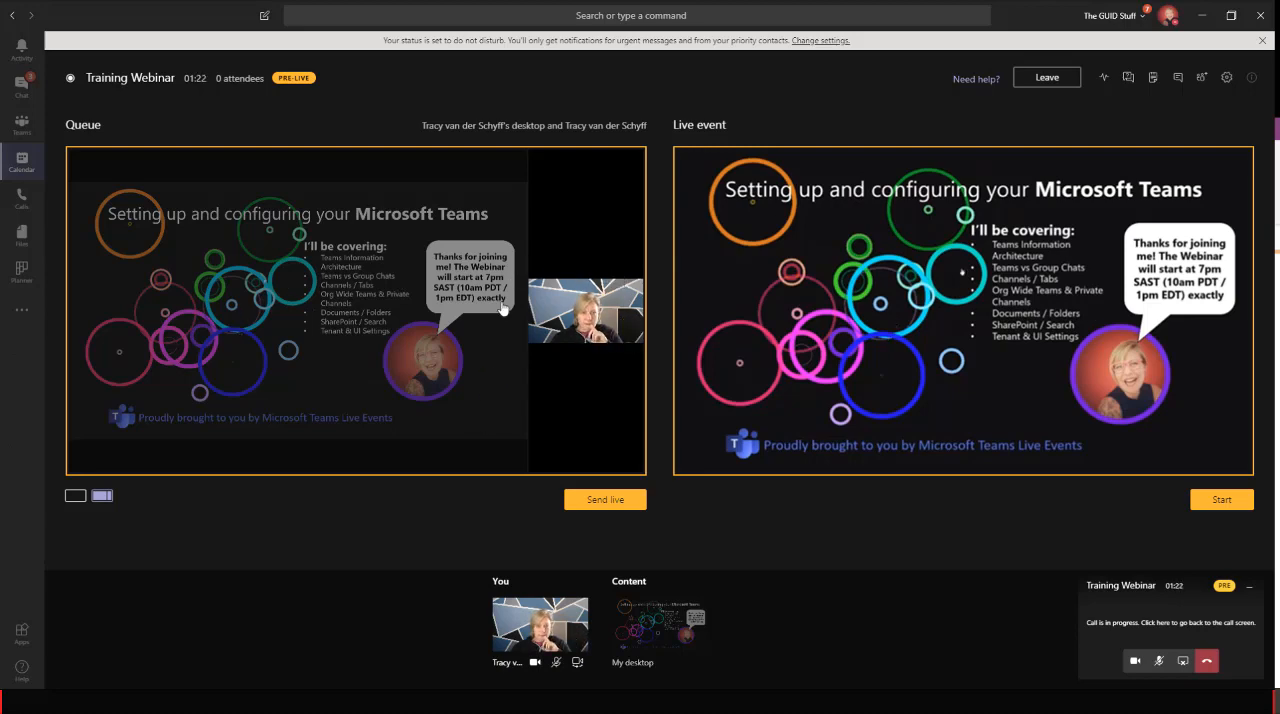
mouse_move(658, 386)
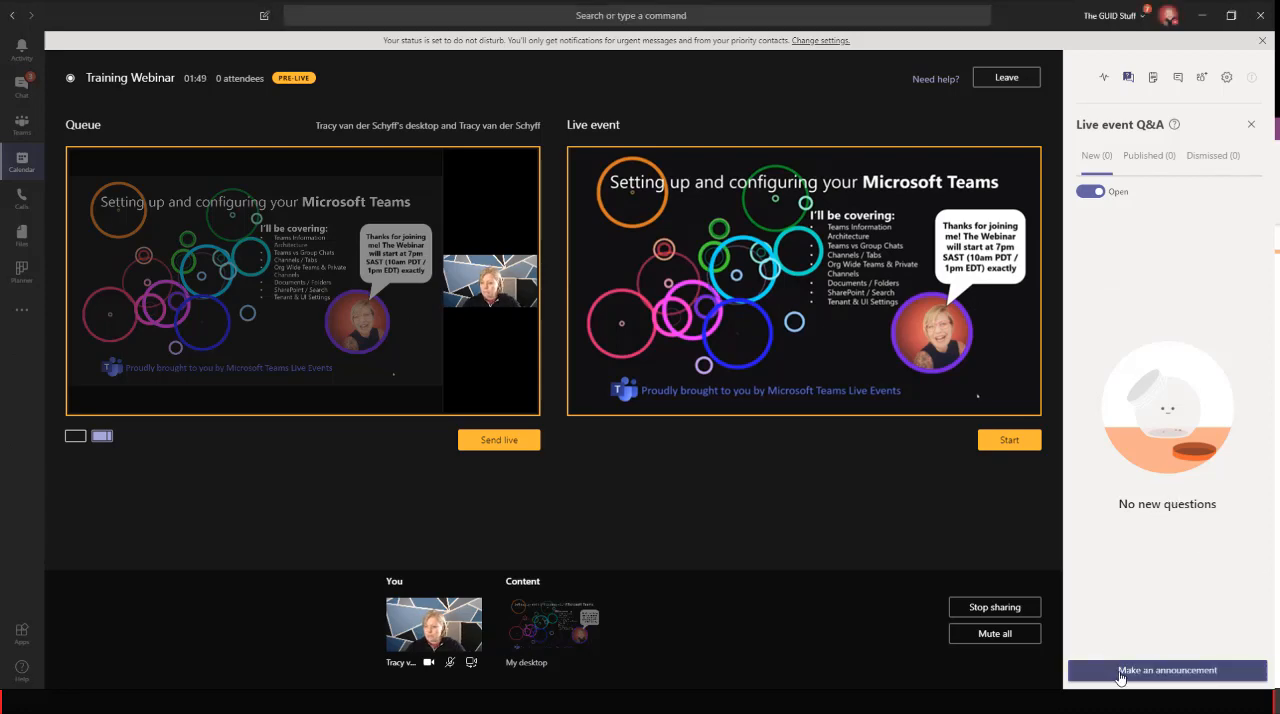
- Publish an announcement that the live event starts in 15 minutes, then view new questions
click(1168, 670)
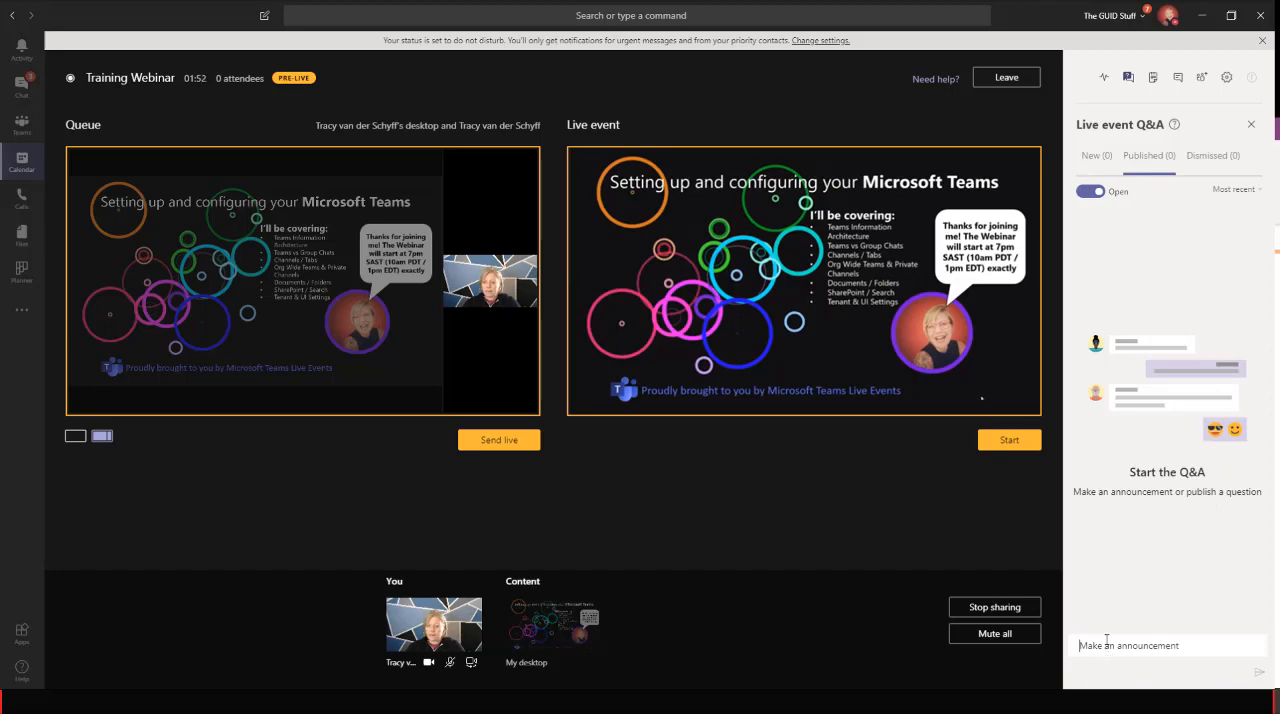
text(eH)
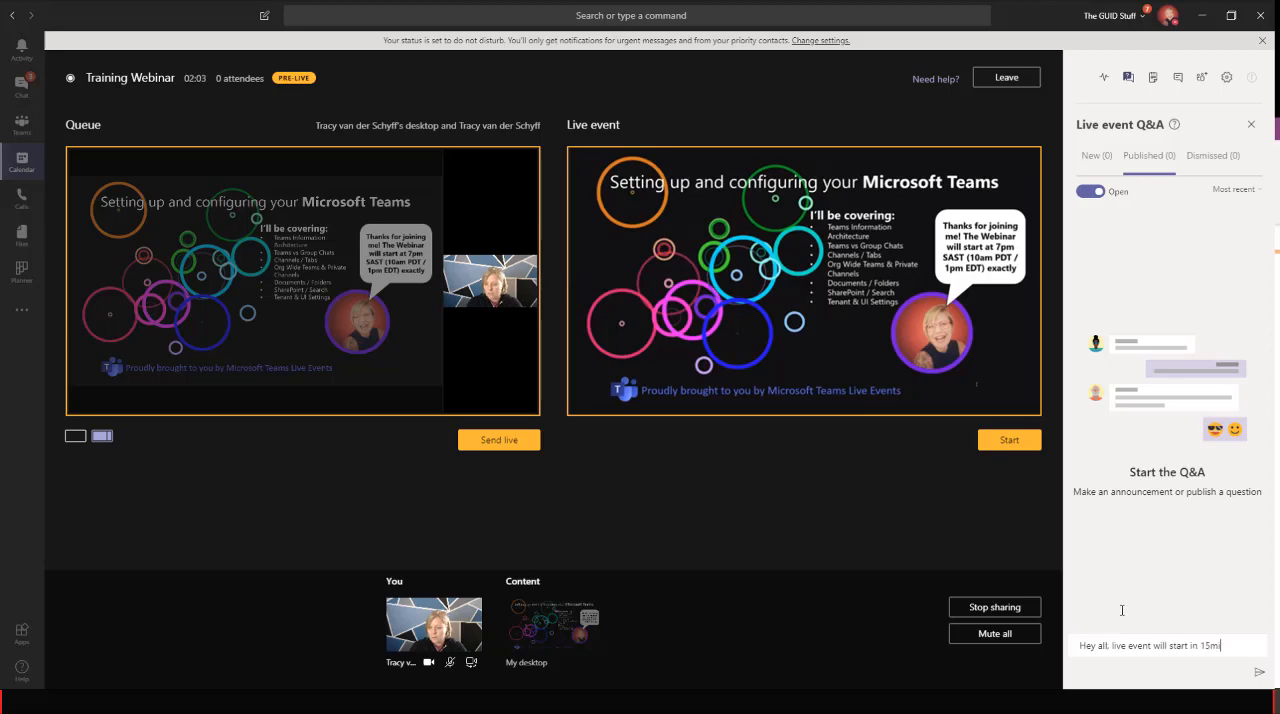
text(inutes)
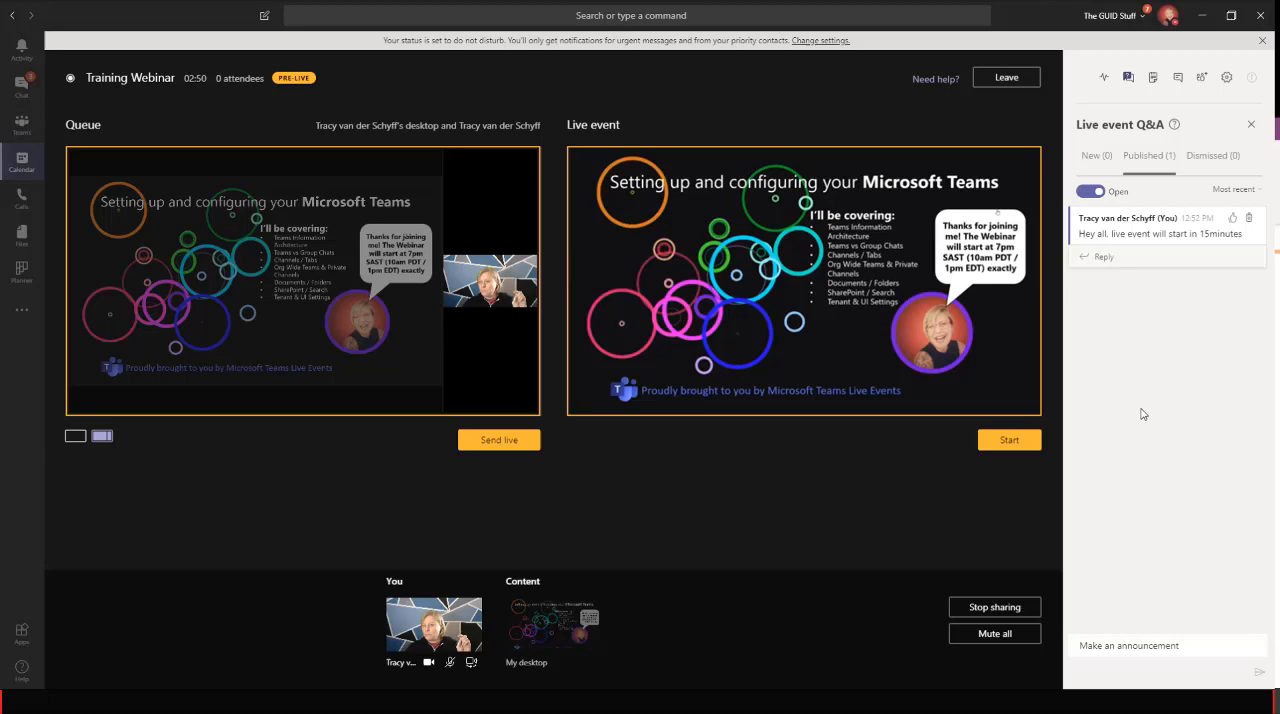
click(1092, 156)
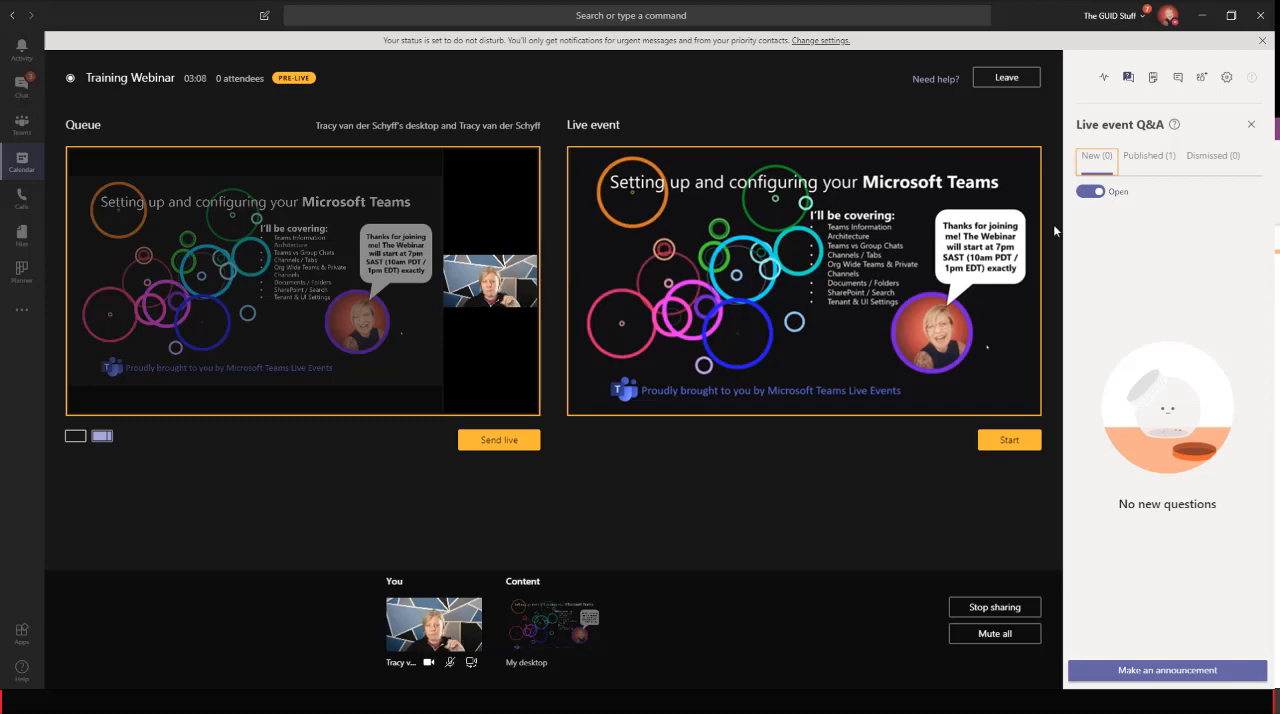
mouse_move(656, 570)
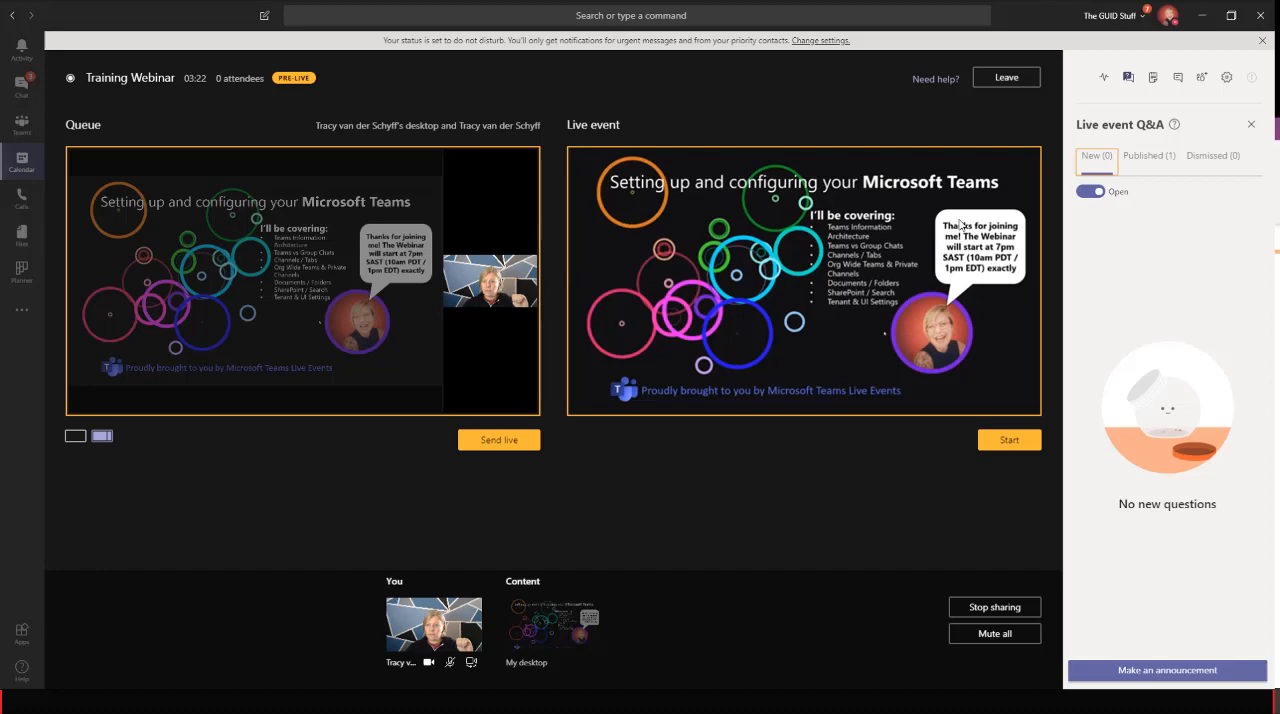
mouse_move(896, 450)
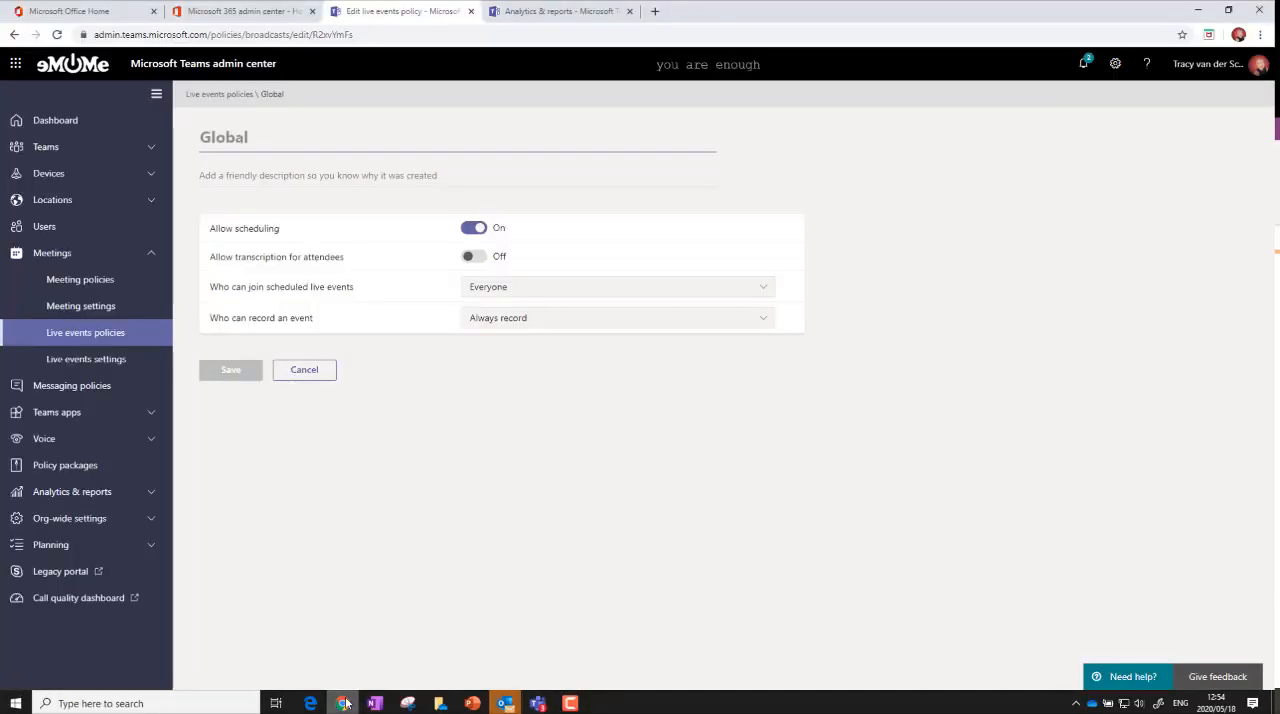
- In Analytics & reports, choose the Teams live event usage report for the Last 7 days
click(616, 316)
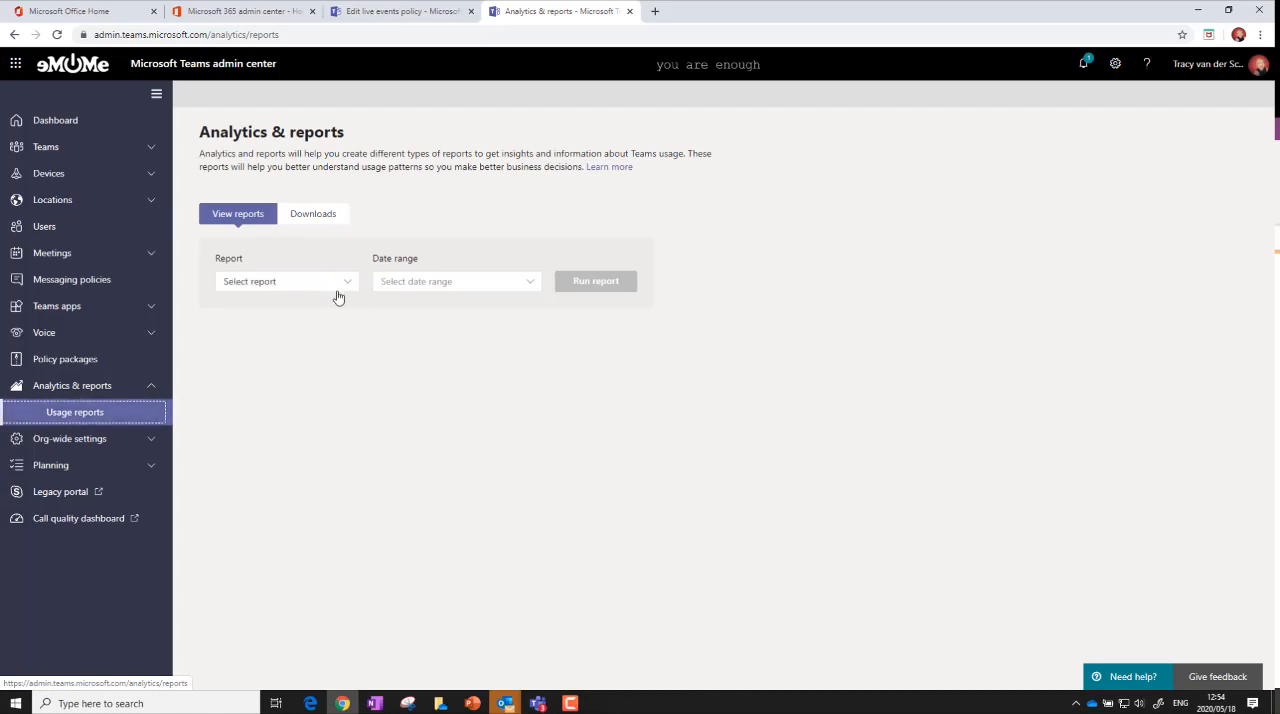
click(286, 280)
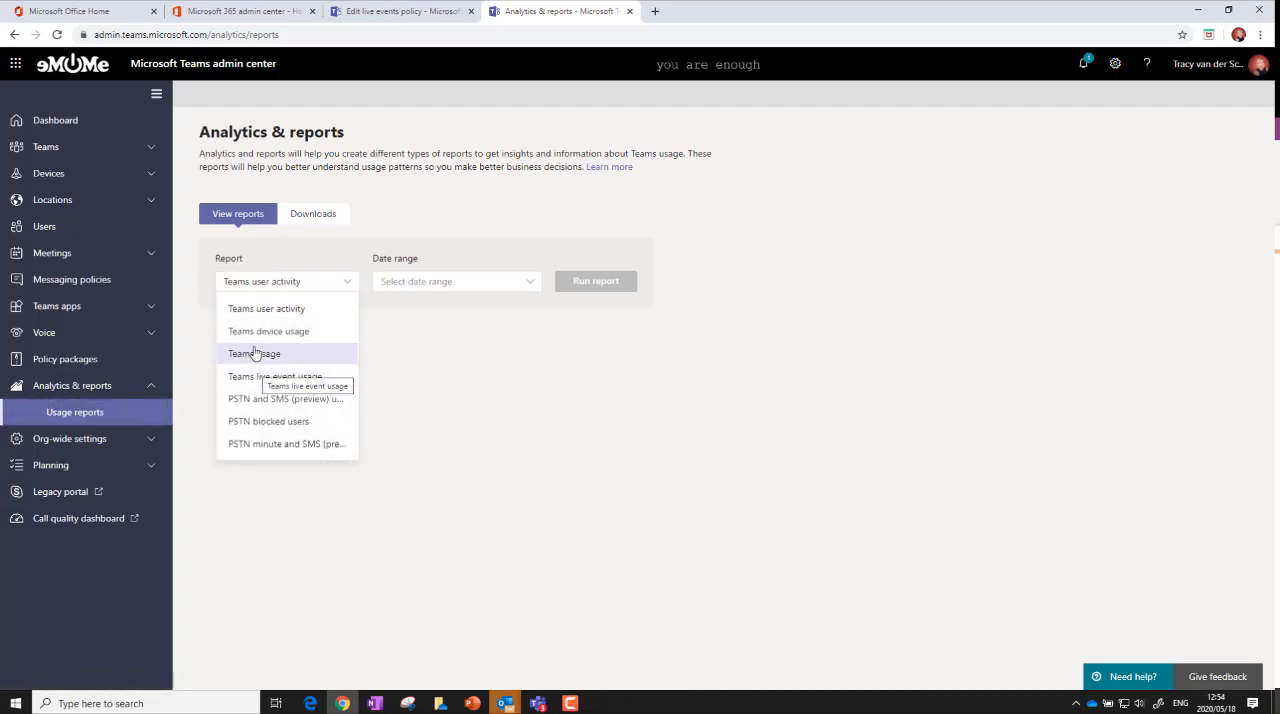
click(276, 376)
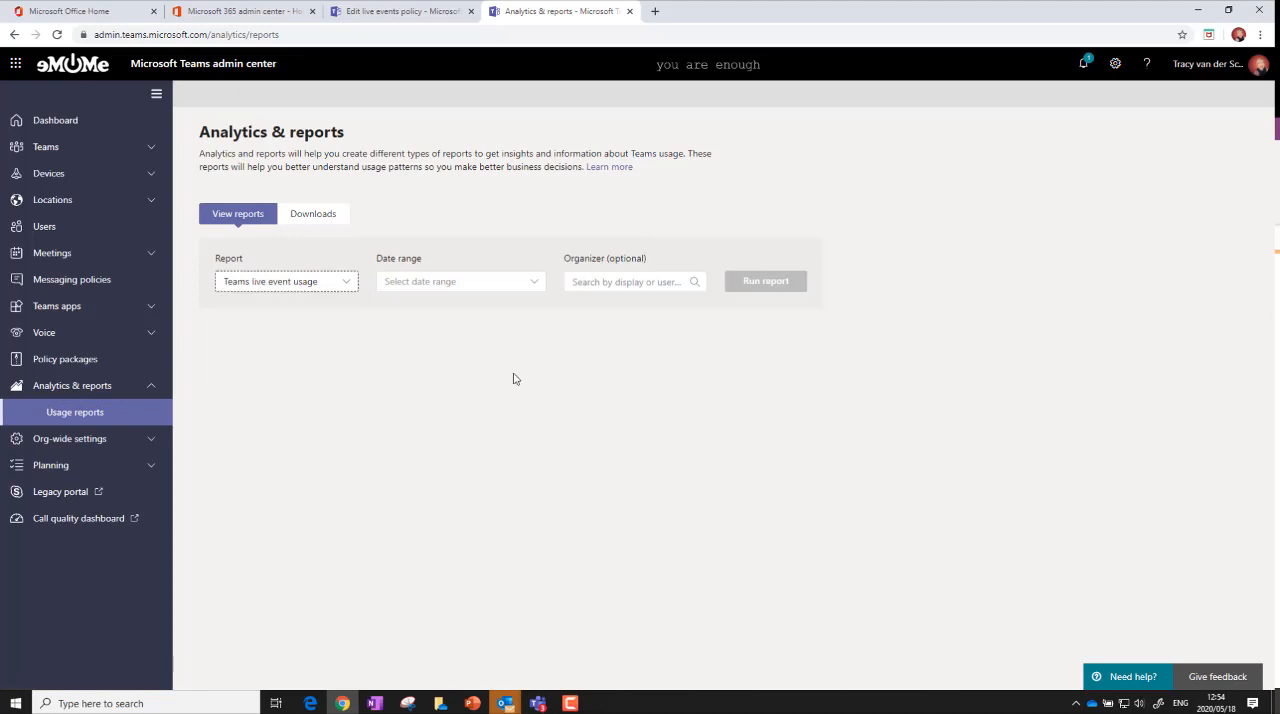
click(460, 280)
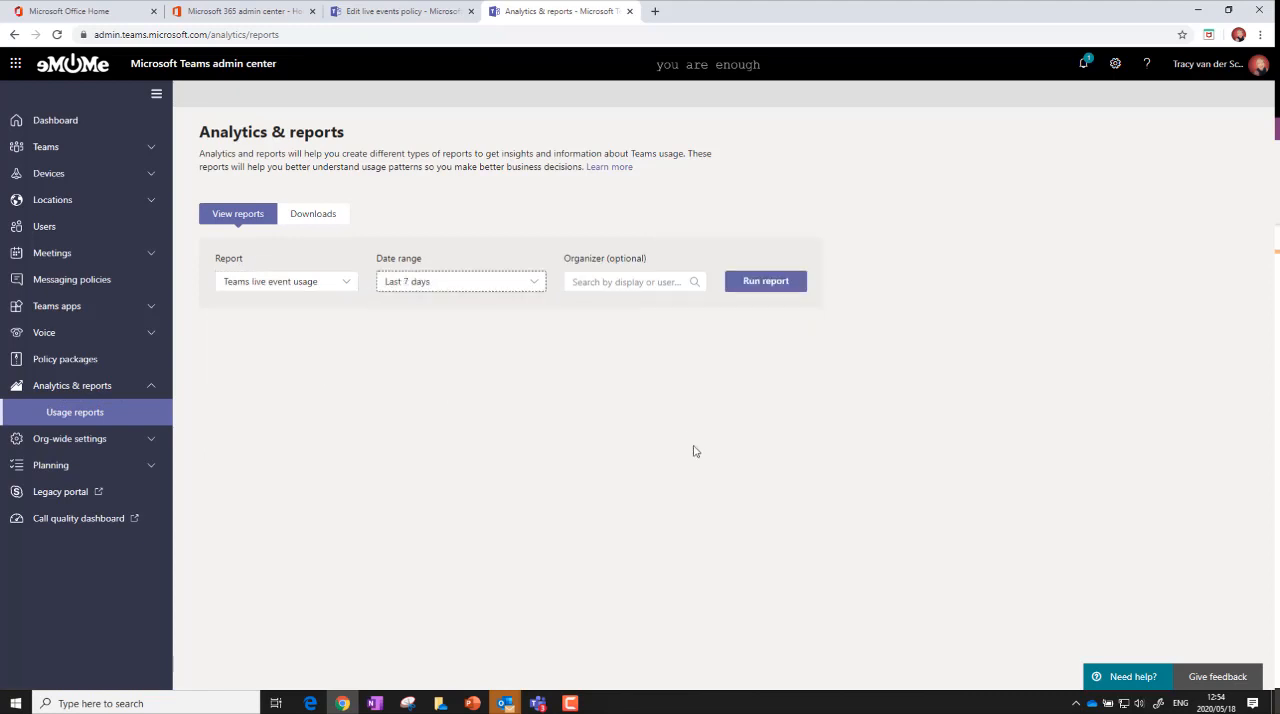
mouse_move(700, 220)
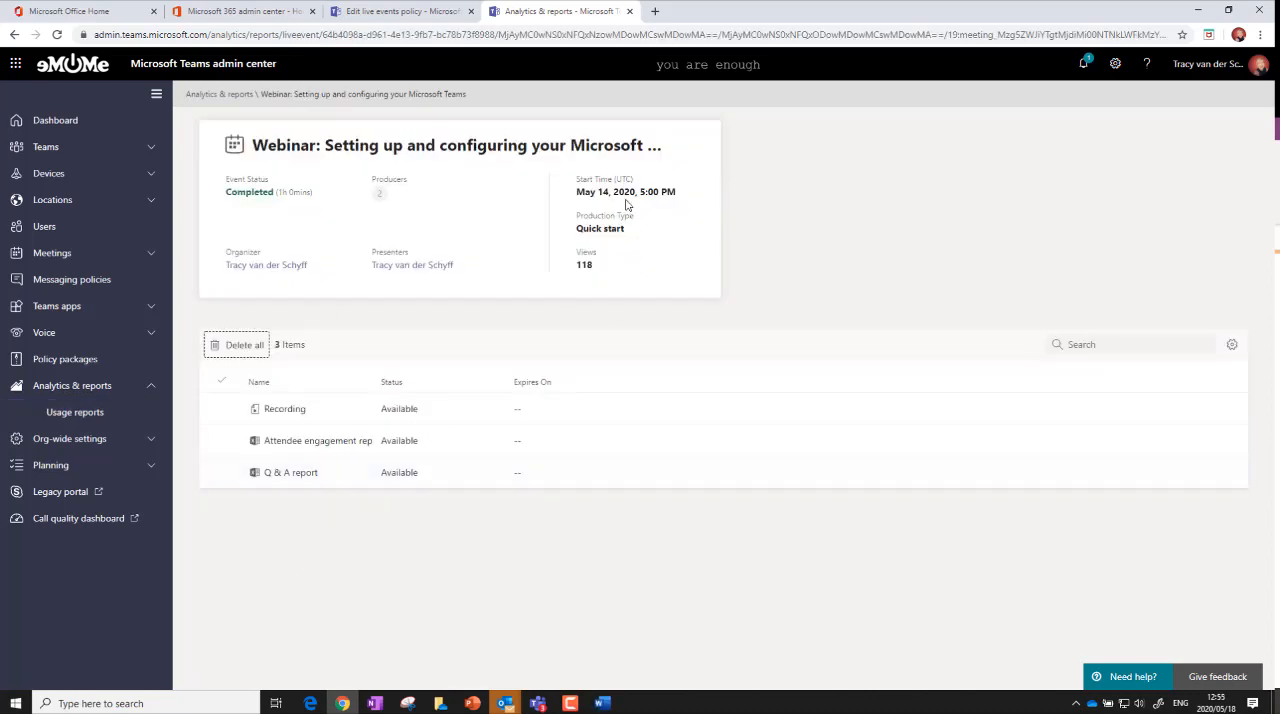
- Leave the webinar usage details and bring up the Microsoft Teams Live Events Word guide
click(284, 408)
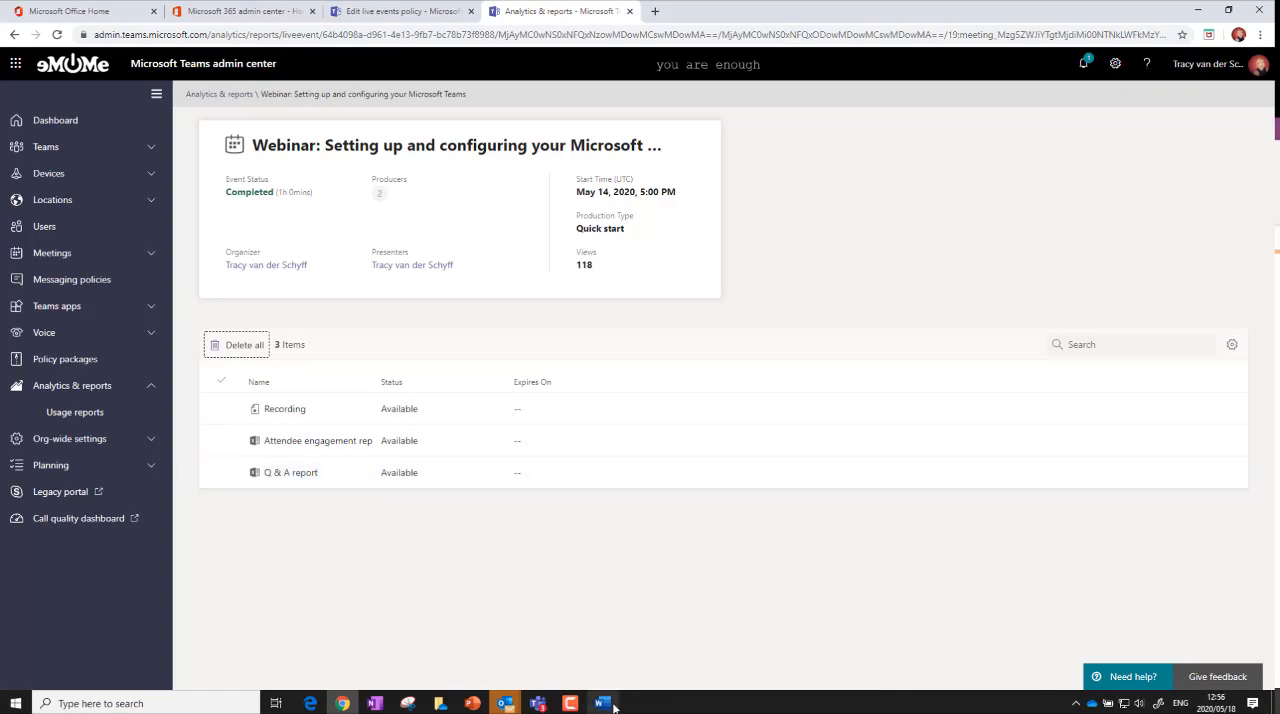
click(602, 704)
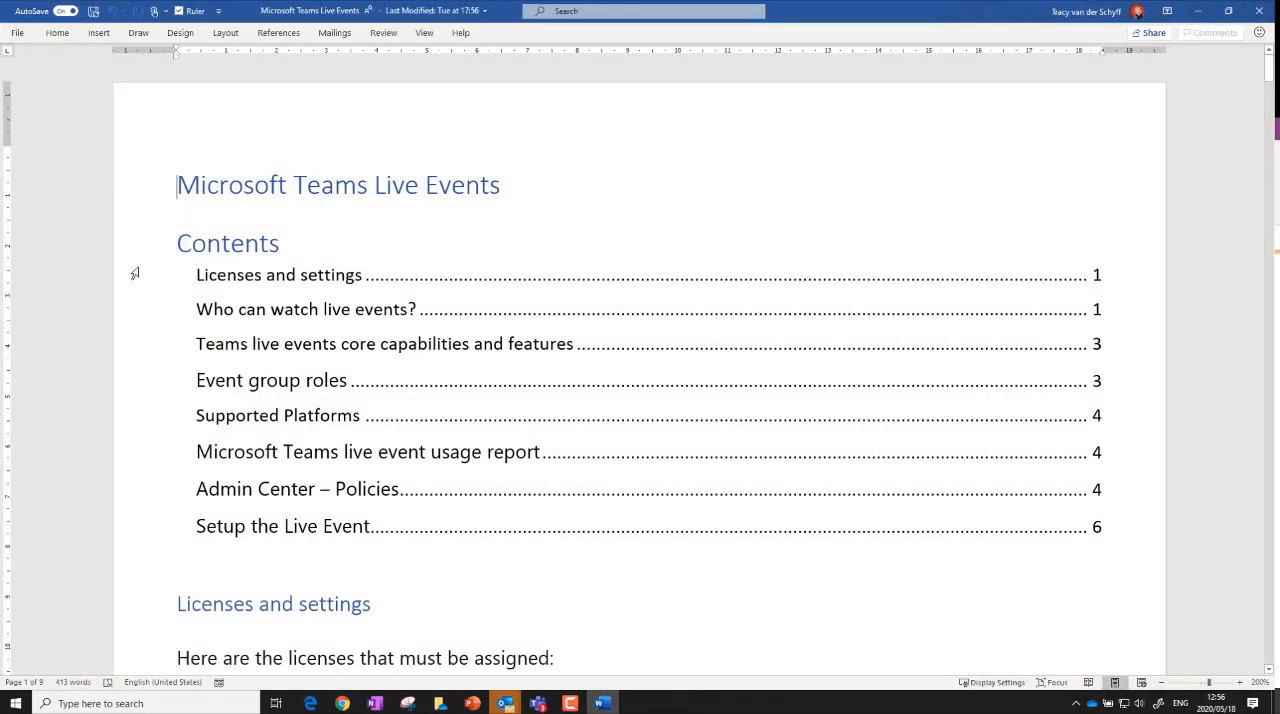
scroll(down, 3)
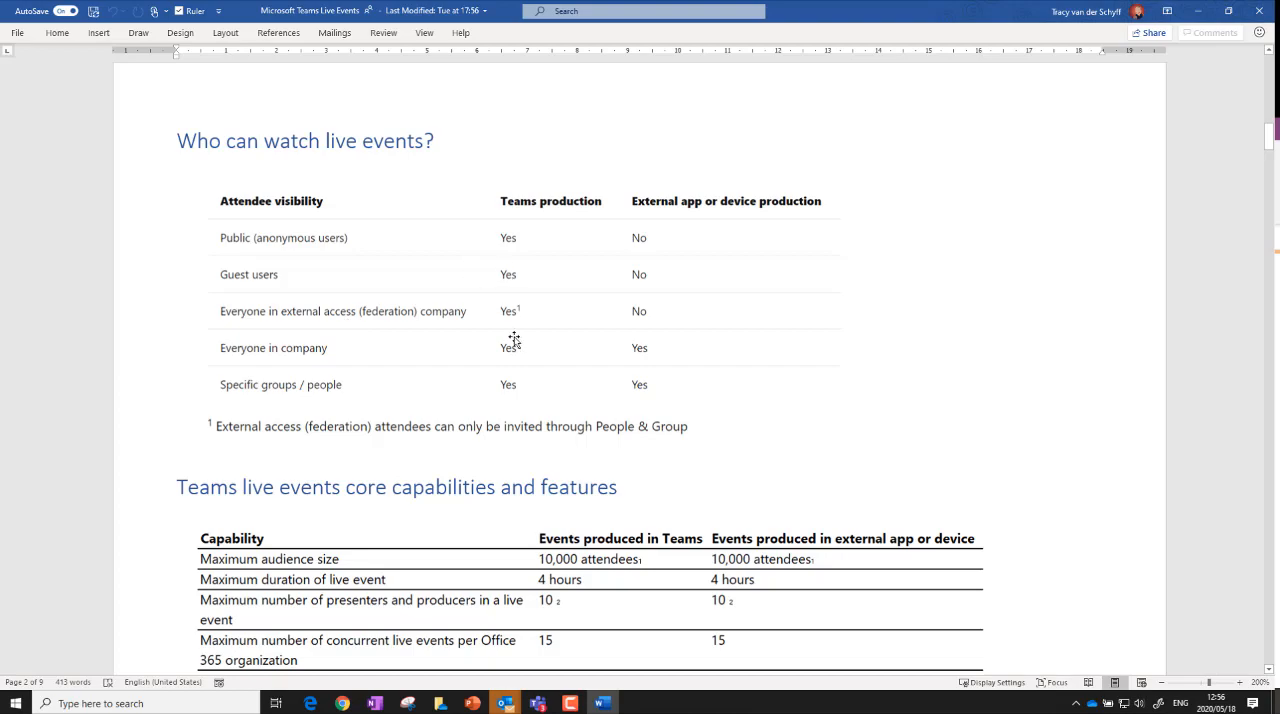
scroll(down, 3)
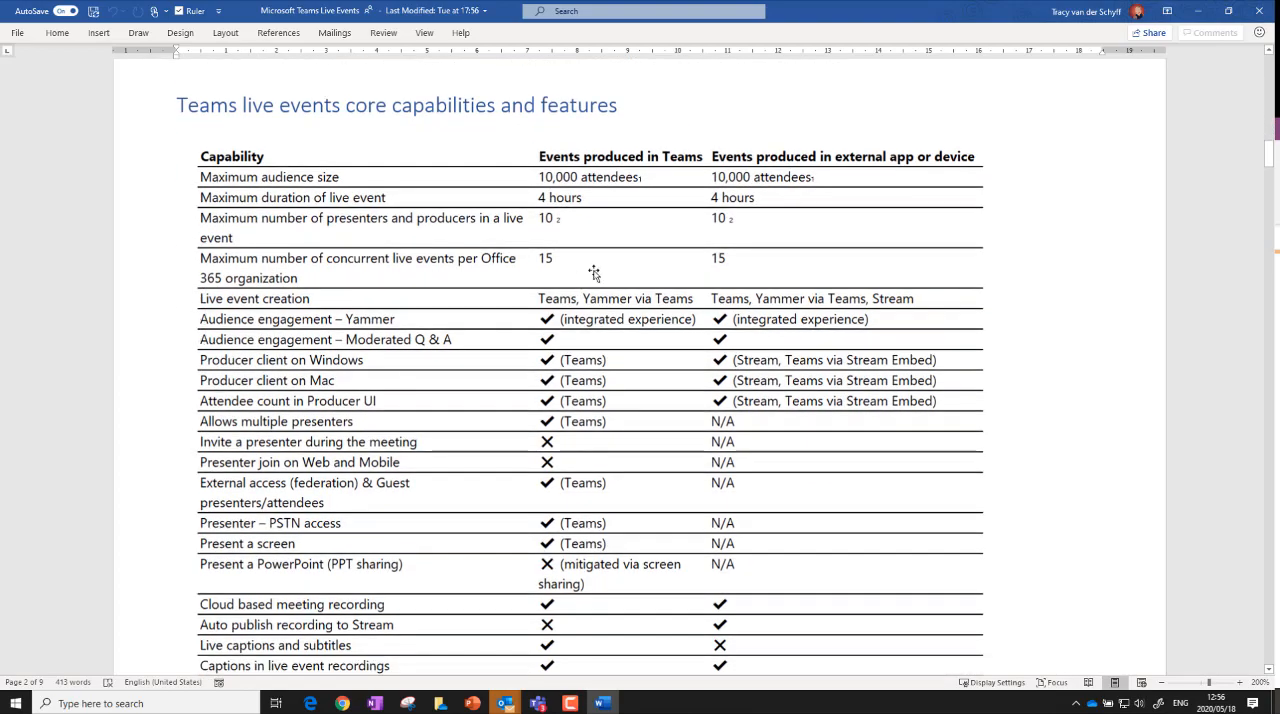
mouse_move(564, 248)
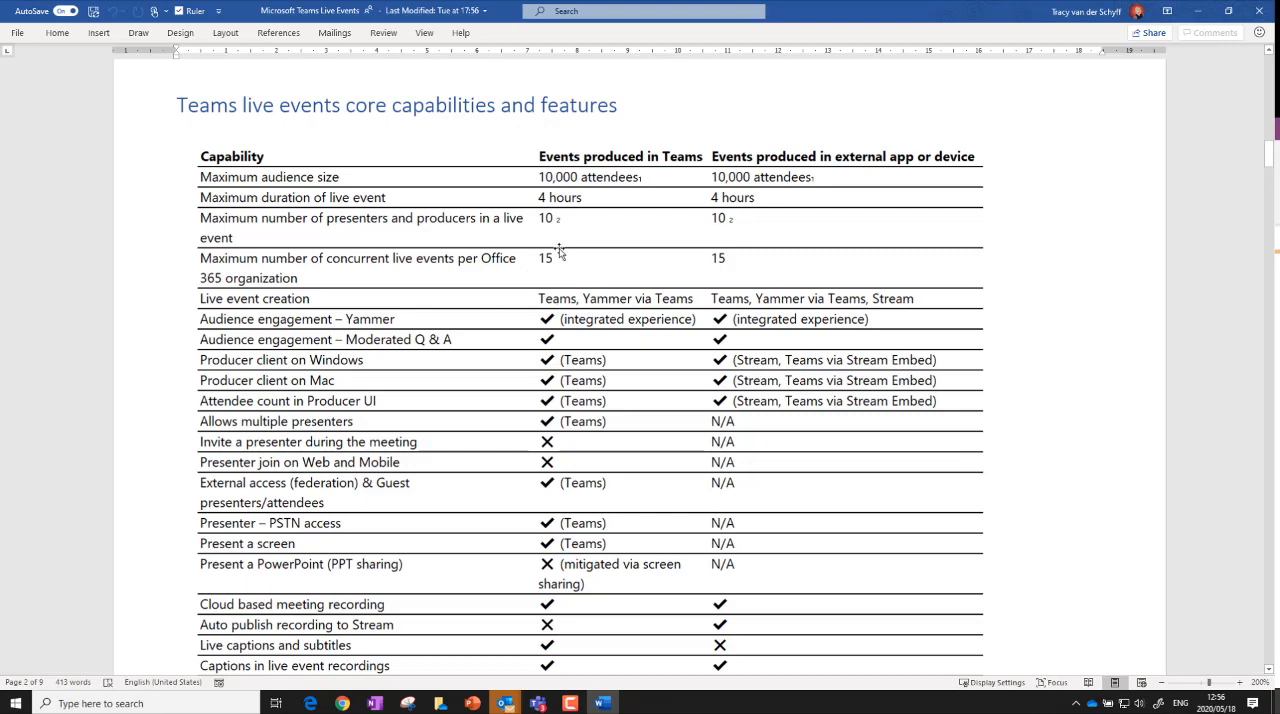
mouse_move(418, 284)
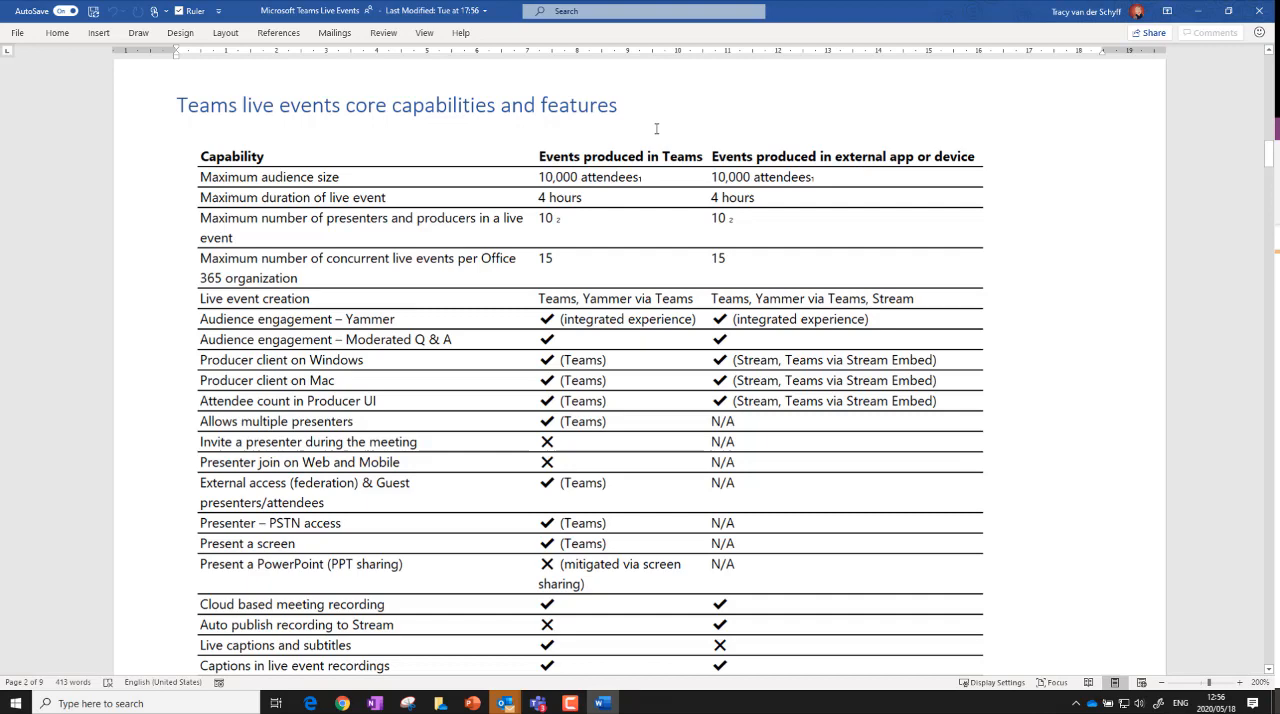
mouse_move(630, 194)
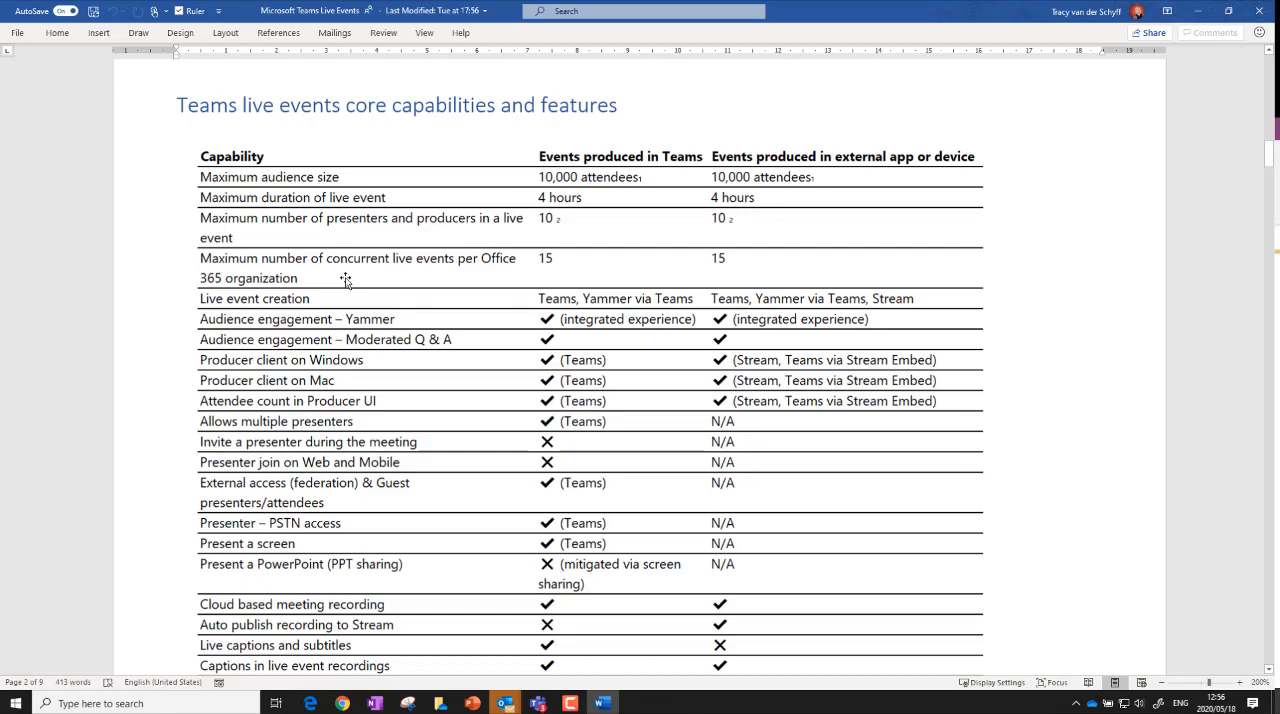
mouse_move(510, 176)
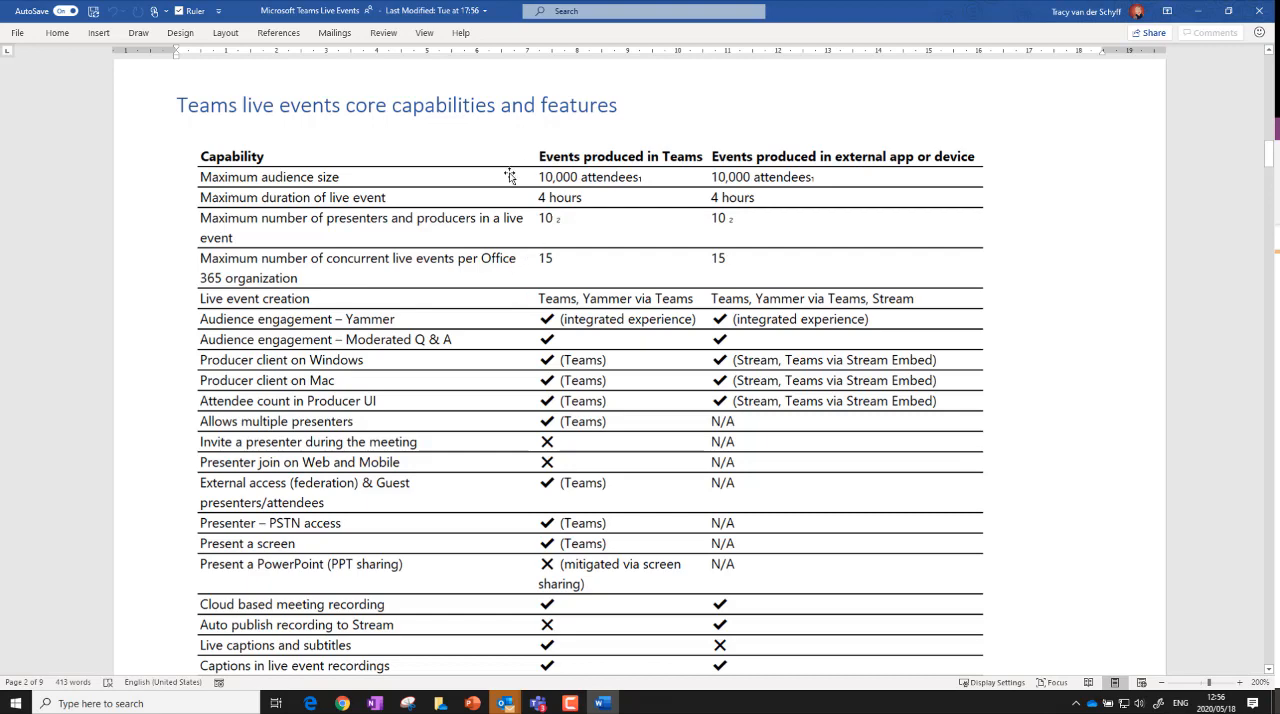
scroll(down, 3)
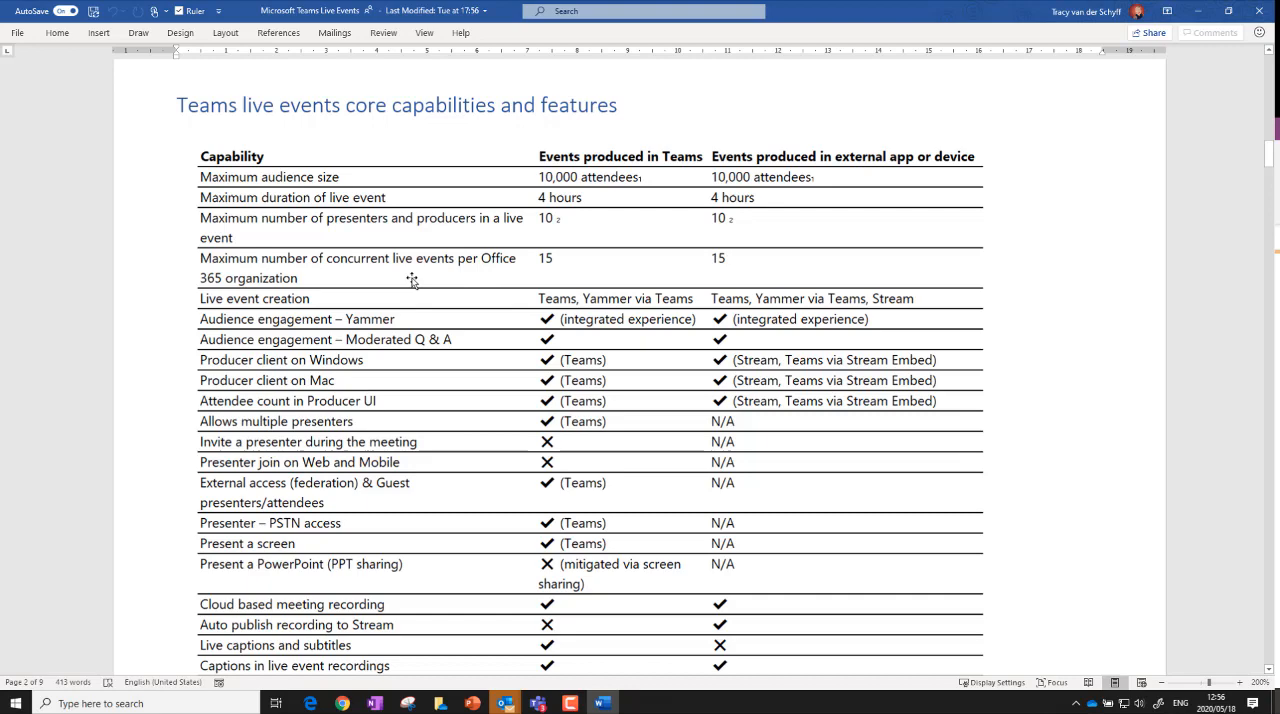
scroll(down, 3)
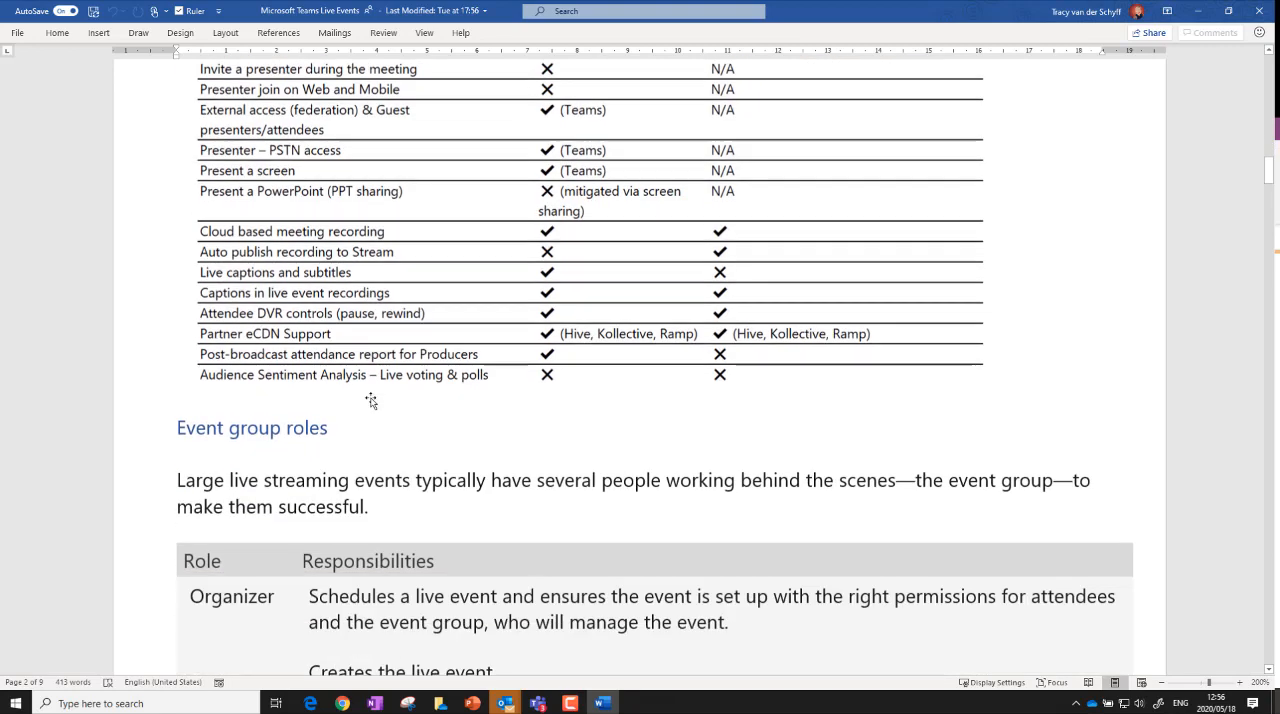
scroll(down, 3)
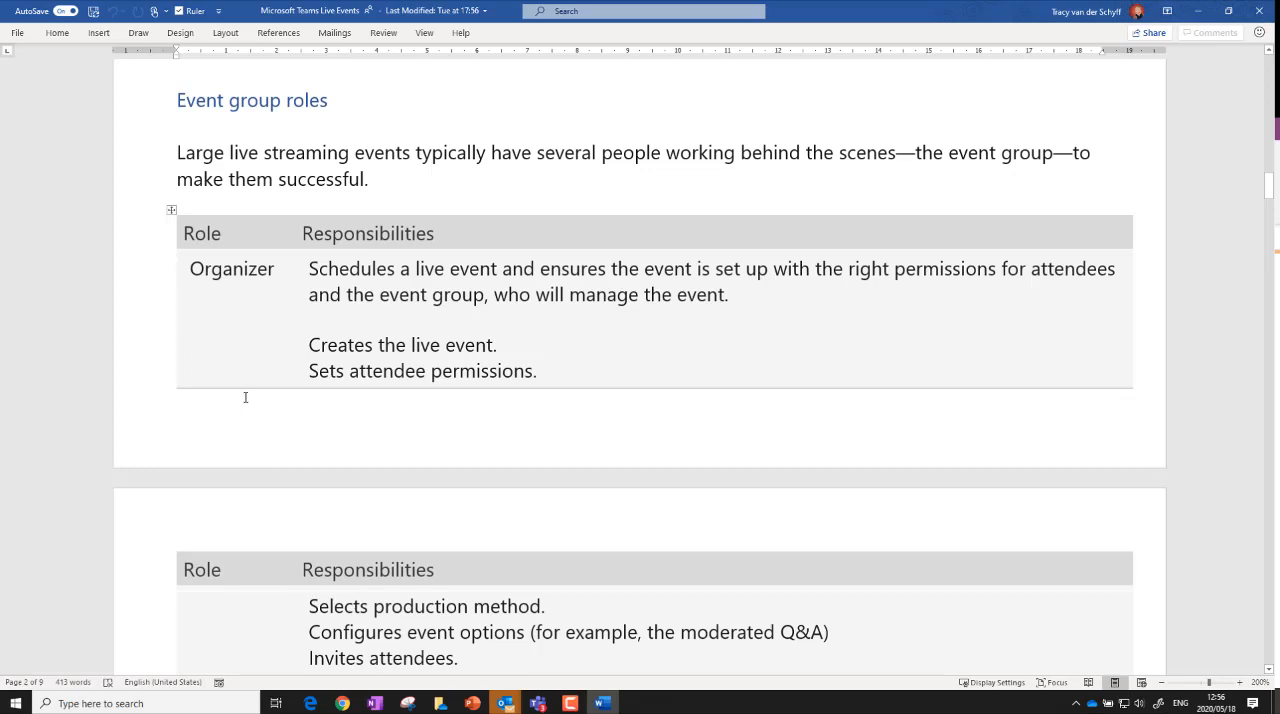
mouse_move(196, 434)
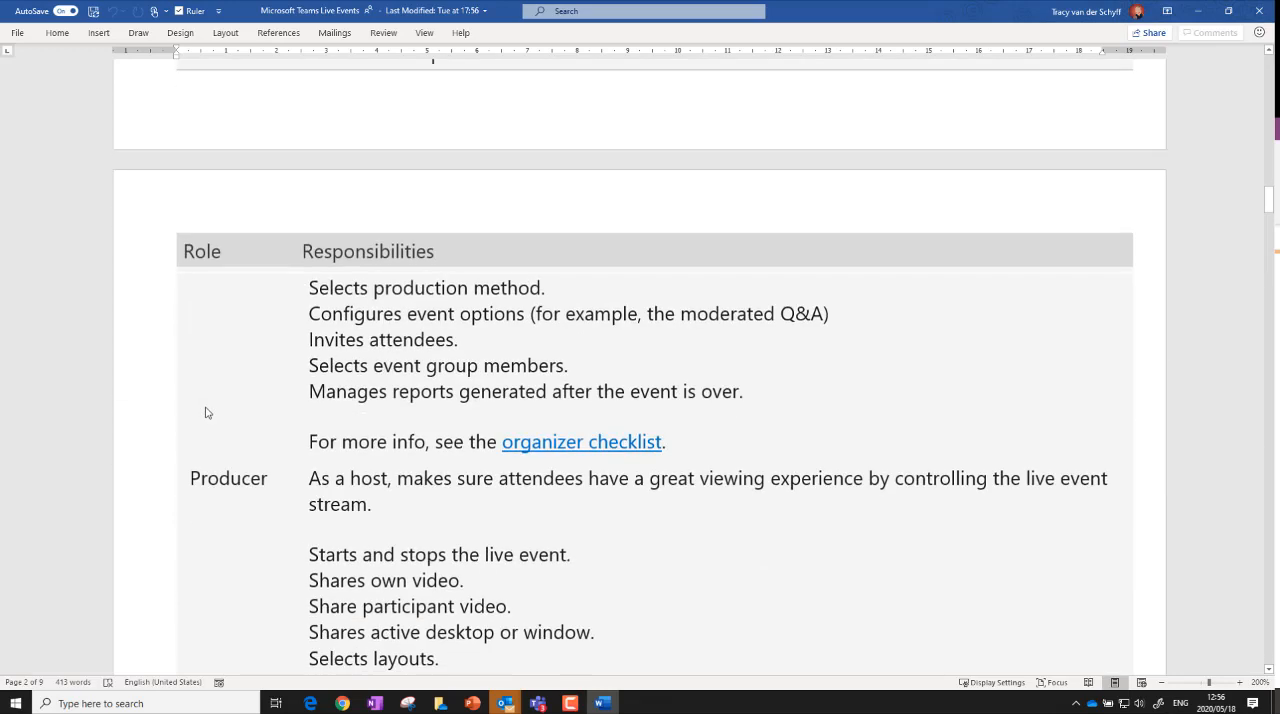
scroll(down, 3)
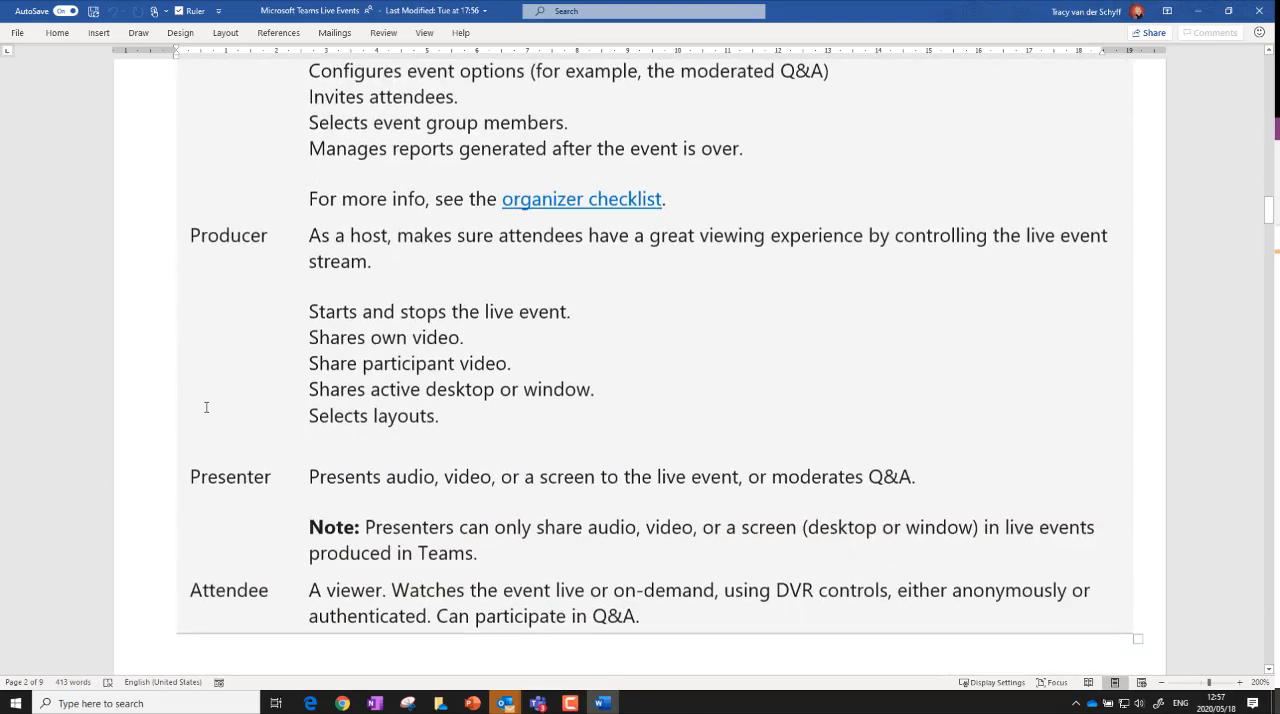
scroll(down, 3)
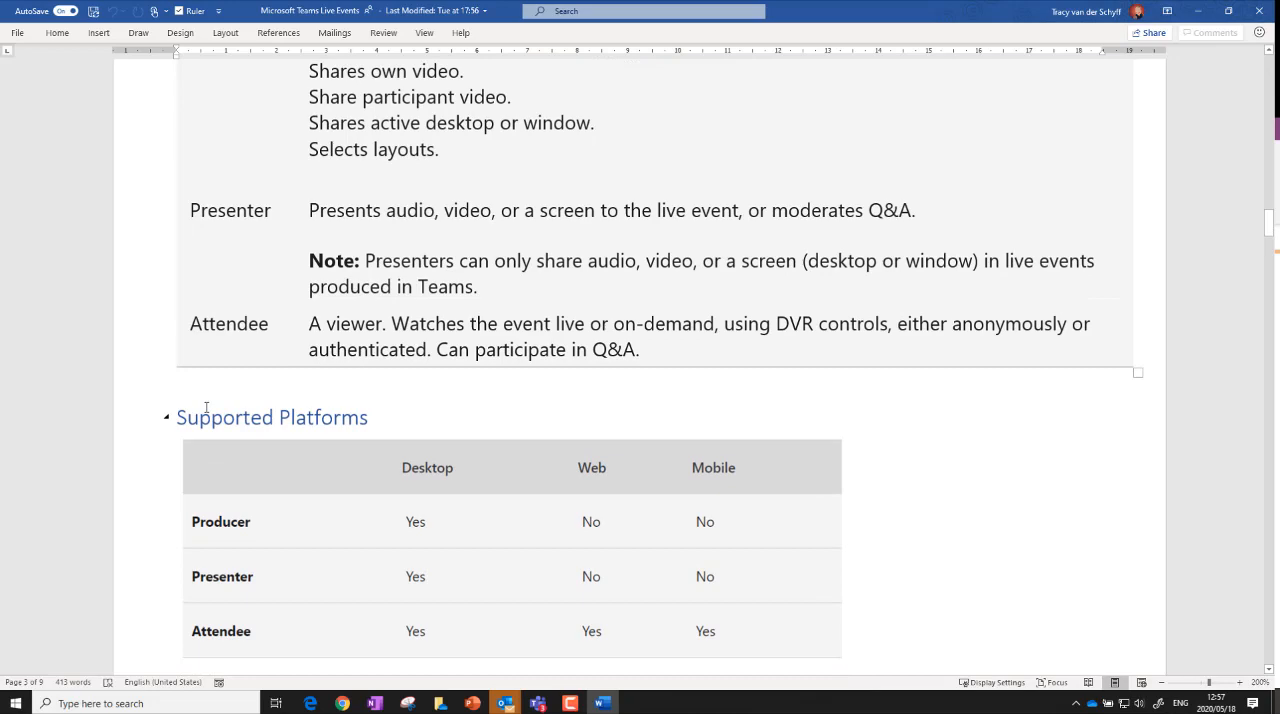
scroll(down, 3)
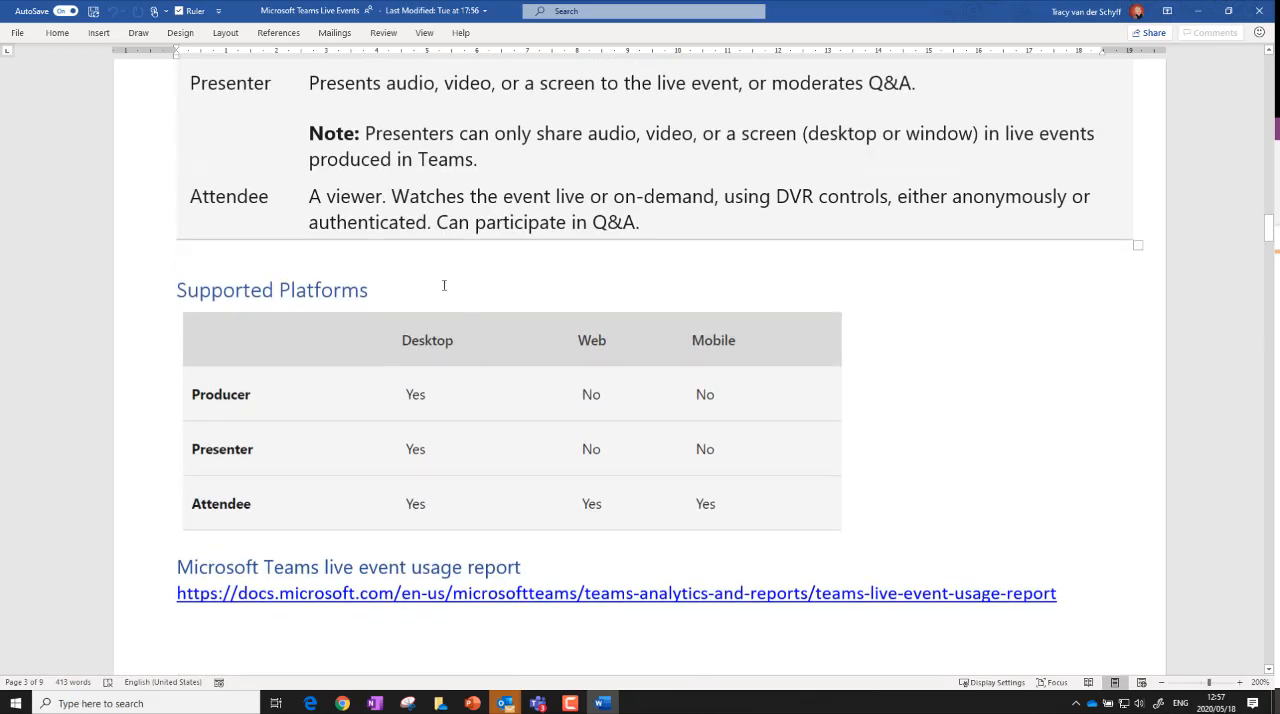
mouse_move(1122, 344)
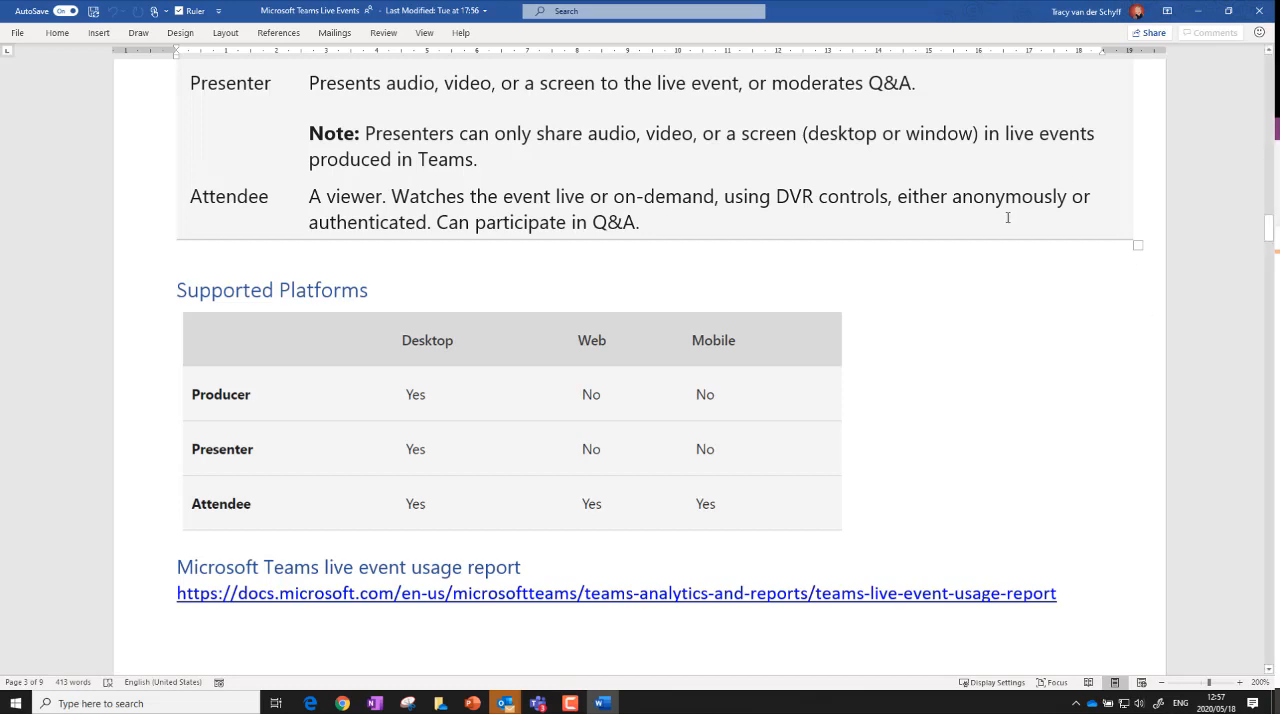
scroll(down, 3)
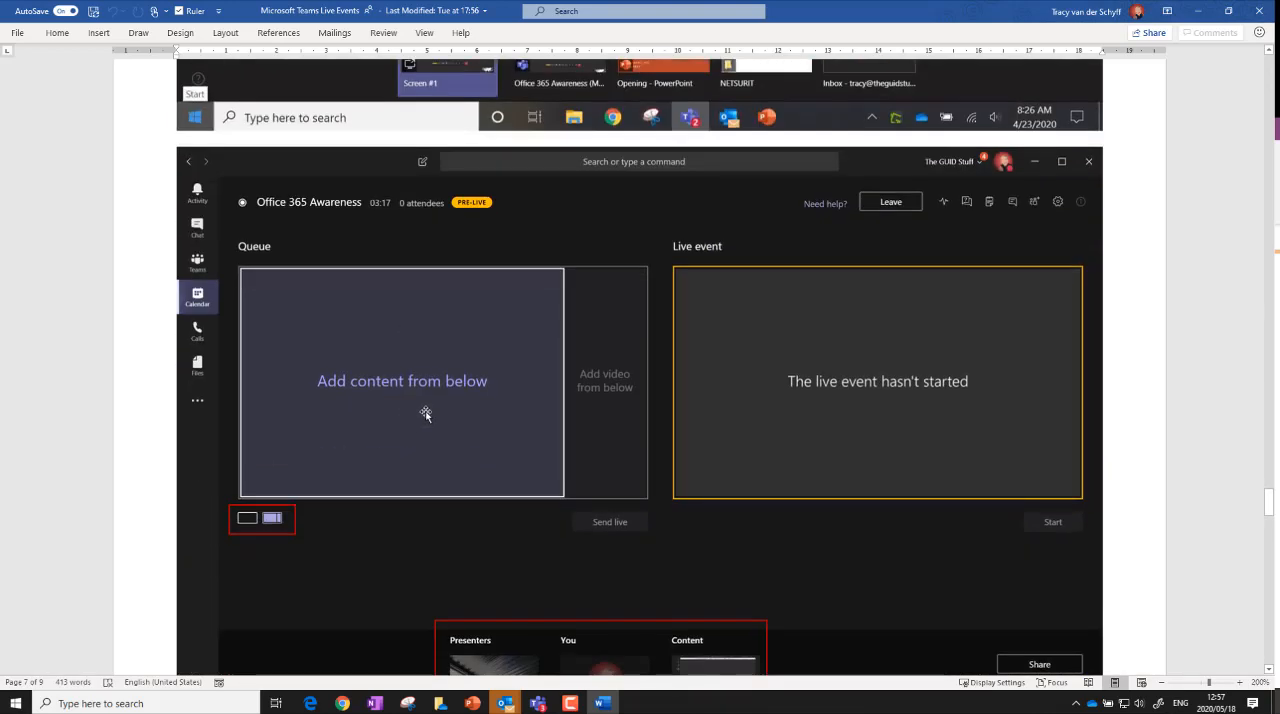
mouse_move(420, 456)
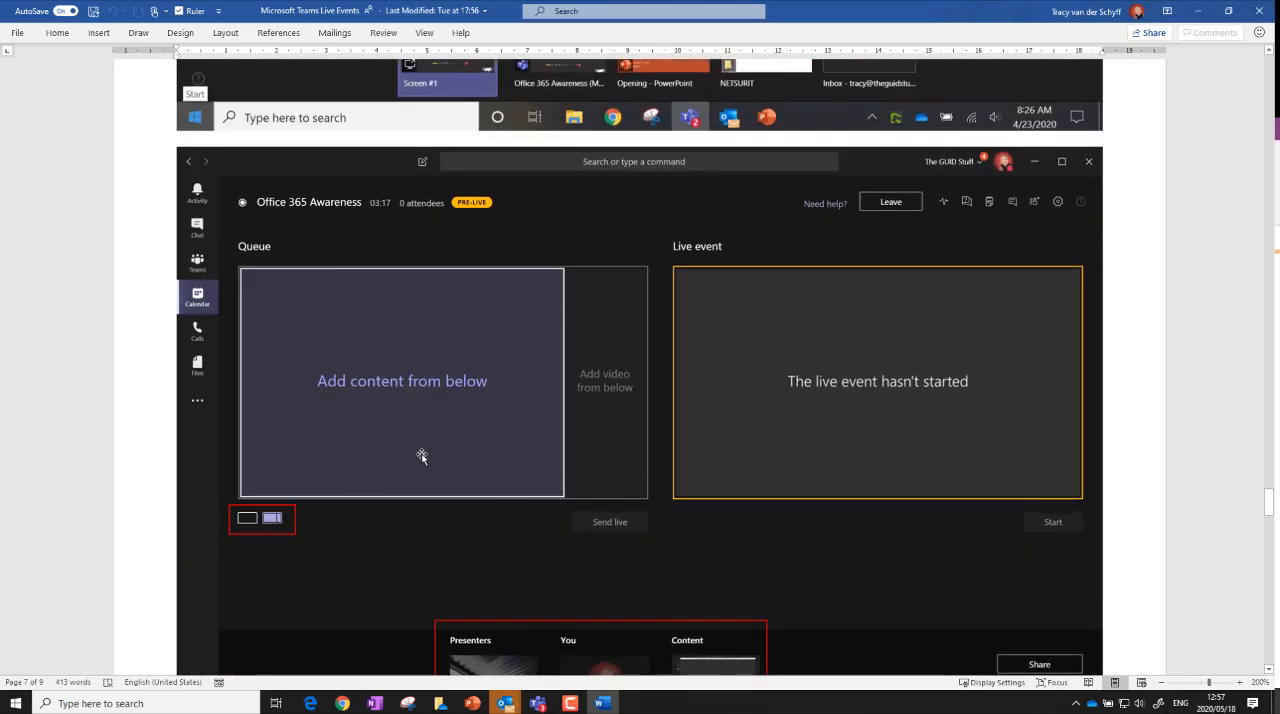
mouse_move(456, 490)
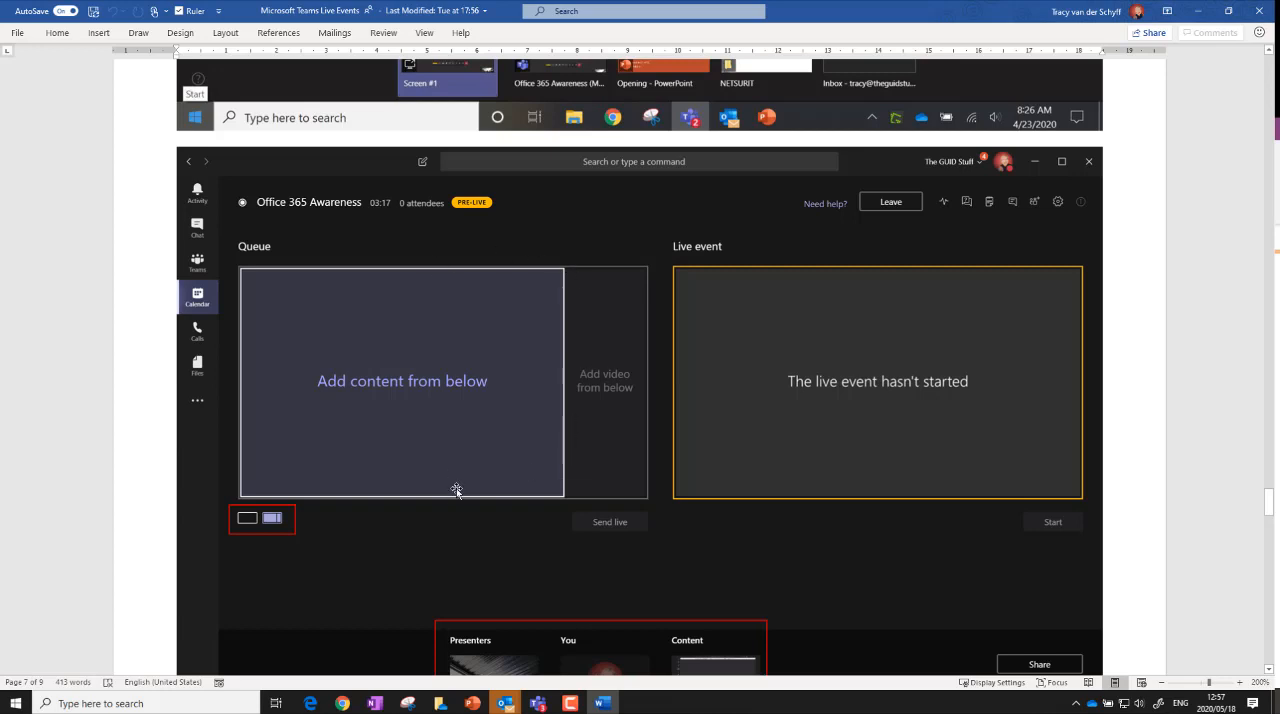
mouse_move(472, 386)
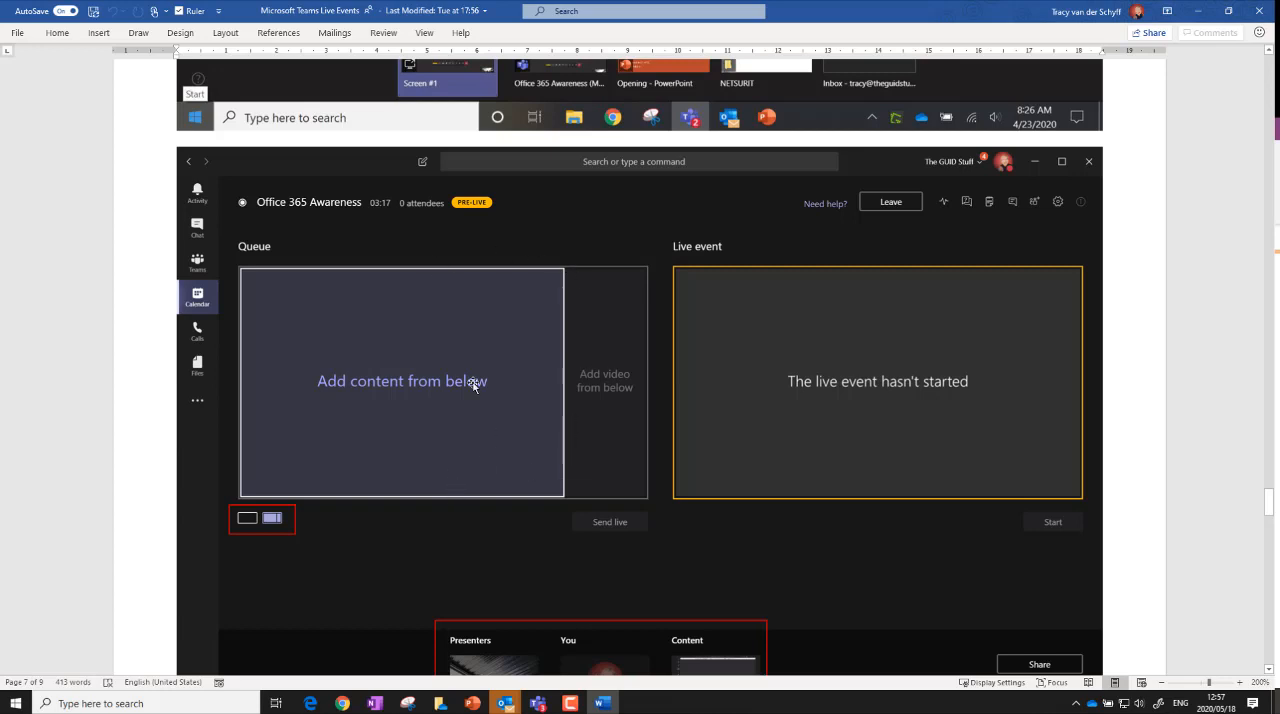
mouse_move(292, 562)
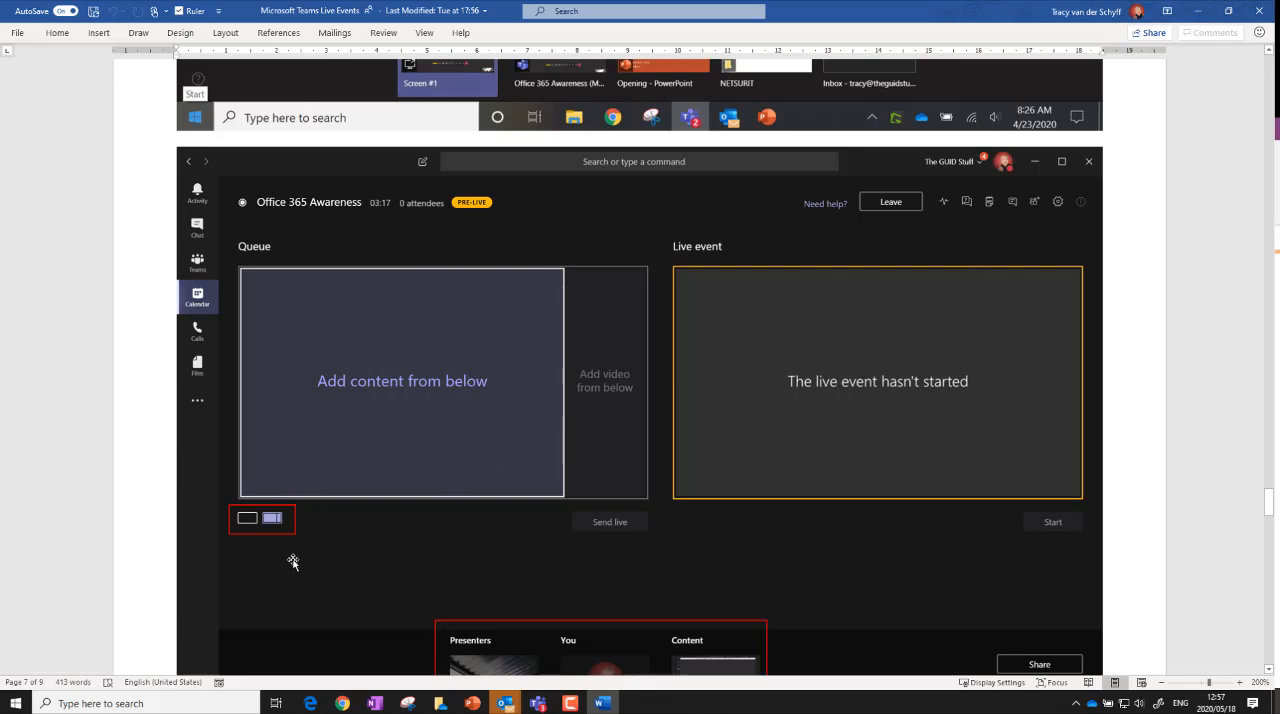
mouse_move(412, 496)
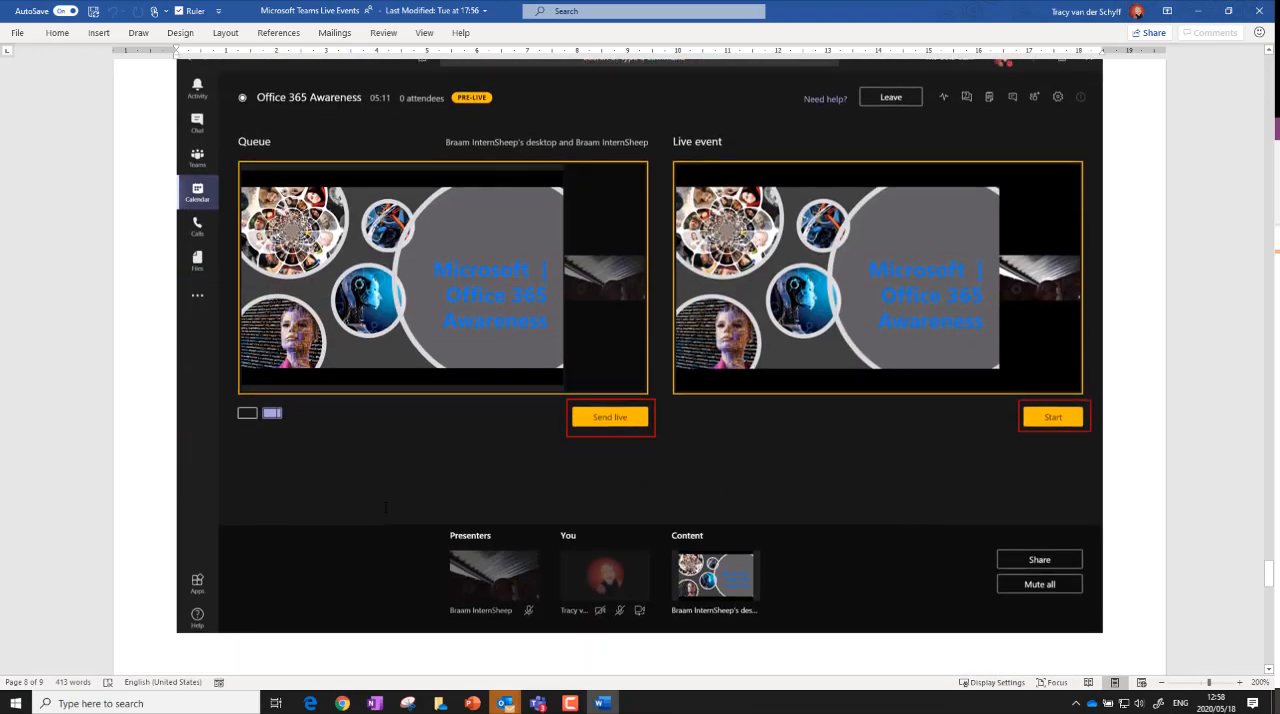
- Switch from Word to Teams and show the Training Webinar chat noting the meeting ended after 3m 50s
click(1052, 416)
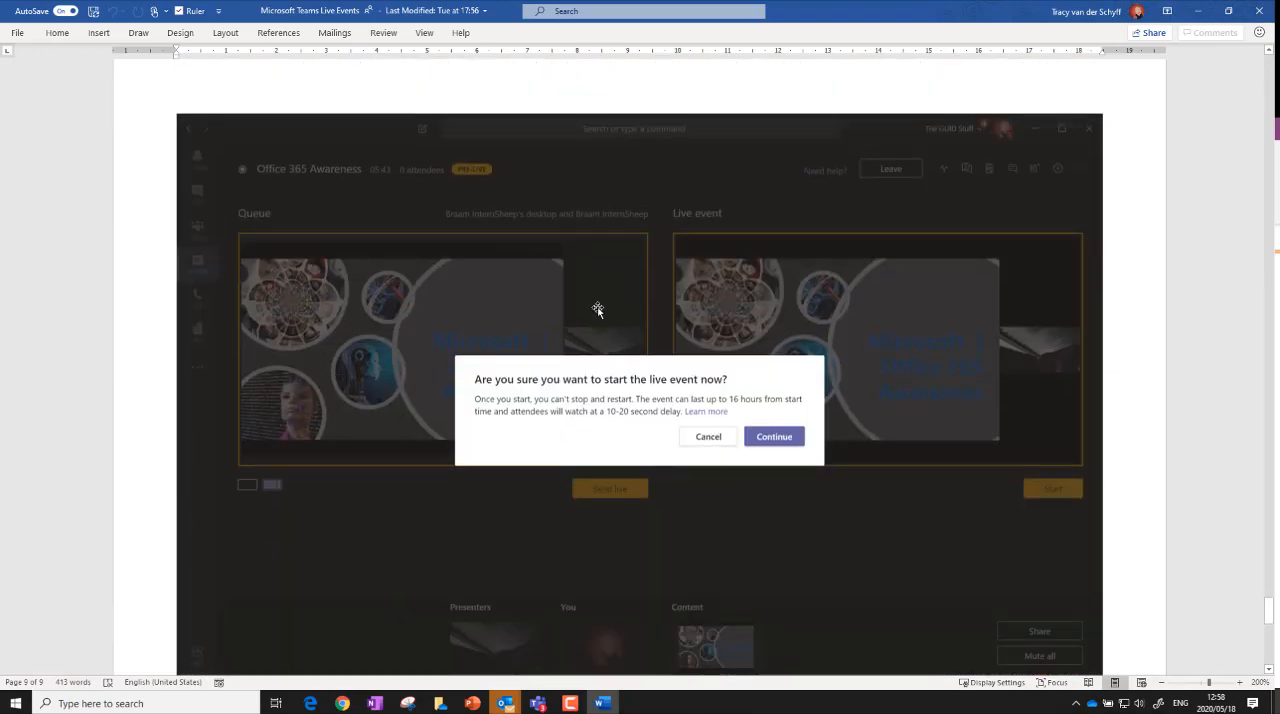
click(772, 436)
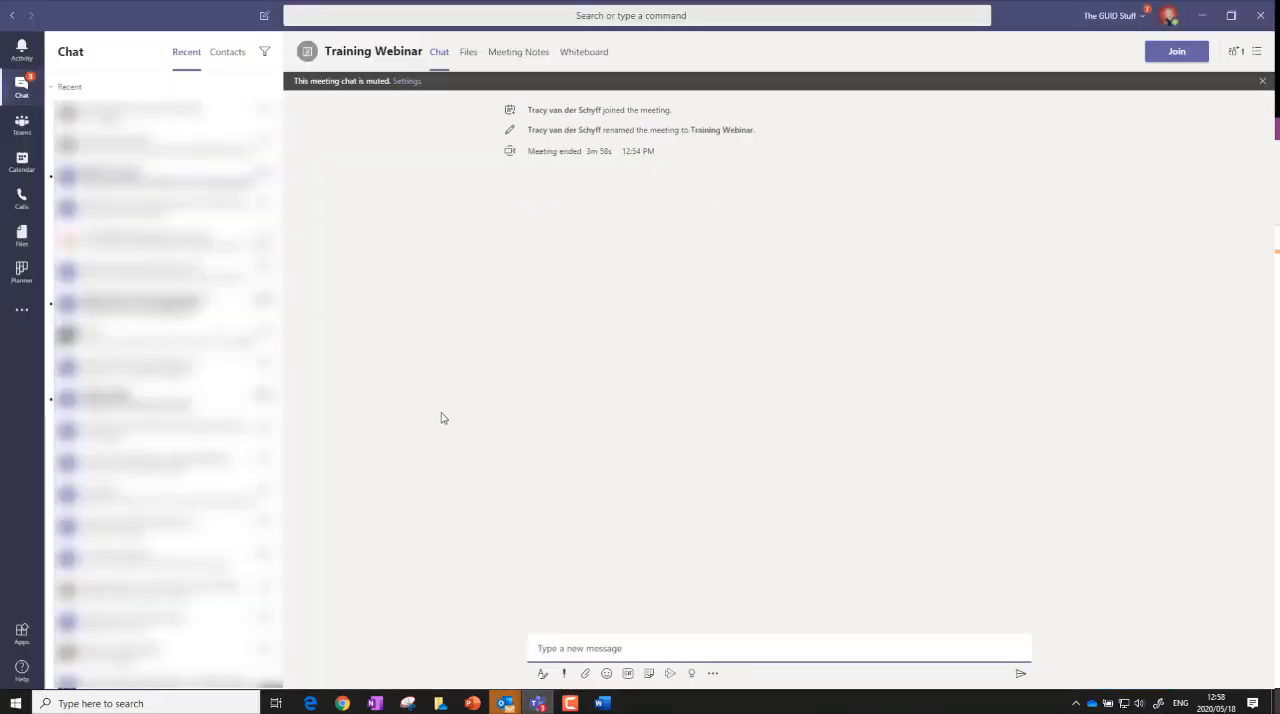
mouse_move(344, 704)
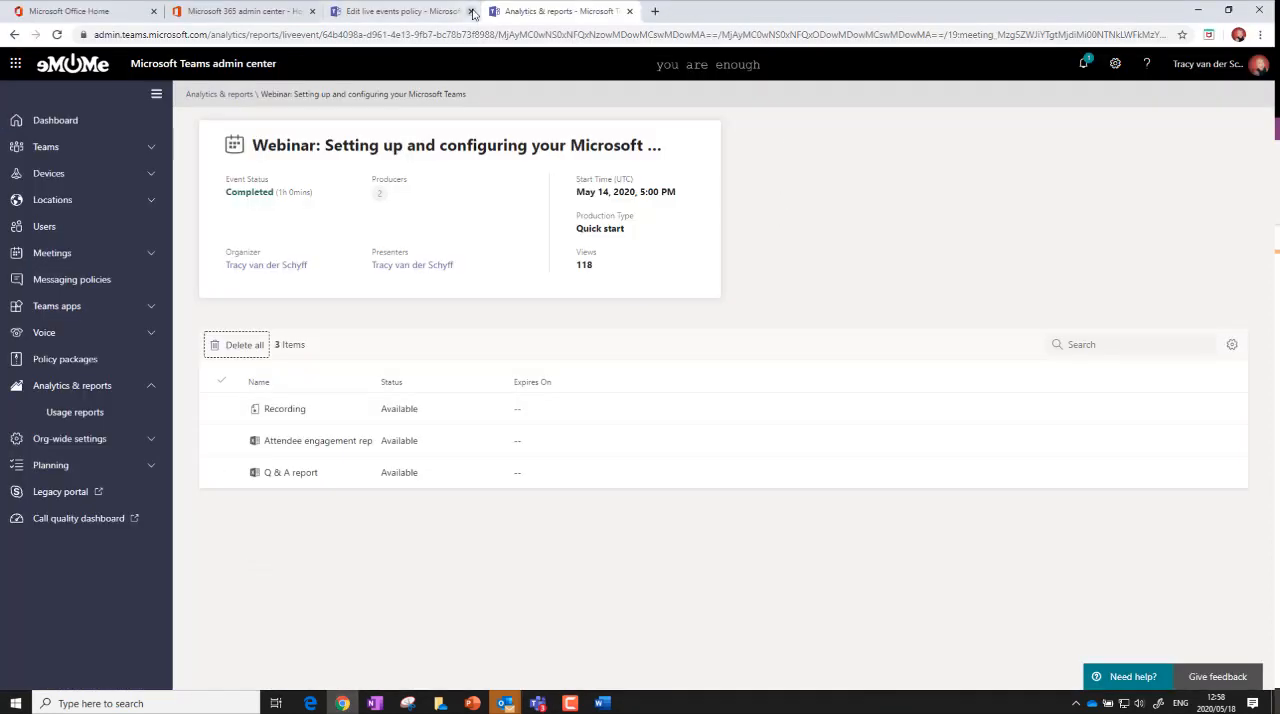
- Switch to the Chrome tab showing the Microsoft 365 blog home page with recent posts
click(654, 12)
text(tracyvanderschyff.com)
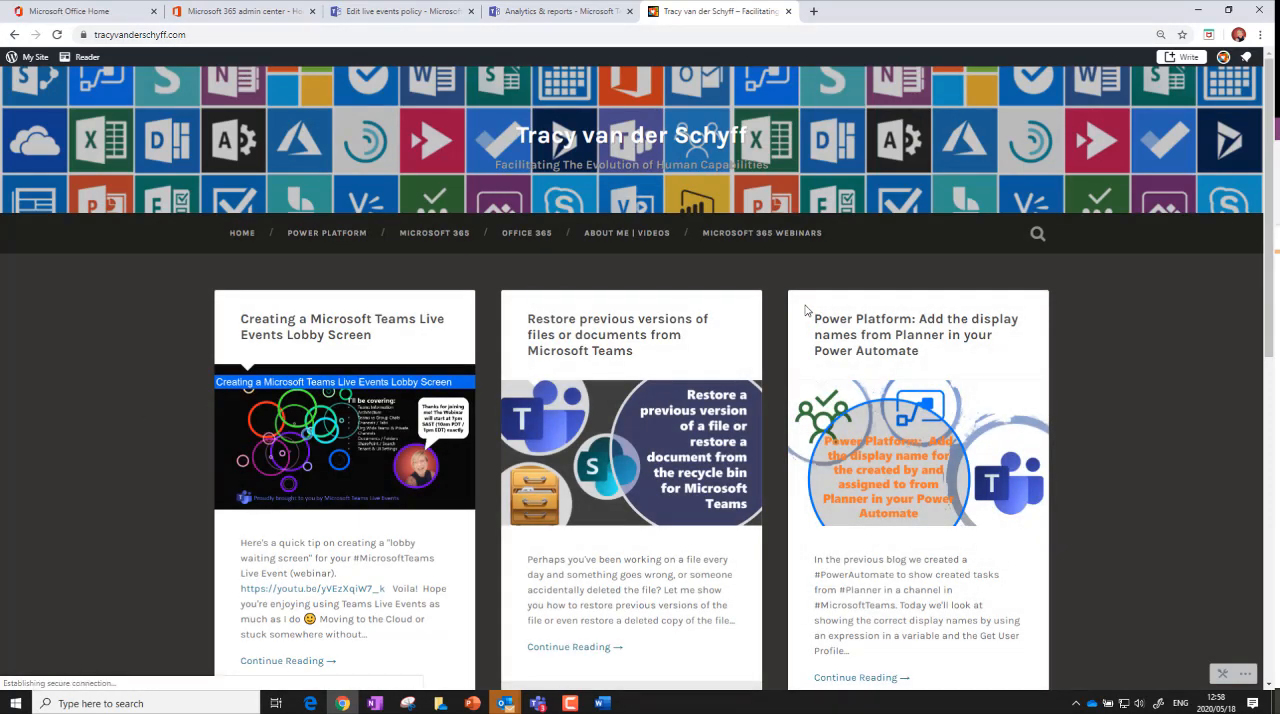
- Show the blog's Microsoft 365 Webinars page scrolled to the May 2020 webinar schedule table
click(760, 232)
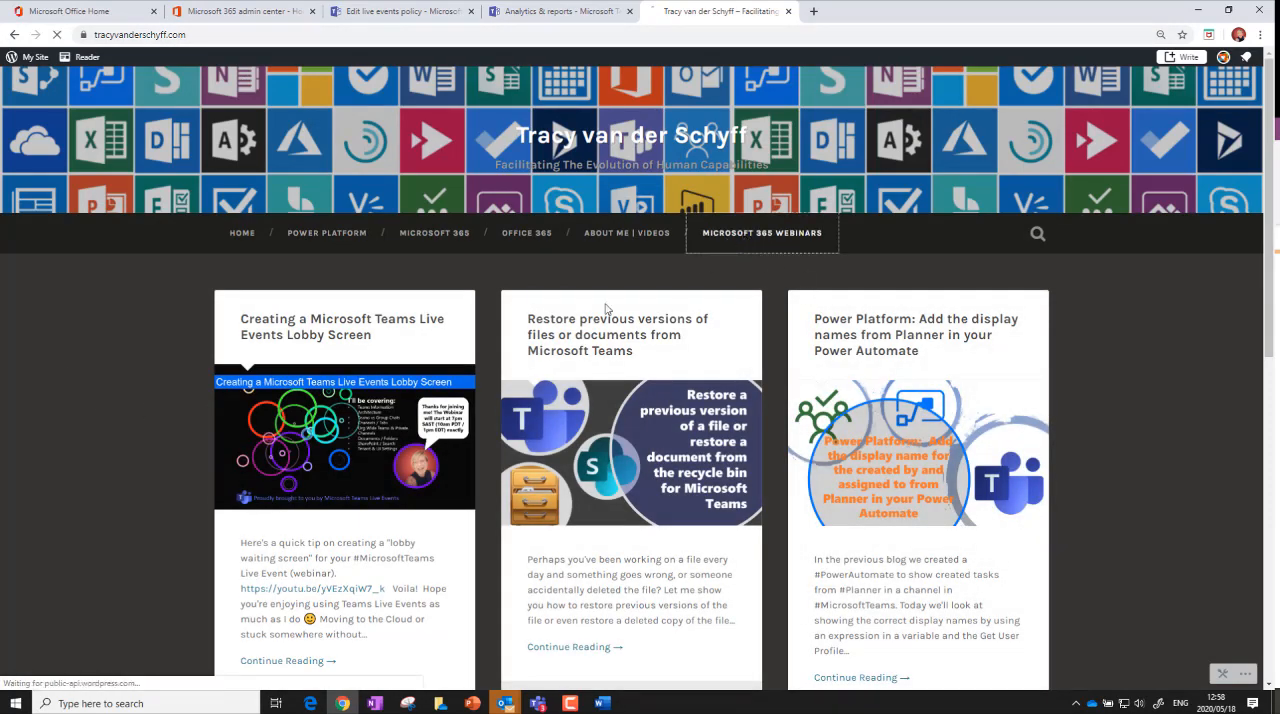
click(760, 232)
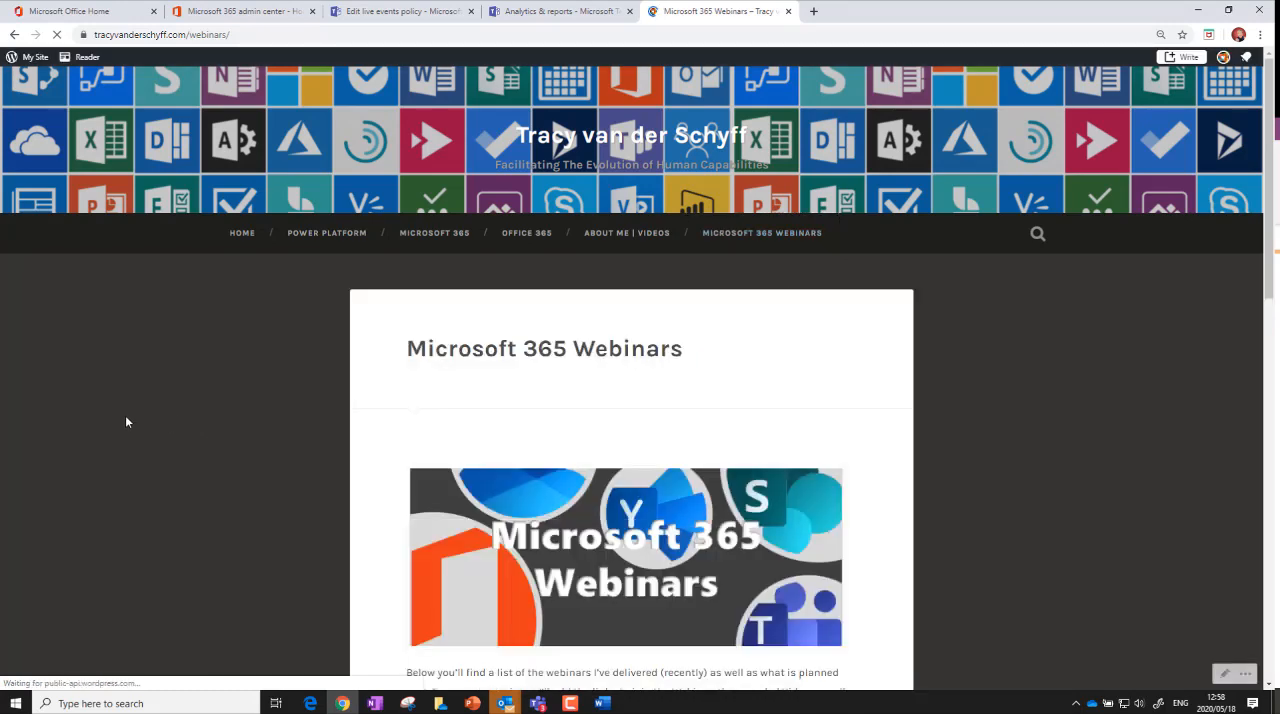
scroll(down, 3)
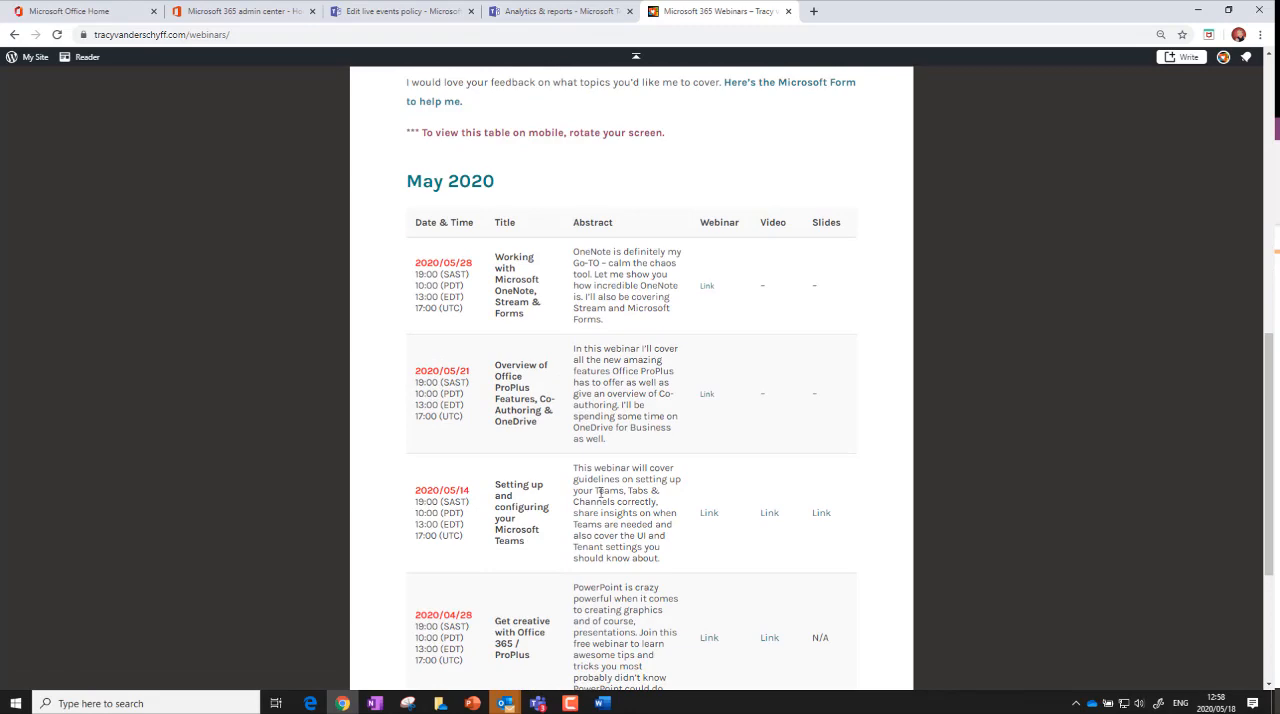
mouse_move(284, 438)
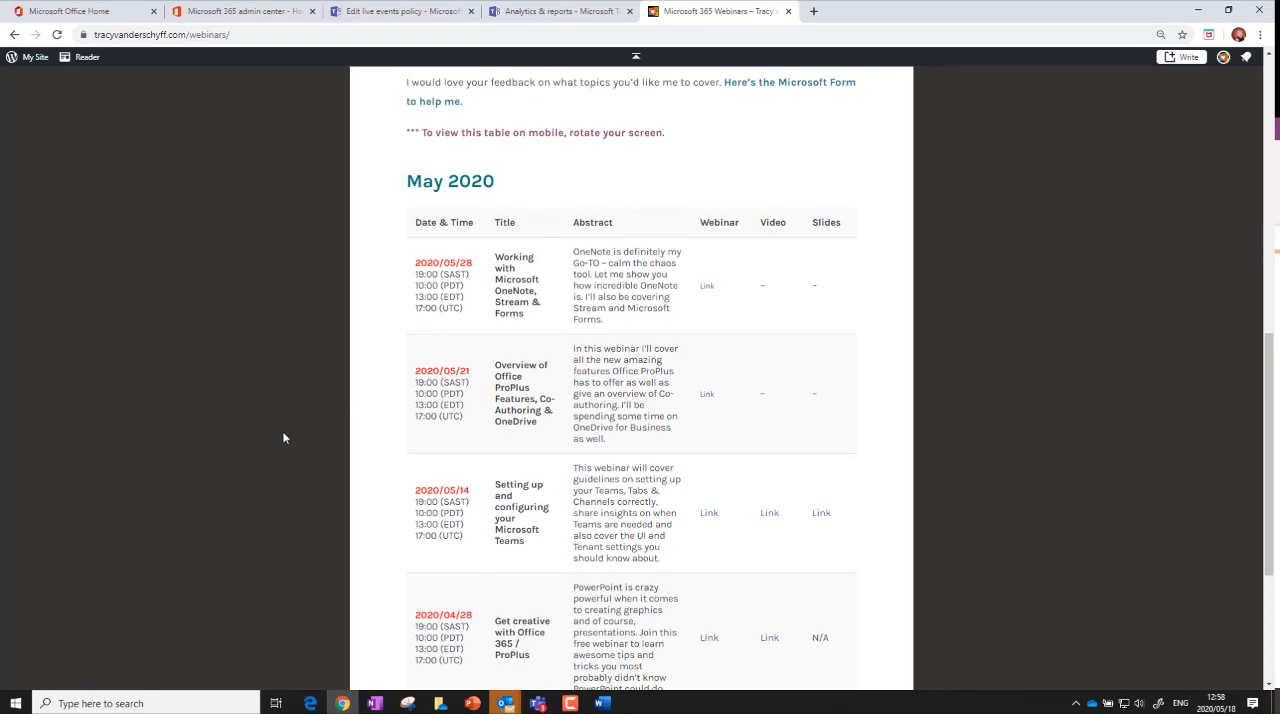
scroll(down, 3)
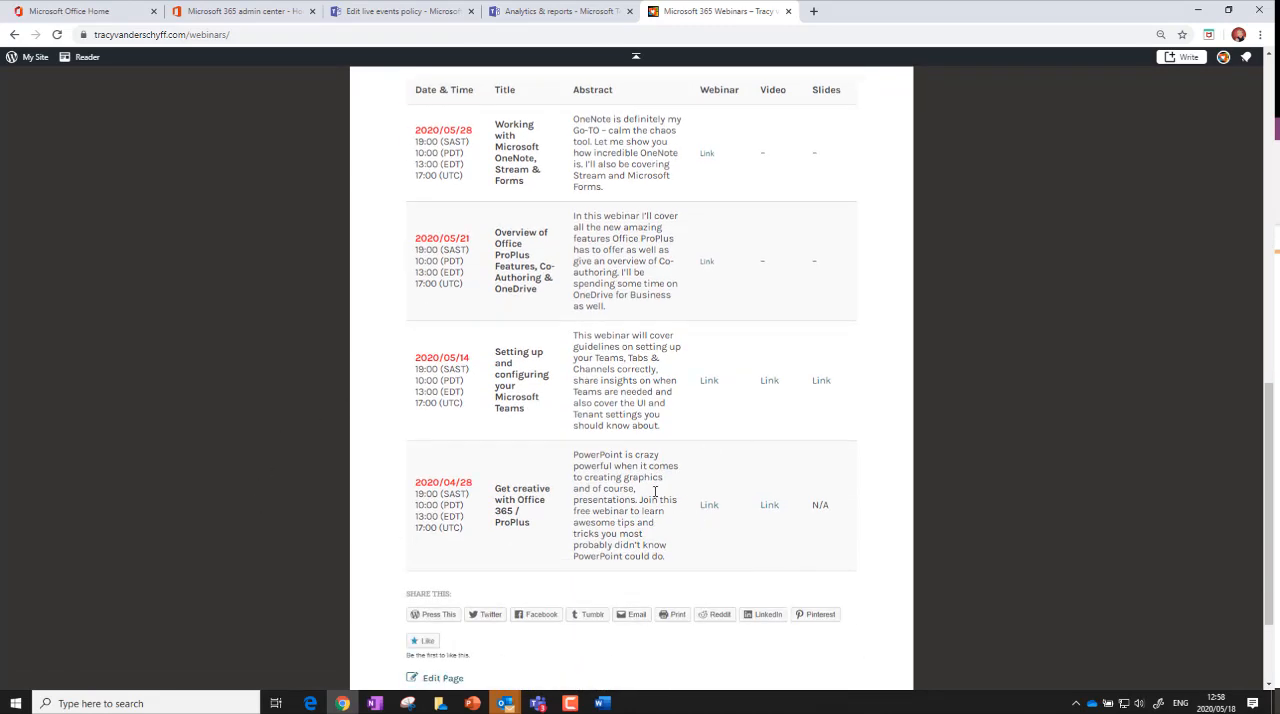
scroll(up, 3)
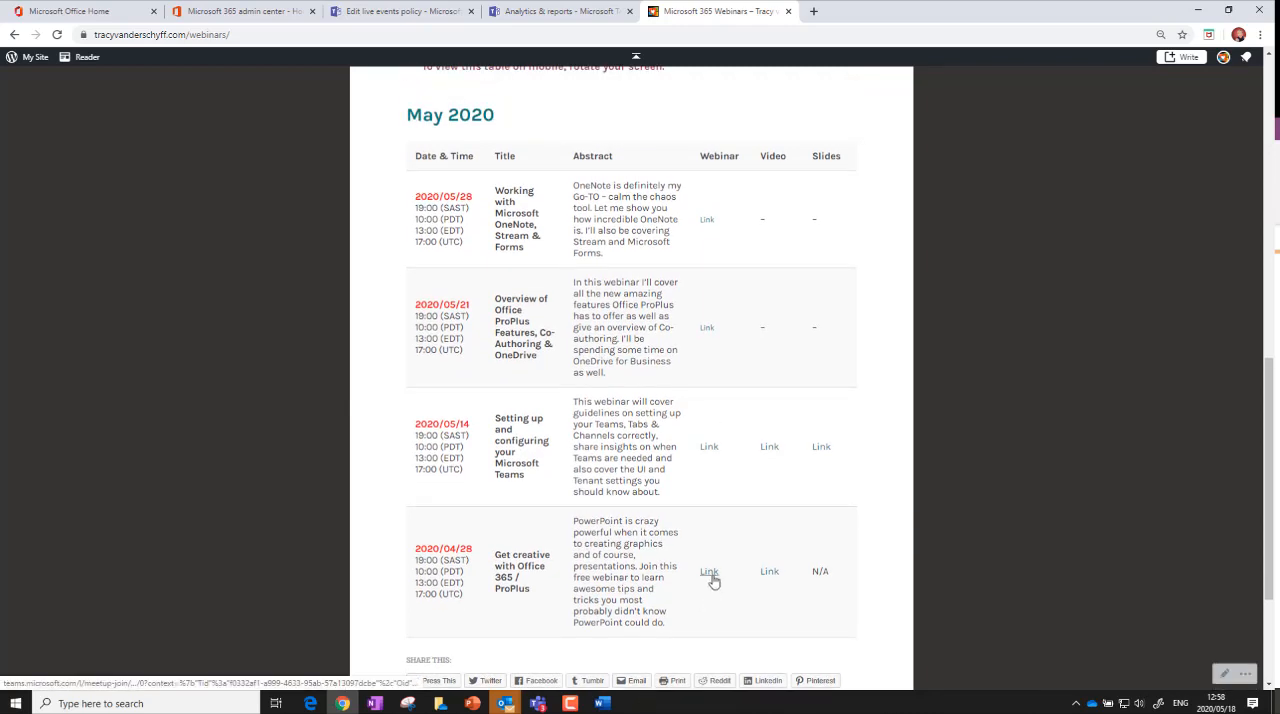
mouse_move(772, 168)
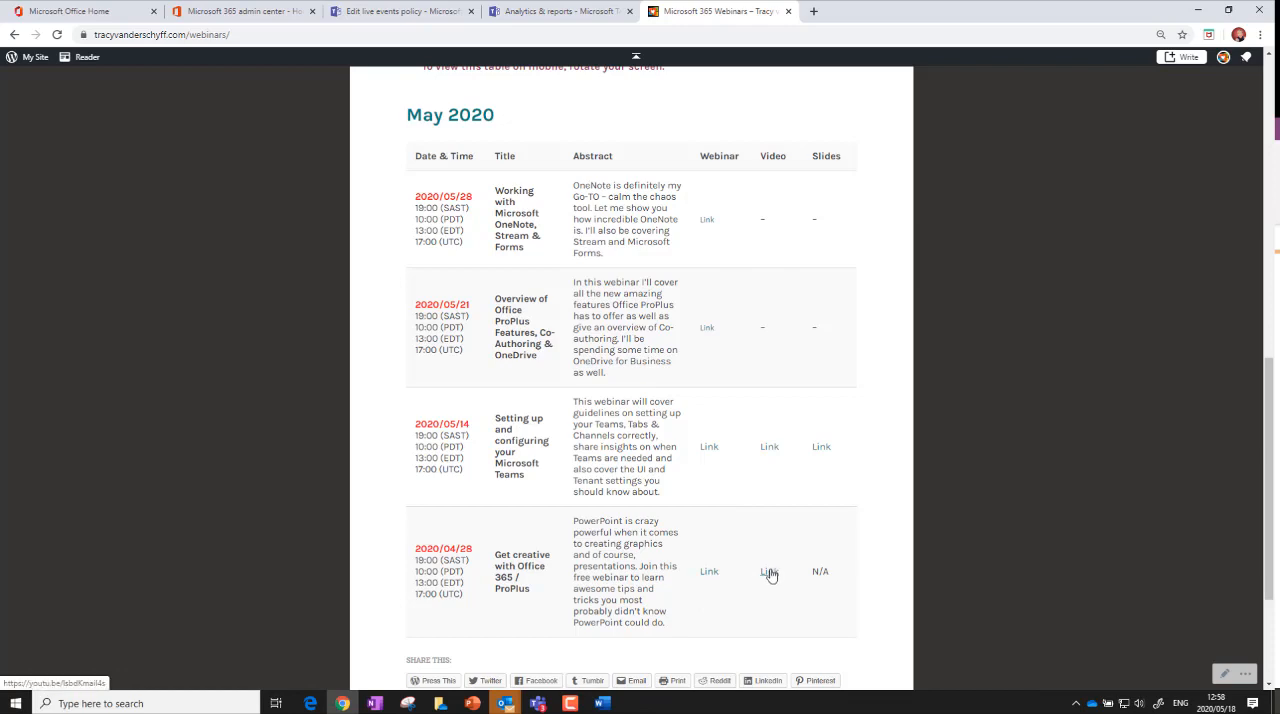
mouse_move(828, 456)
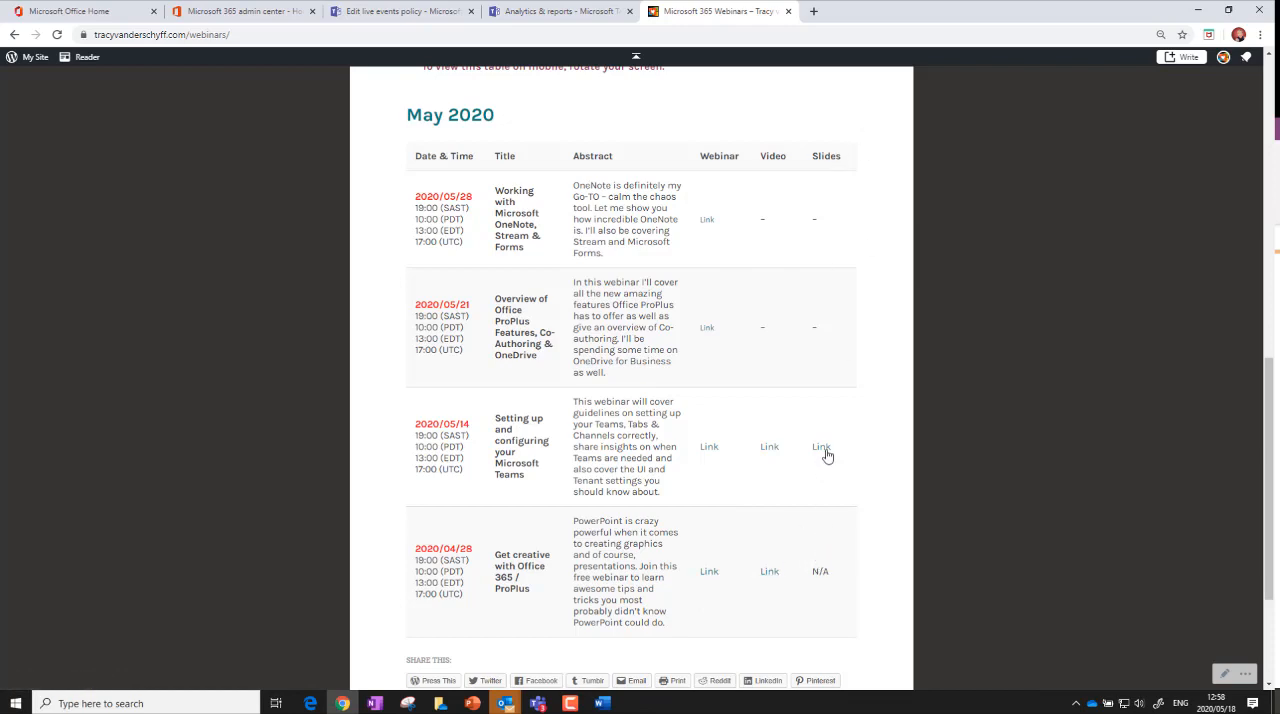
mouse_move(836, 460)
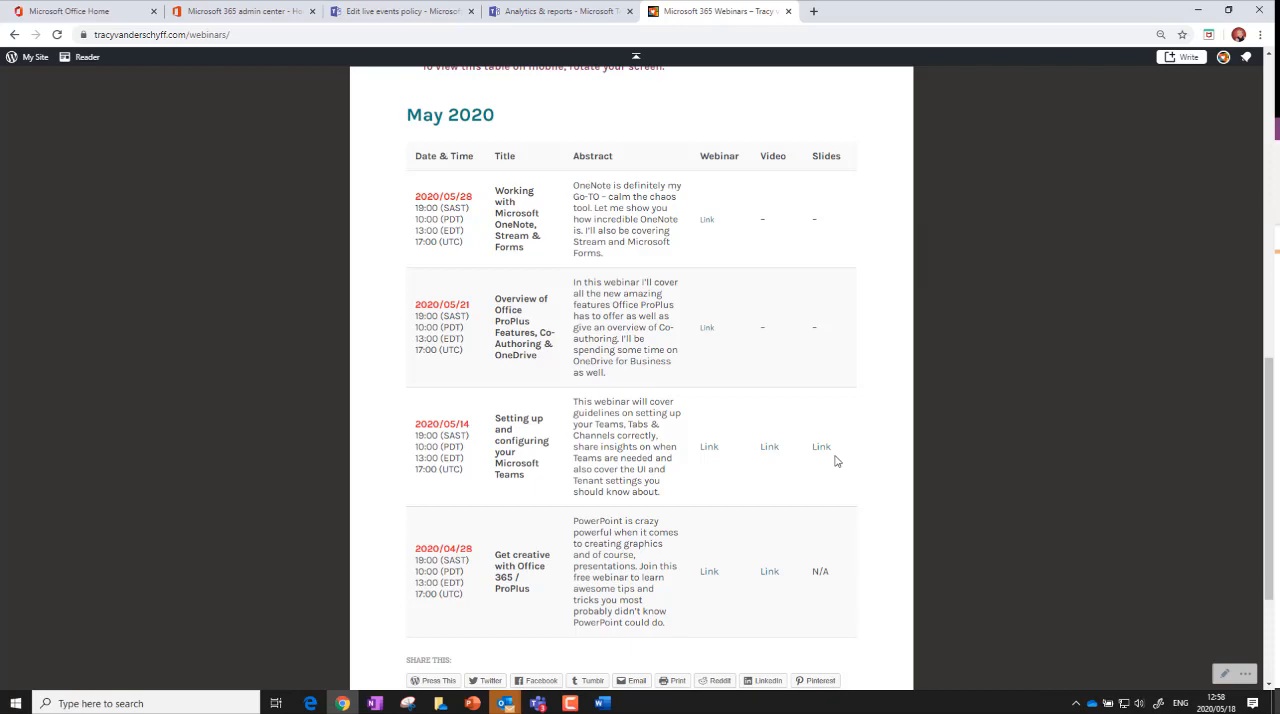
mouse_move(816, 218)
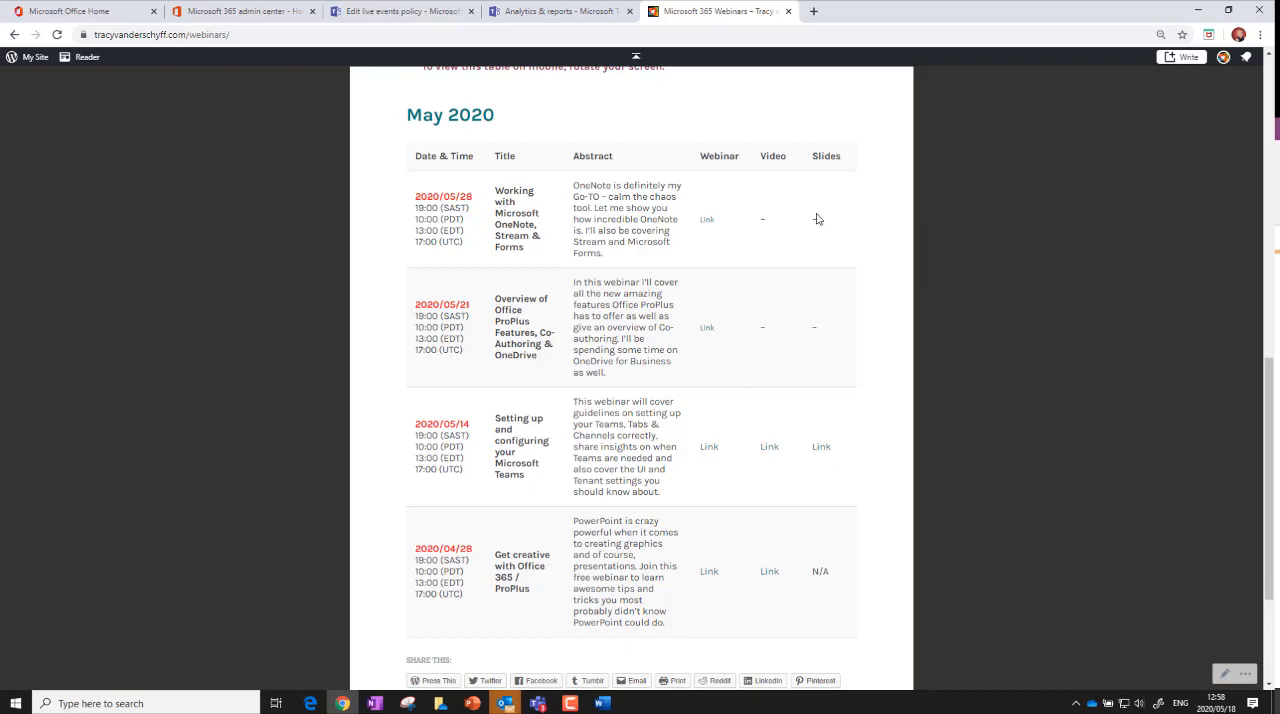
mouse_move(896, 182)
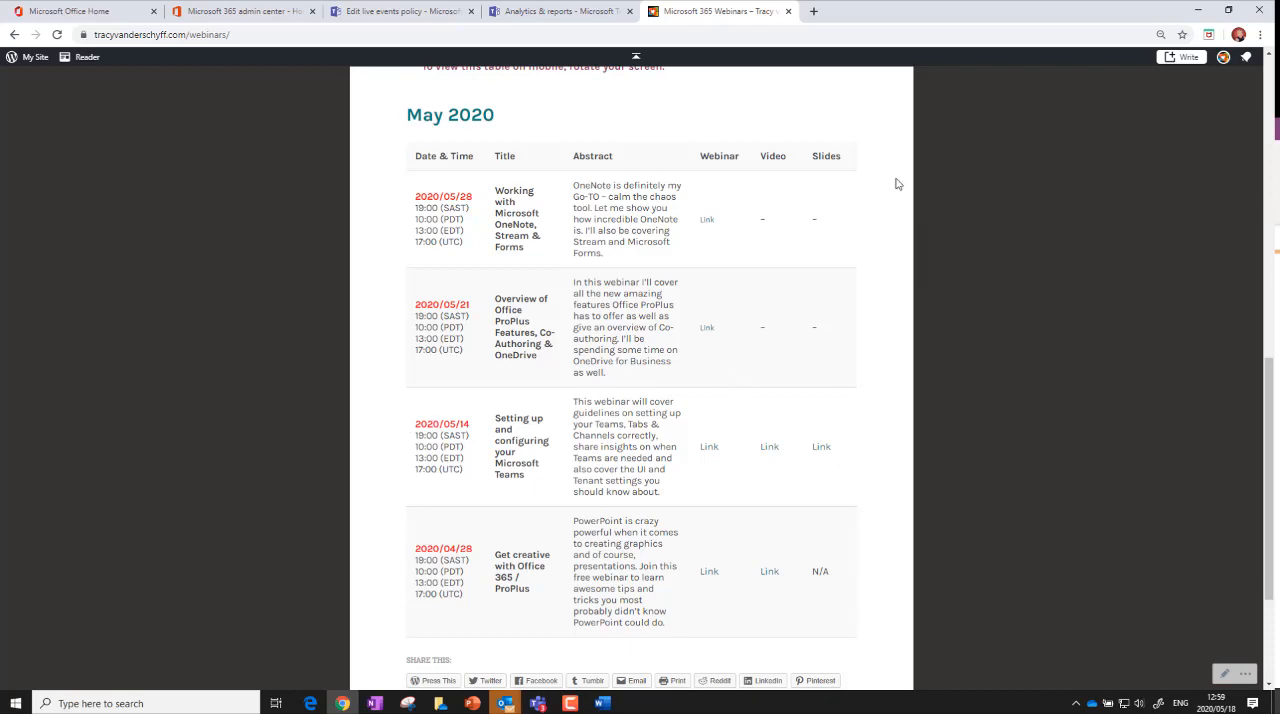
mouse_move(716, 324)
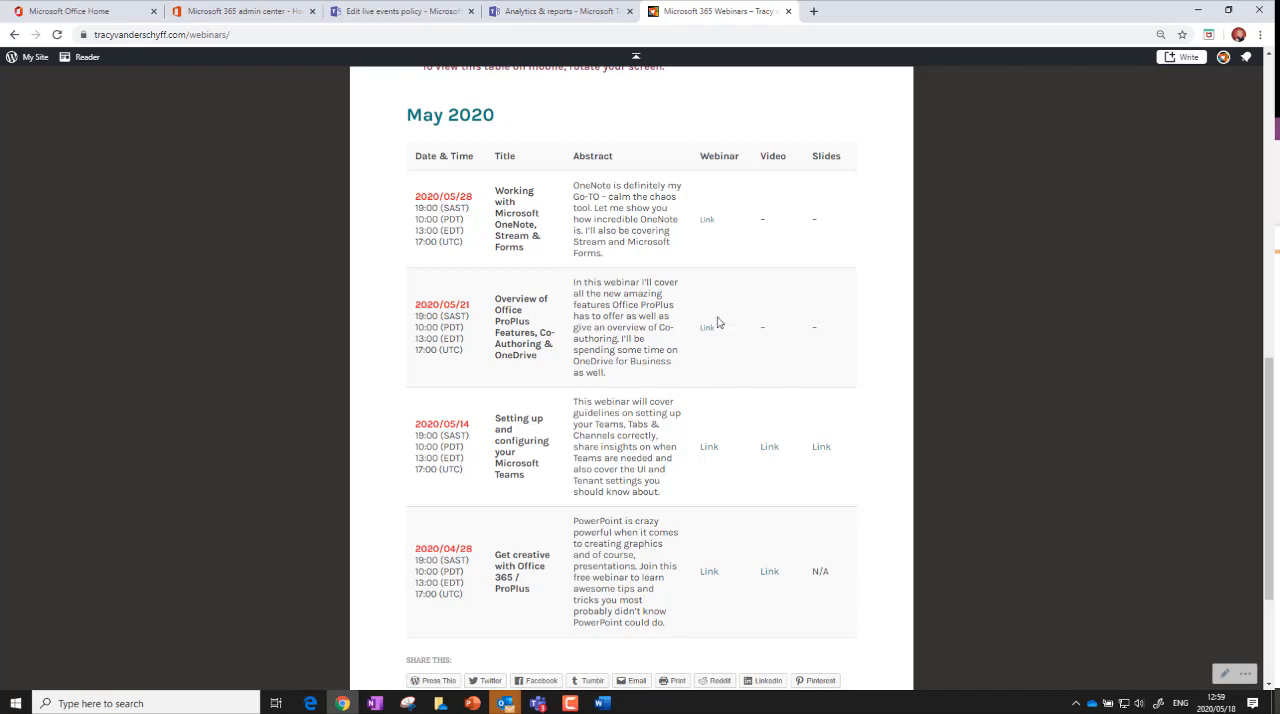
mouse_move(770, 352)
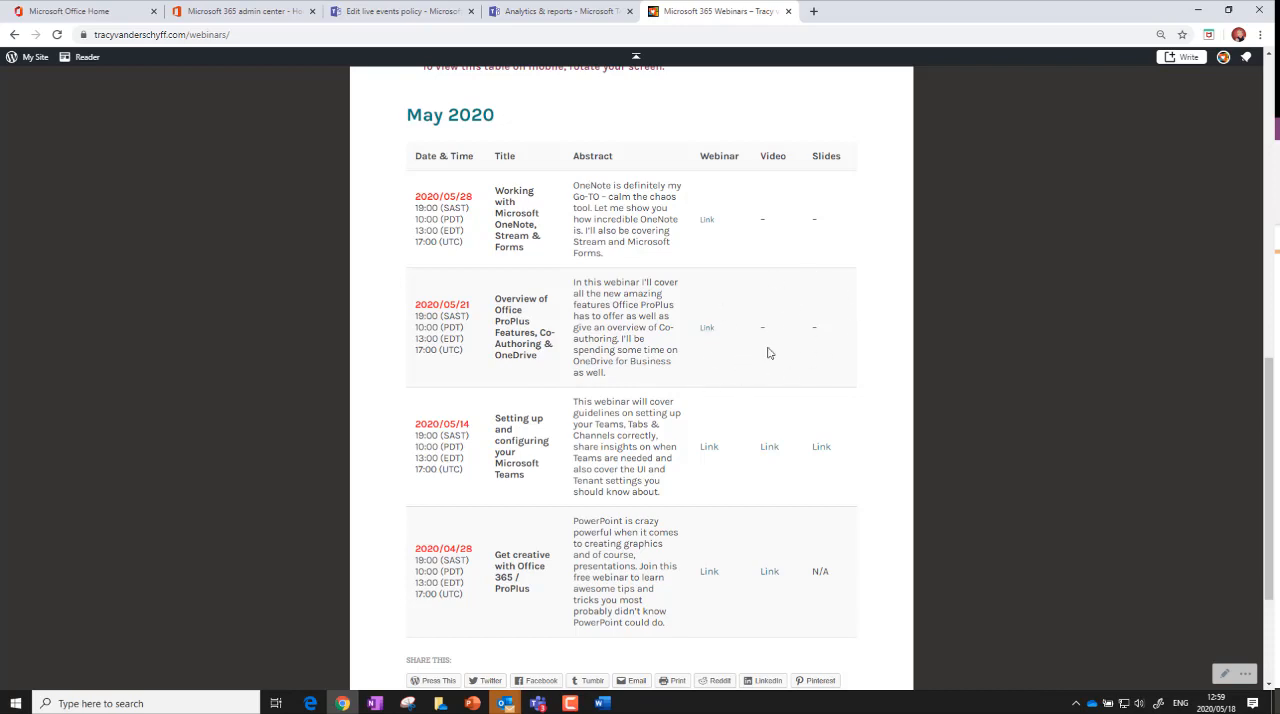
mouse_move(412, 256)
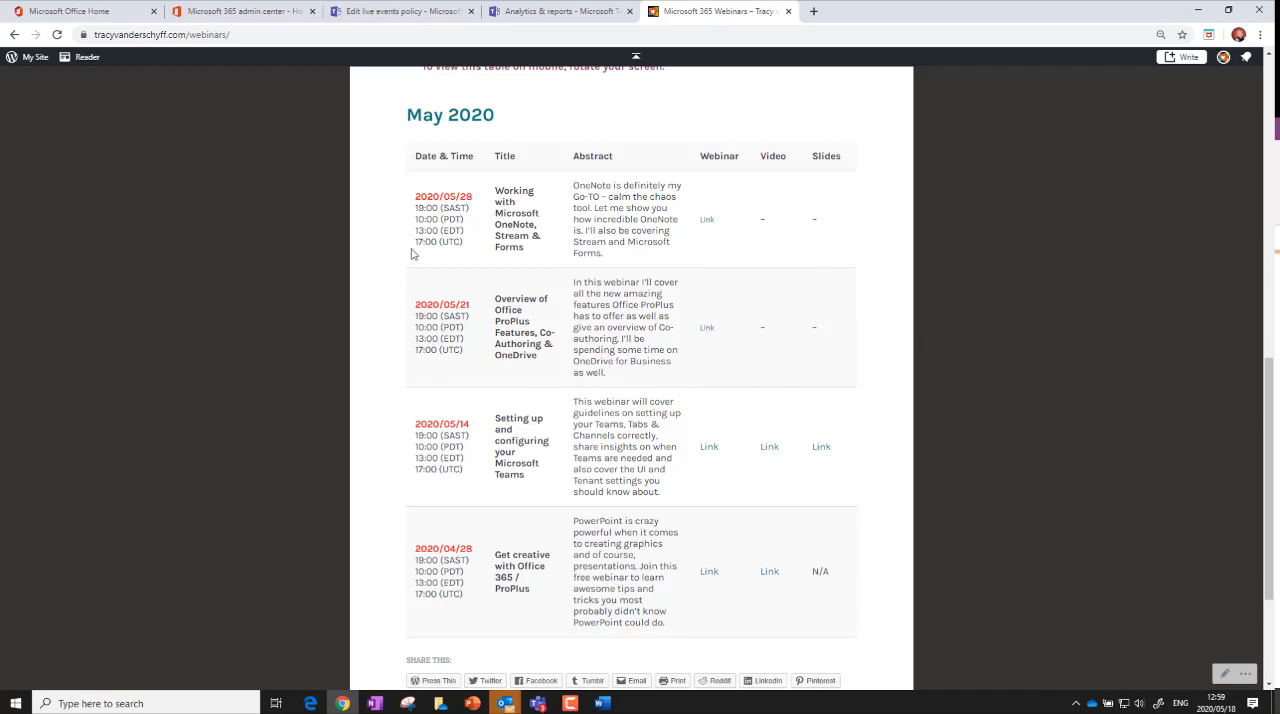
mouse_move(286, 428)
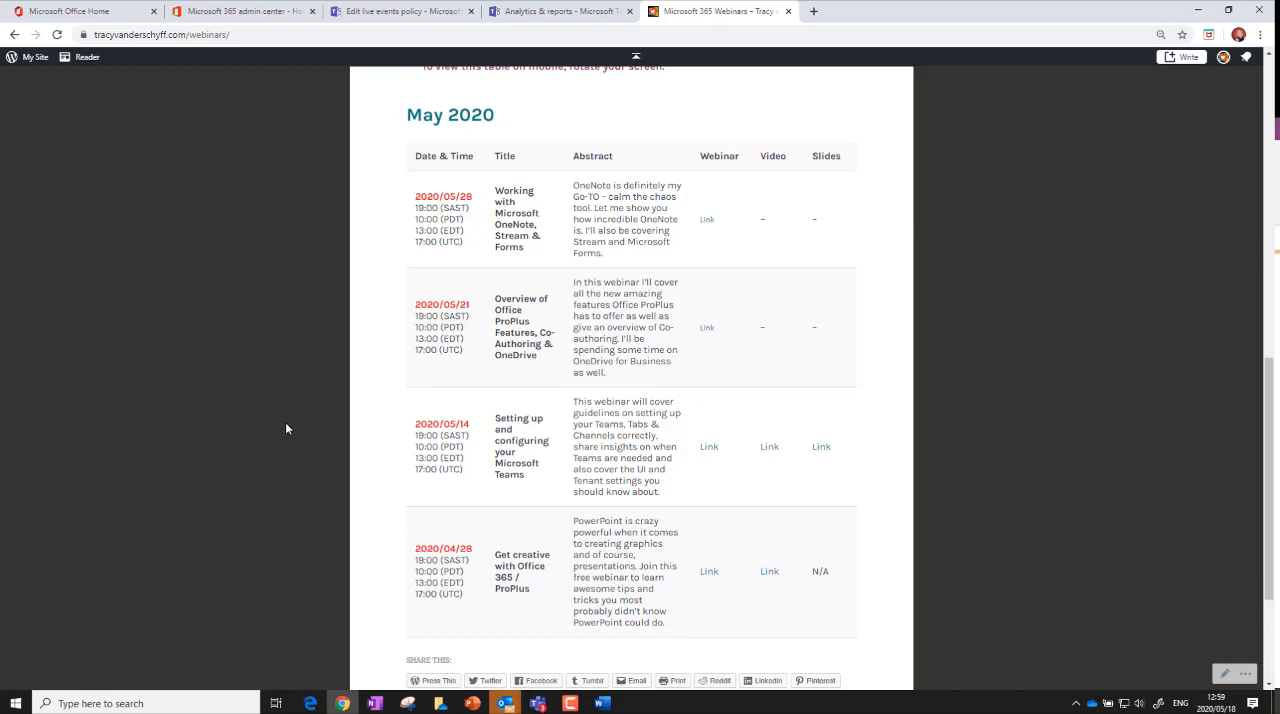
mouse_move(244, 500)
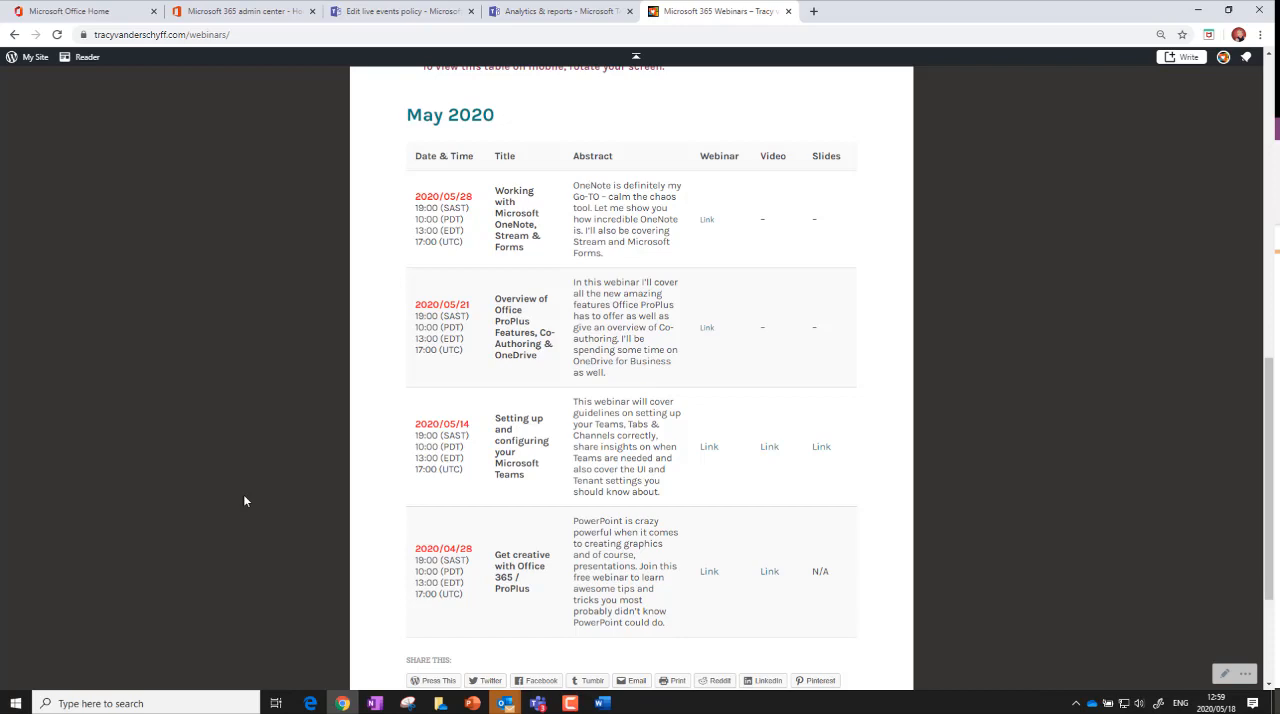
mouse_move(244, 368)
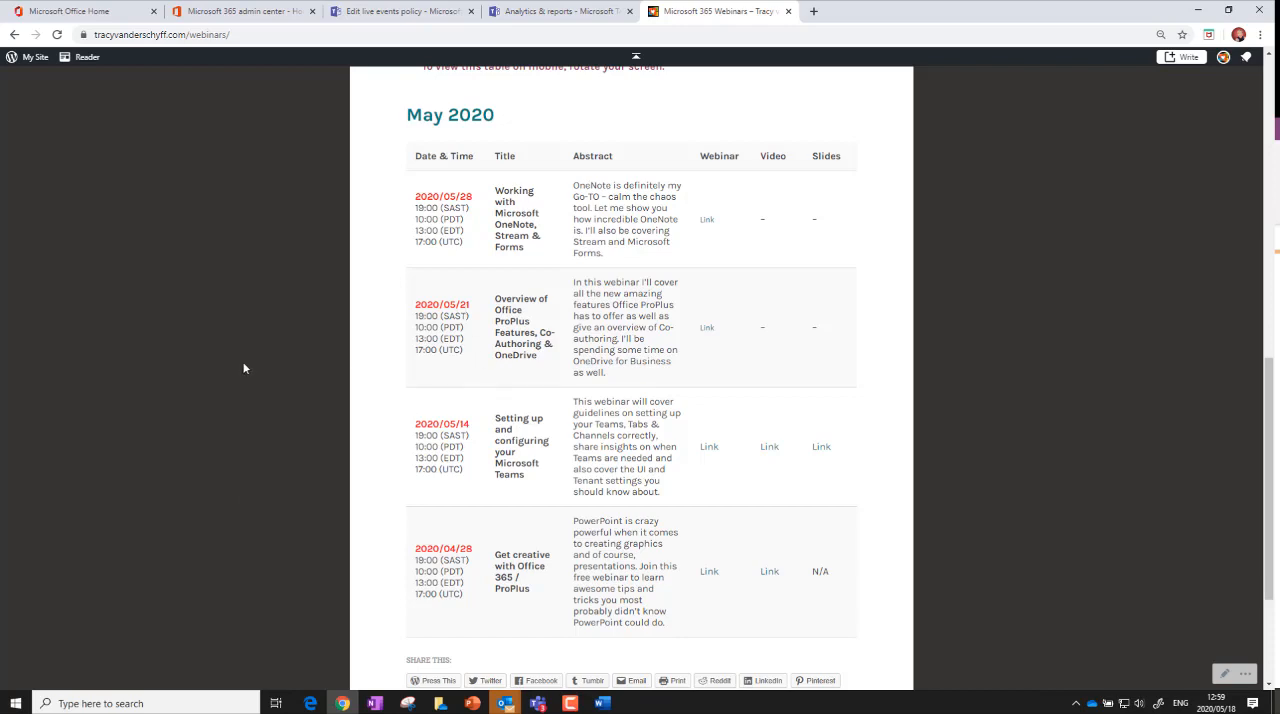